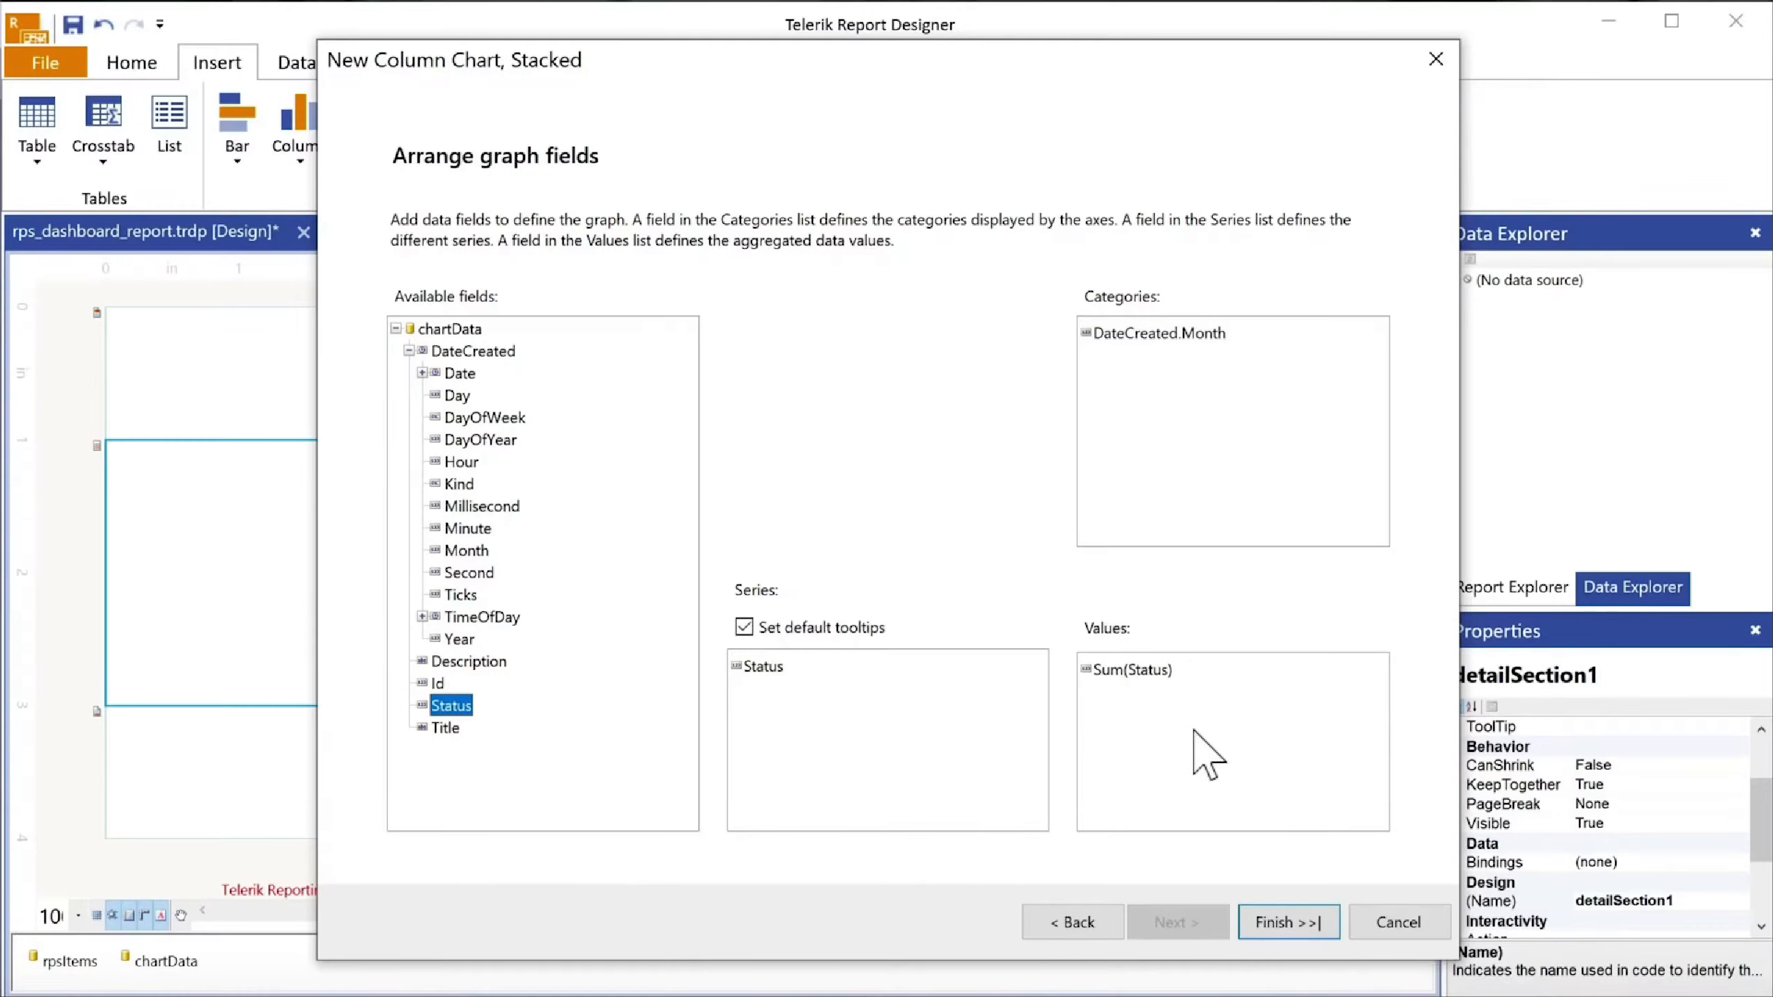
- Complete the stacked column chart of Status counts by month and preview it
click(1286, 922)
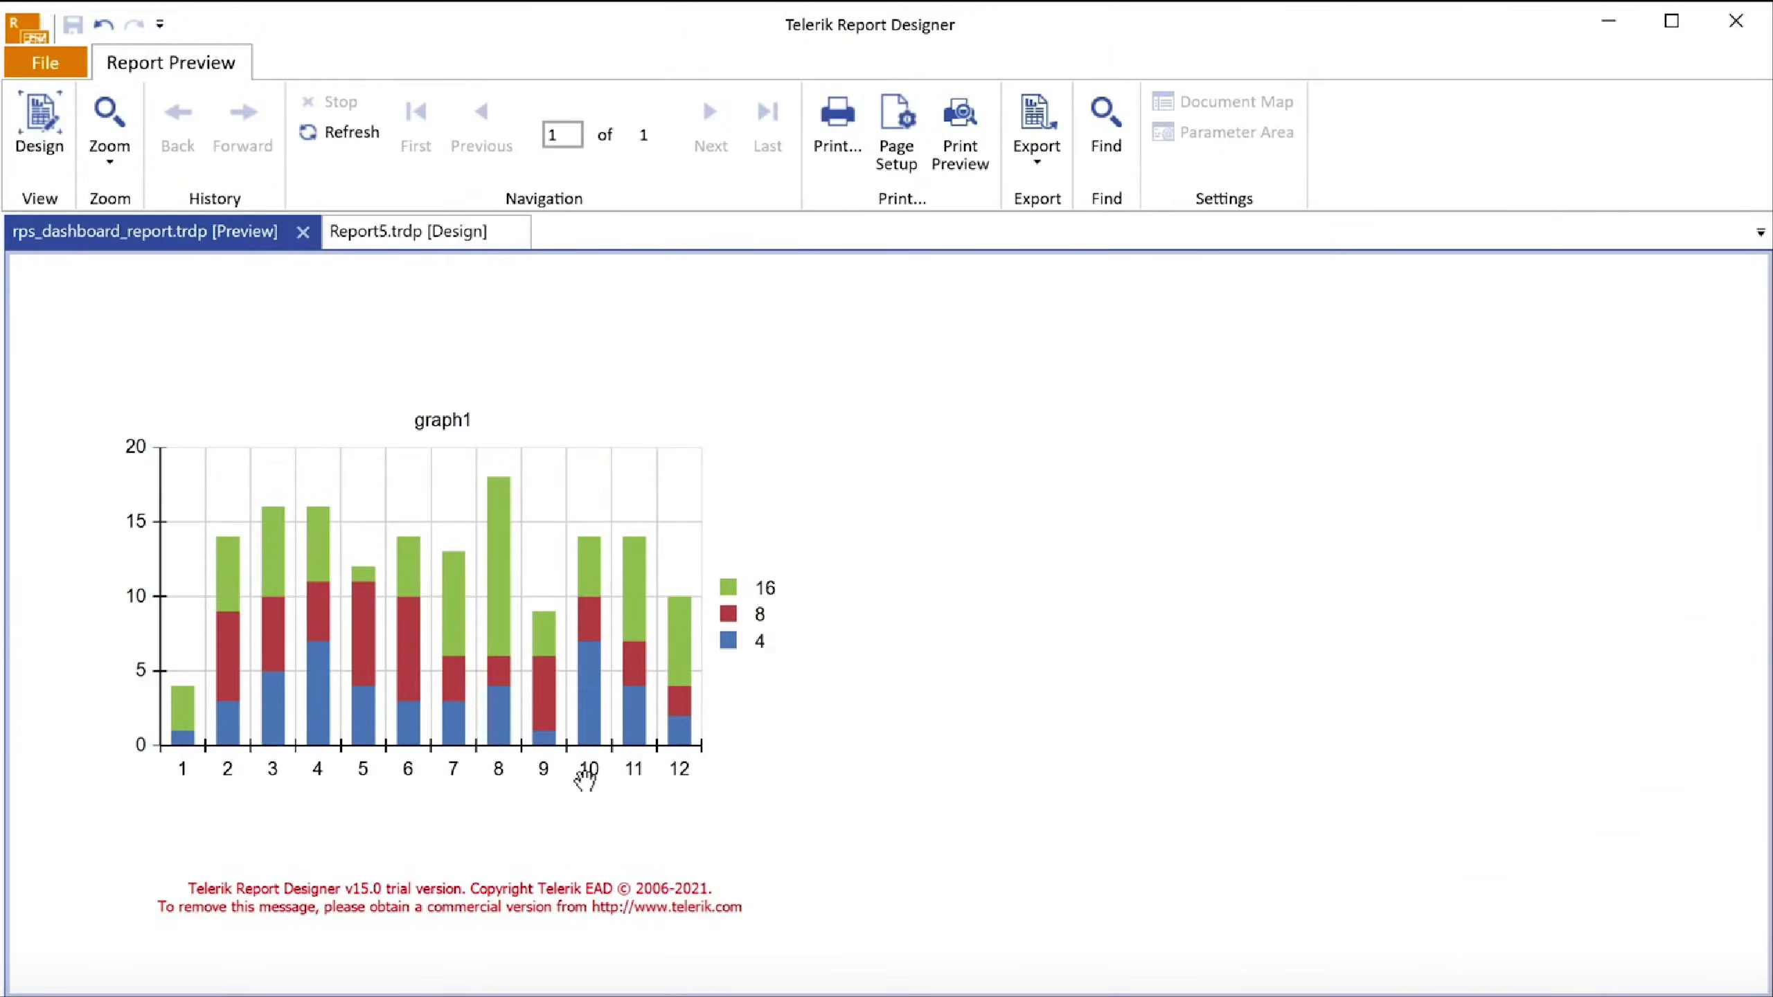
click(39, 125)
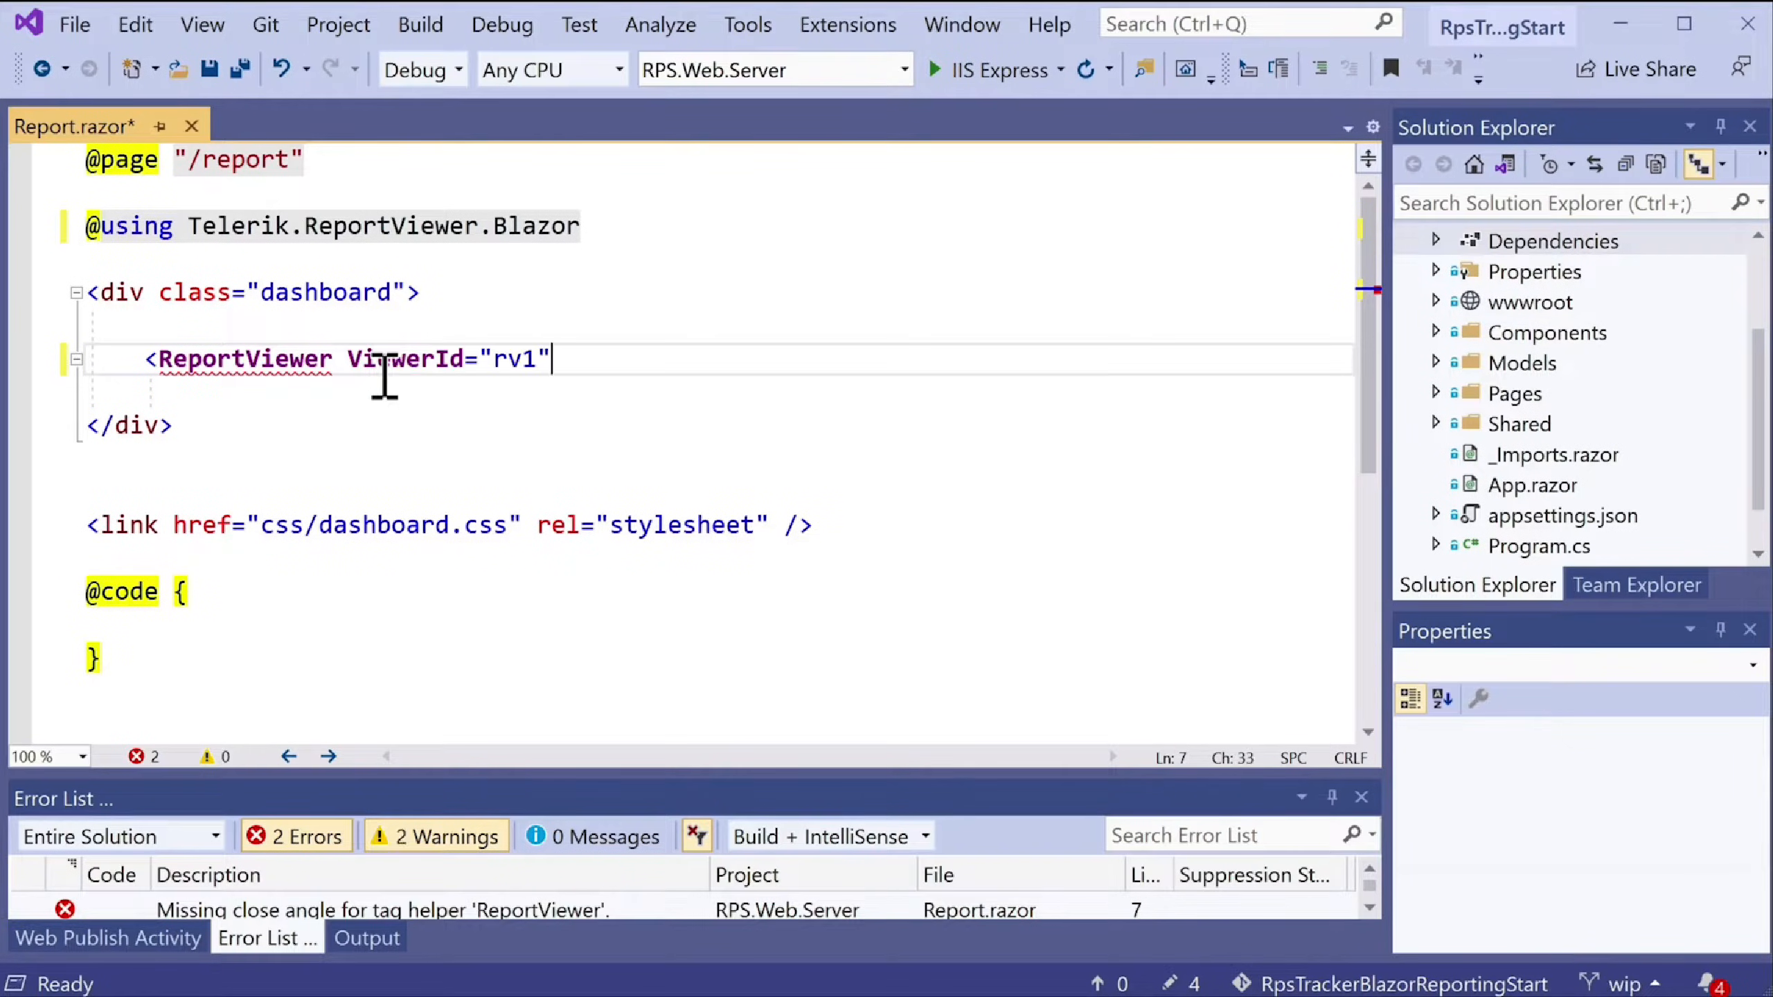
- Add ServiceUrl="/api/reports" to the ReportViewer tag in Report.razor
text(ServiceUrl="/api/reports")
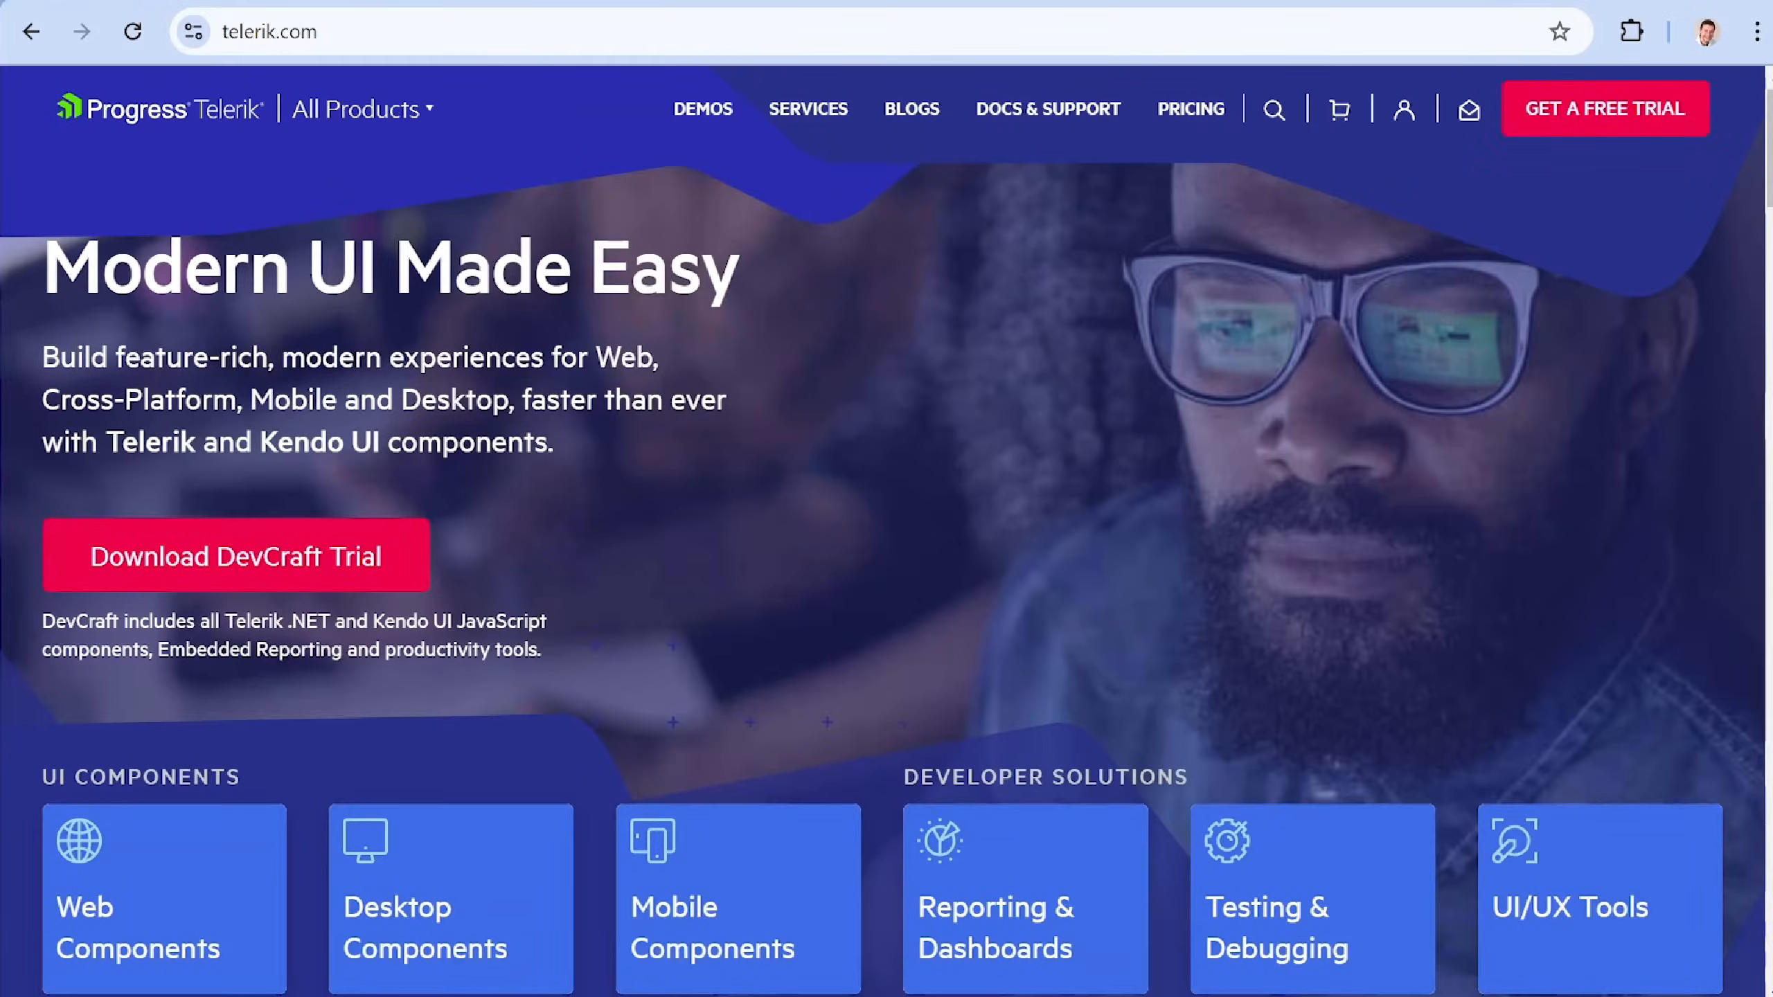
- Navigate from All Products to the Telerik Reporting documentation
click(361, 109)
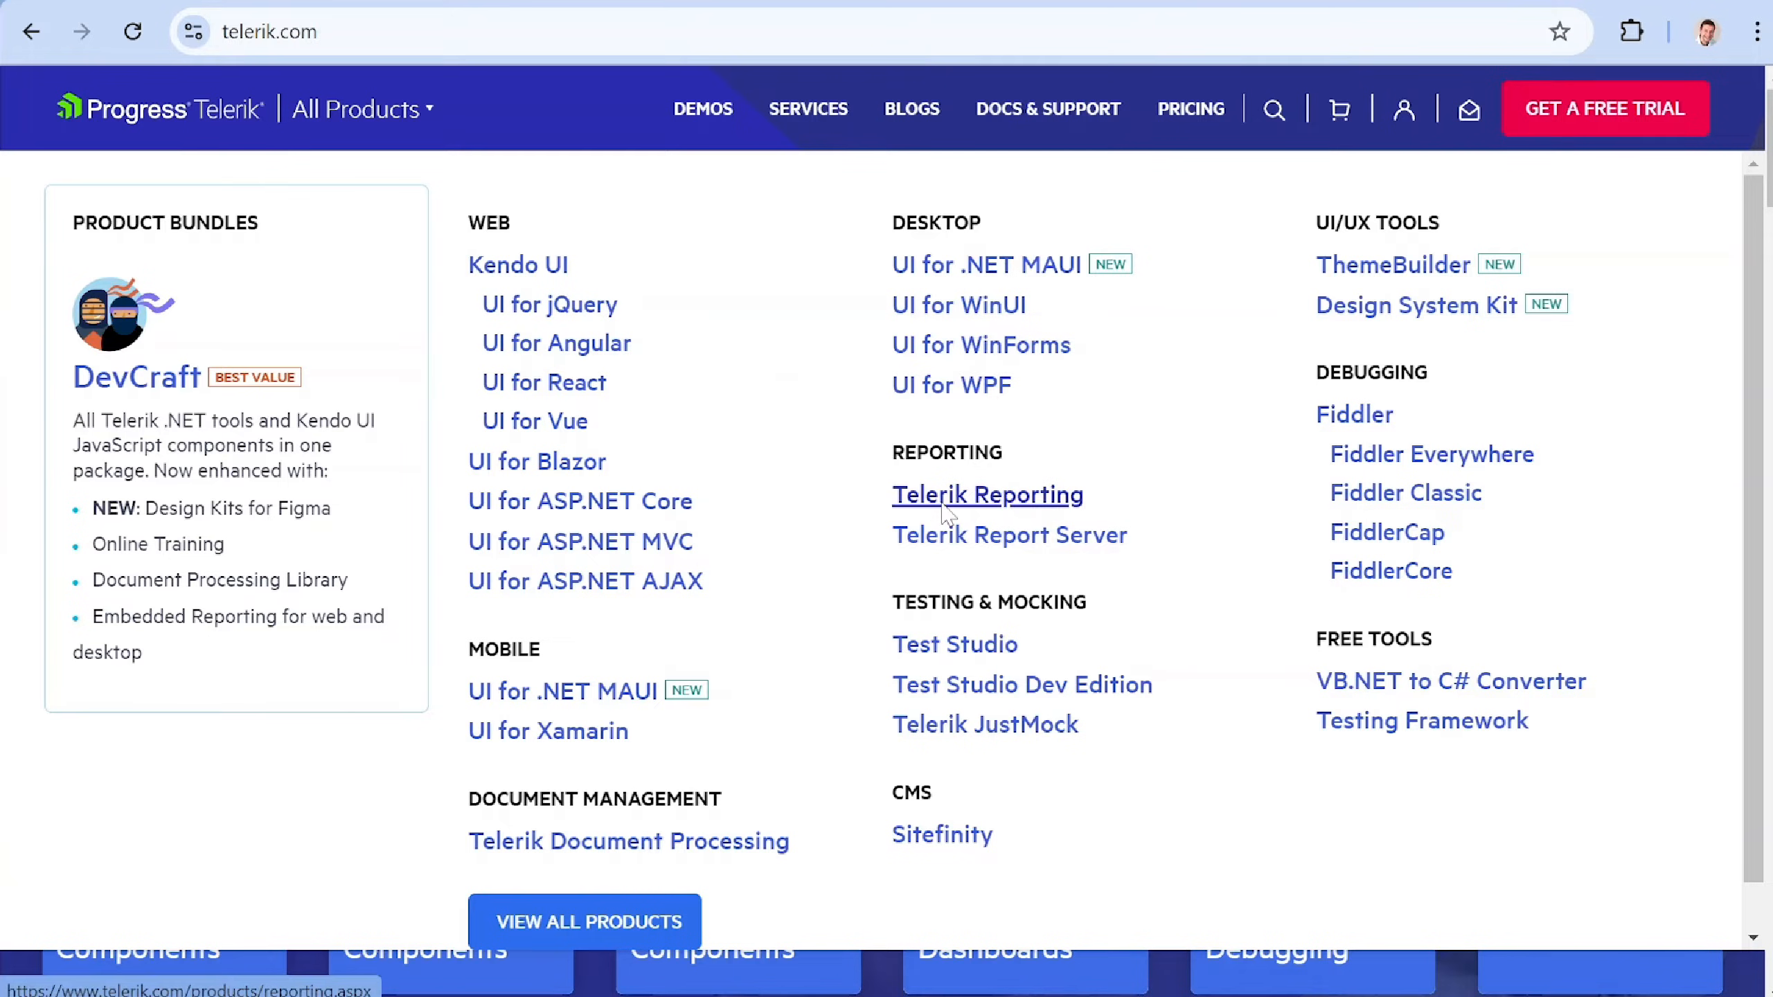
click(986, 495)
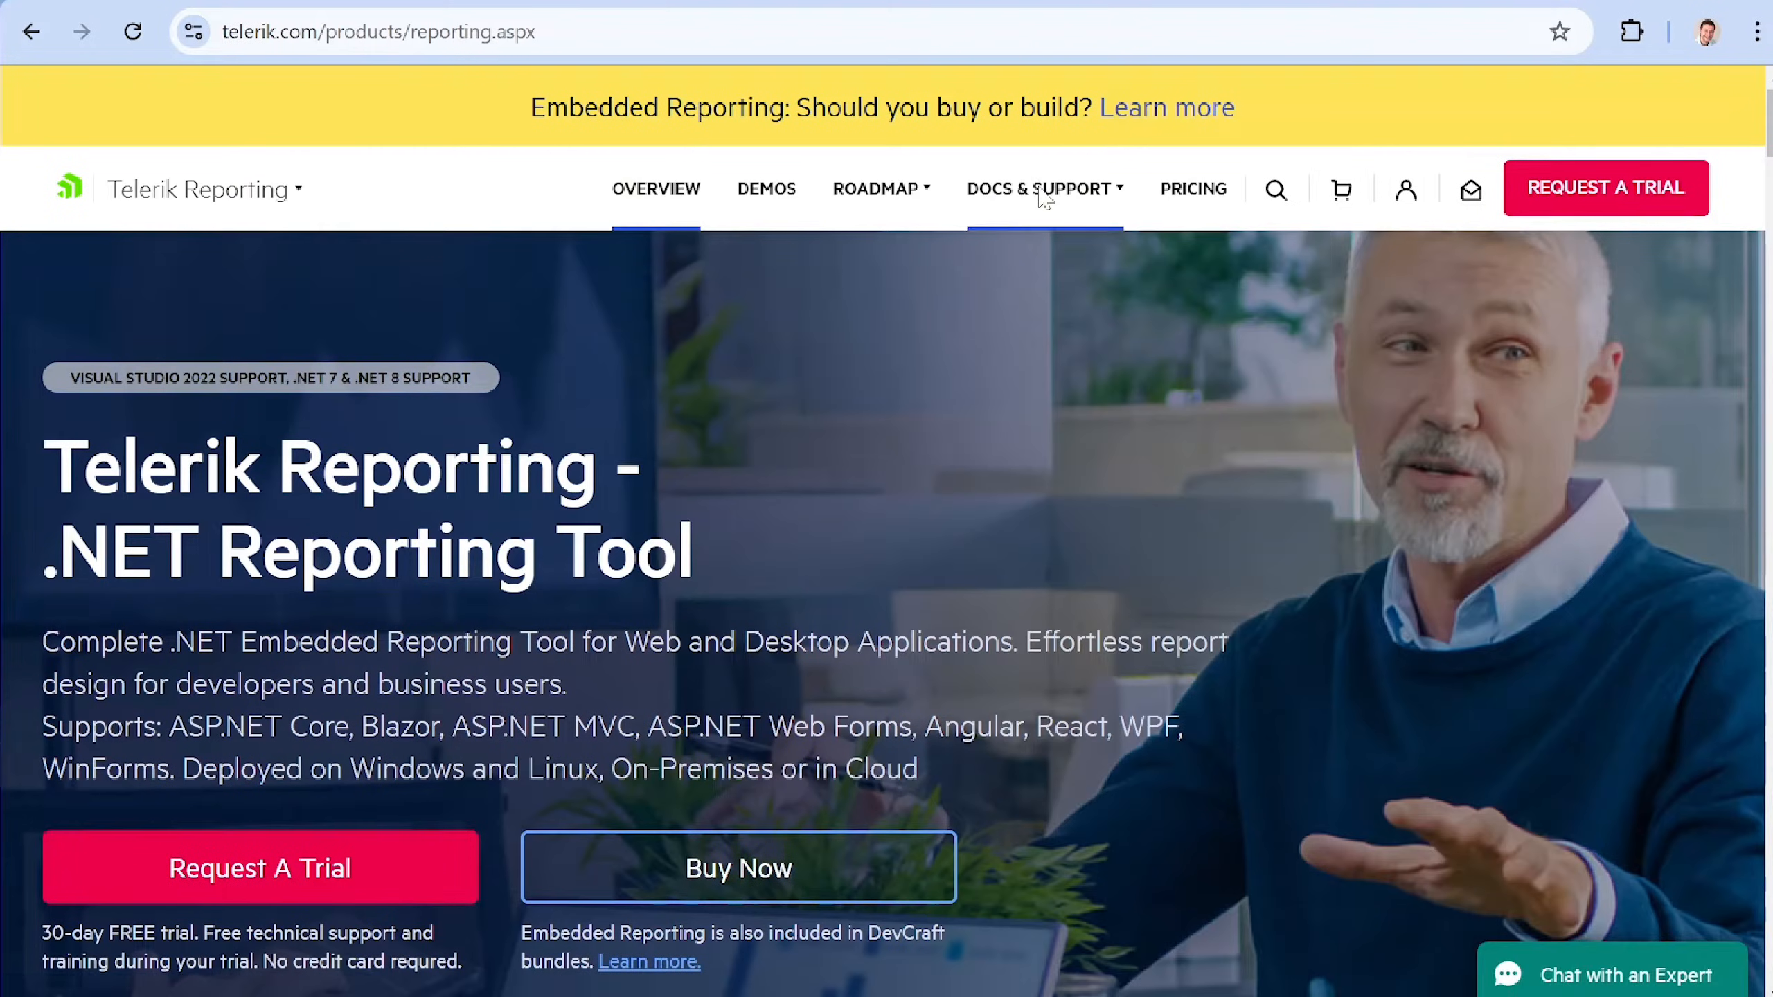
click(1042, 189)
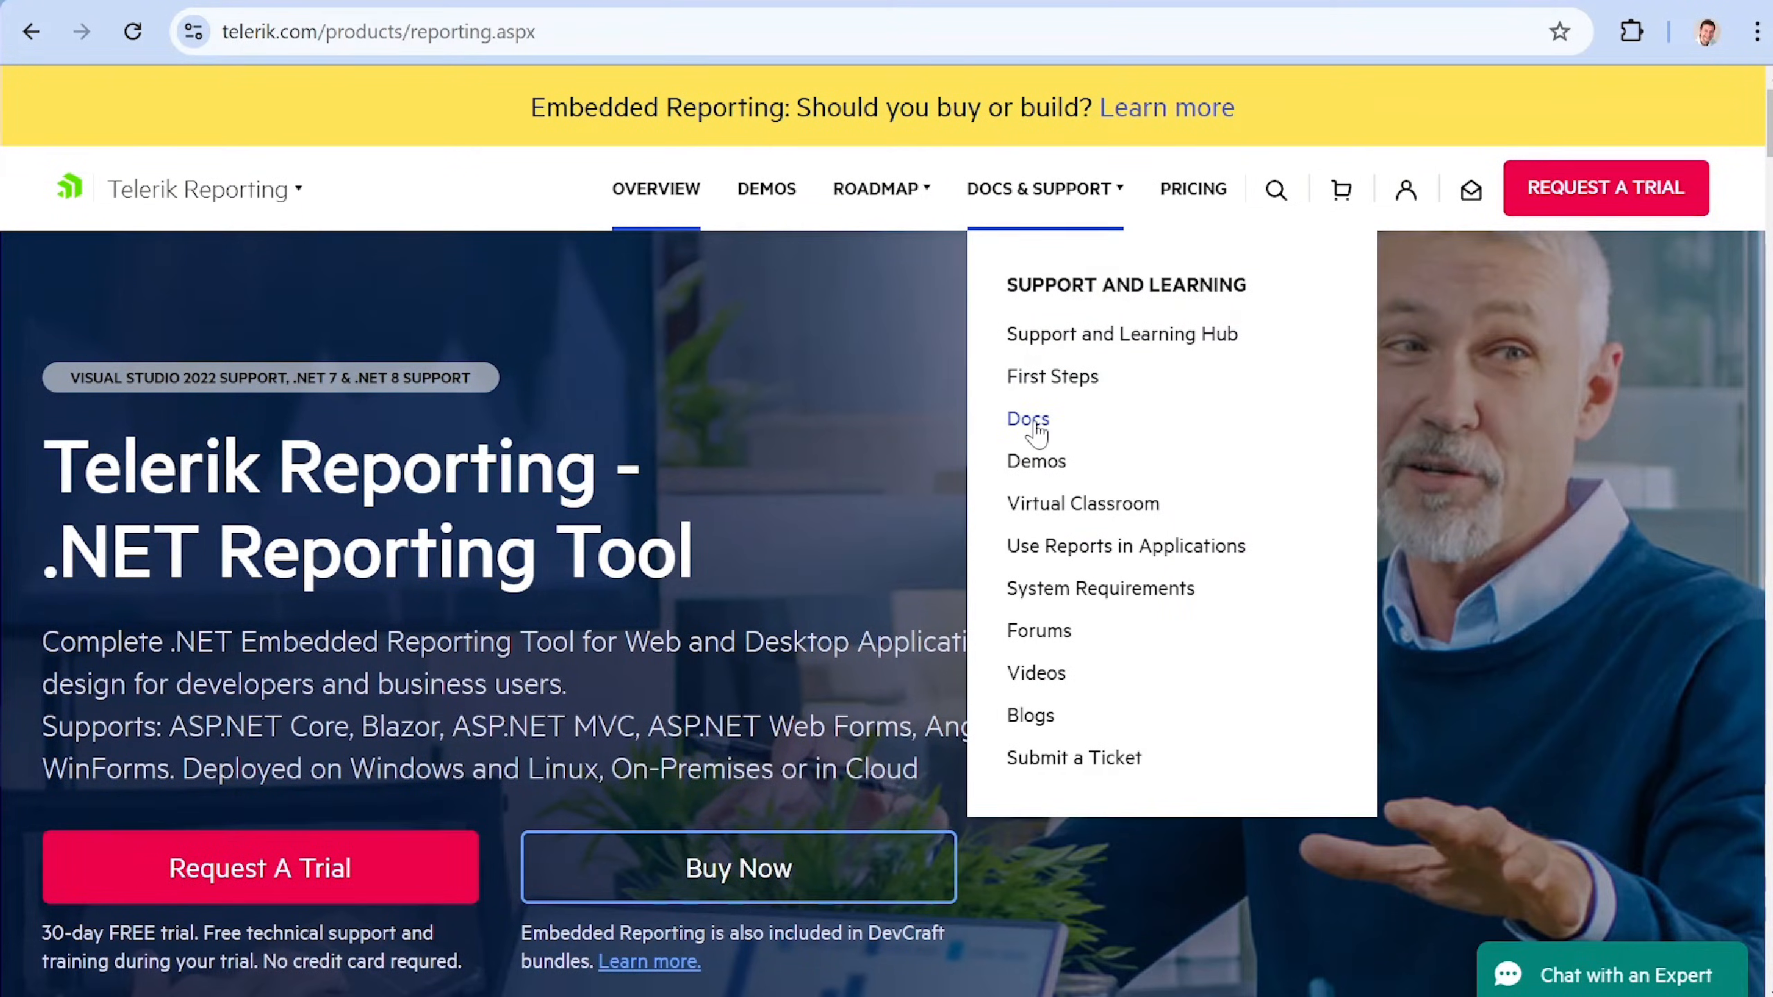
click(1027, 420)
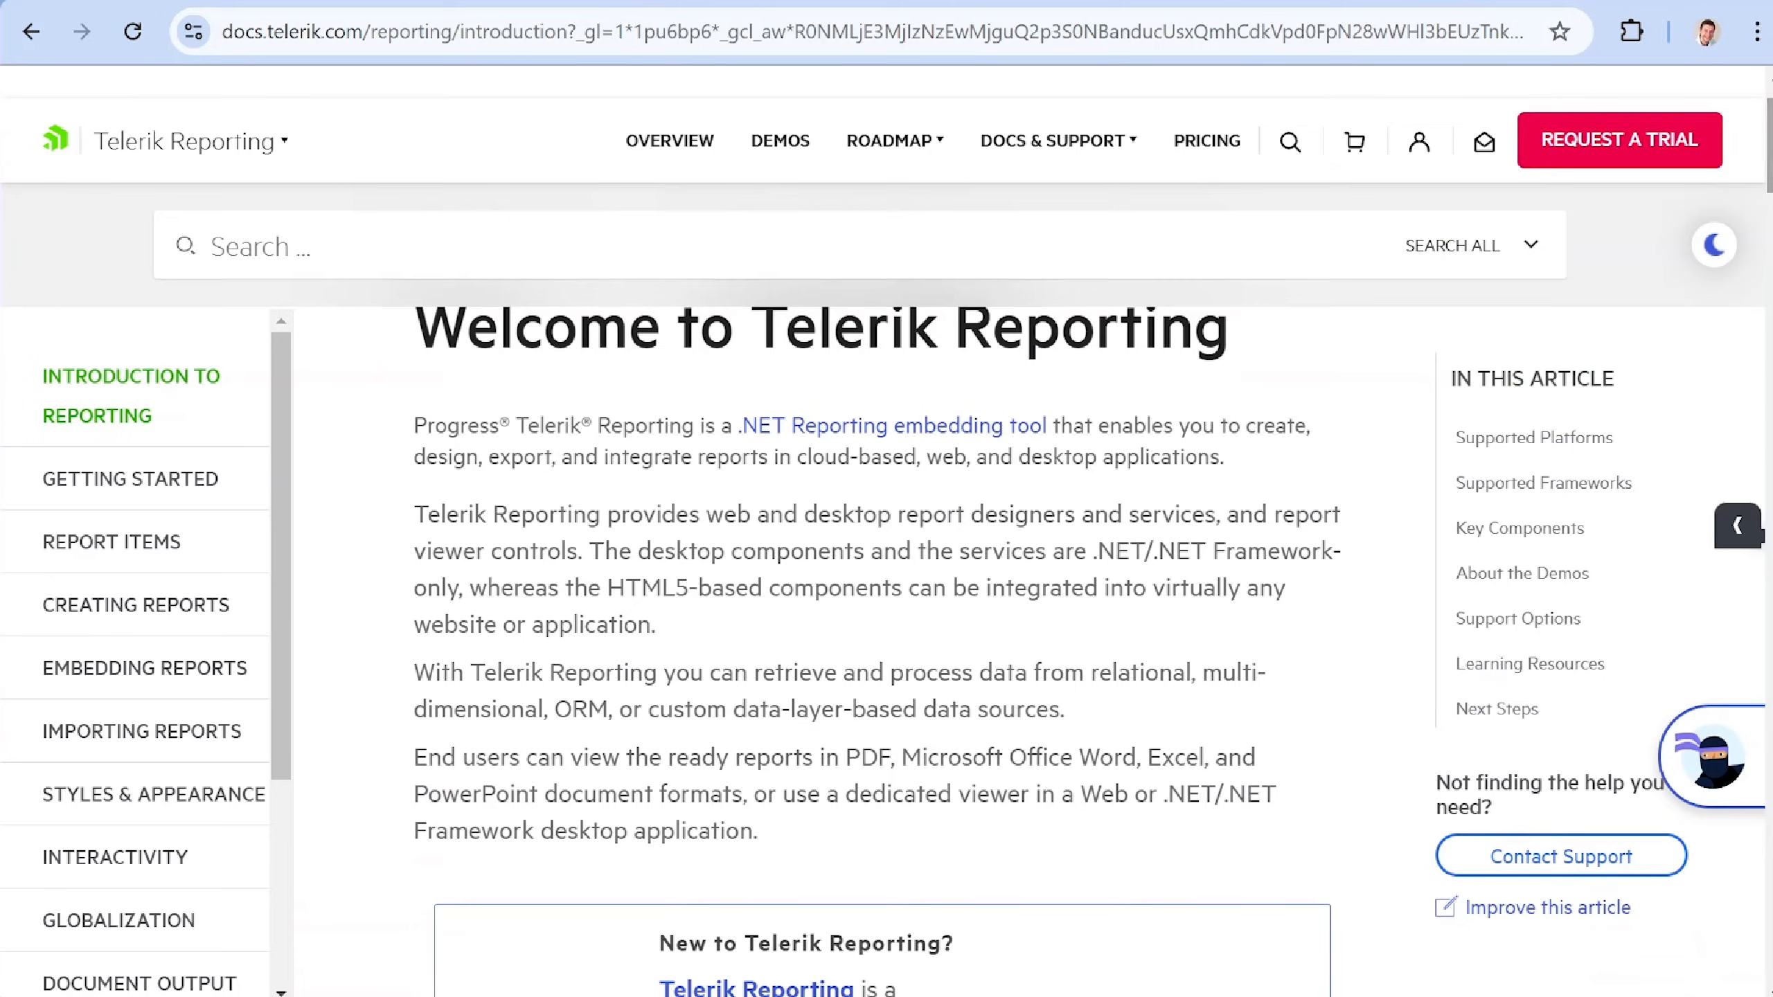
- Search the Reporting docs for 'styling', browse the articles, then go to Demos
scroll(down, 3)
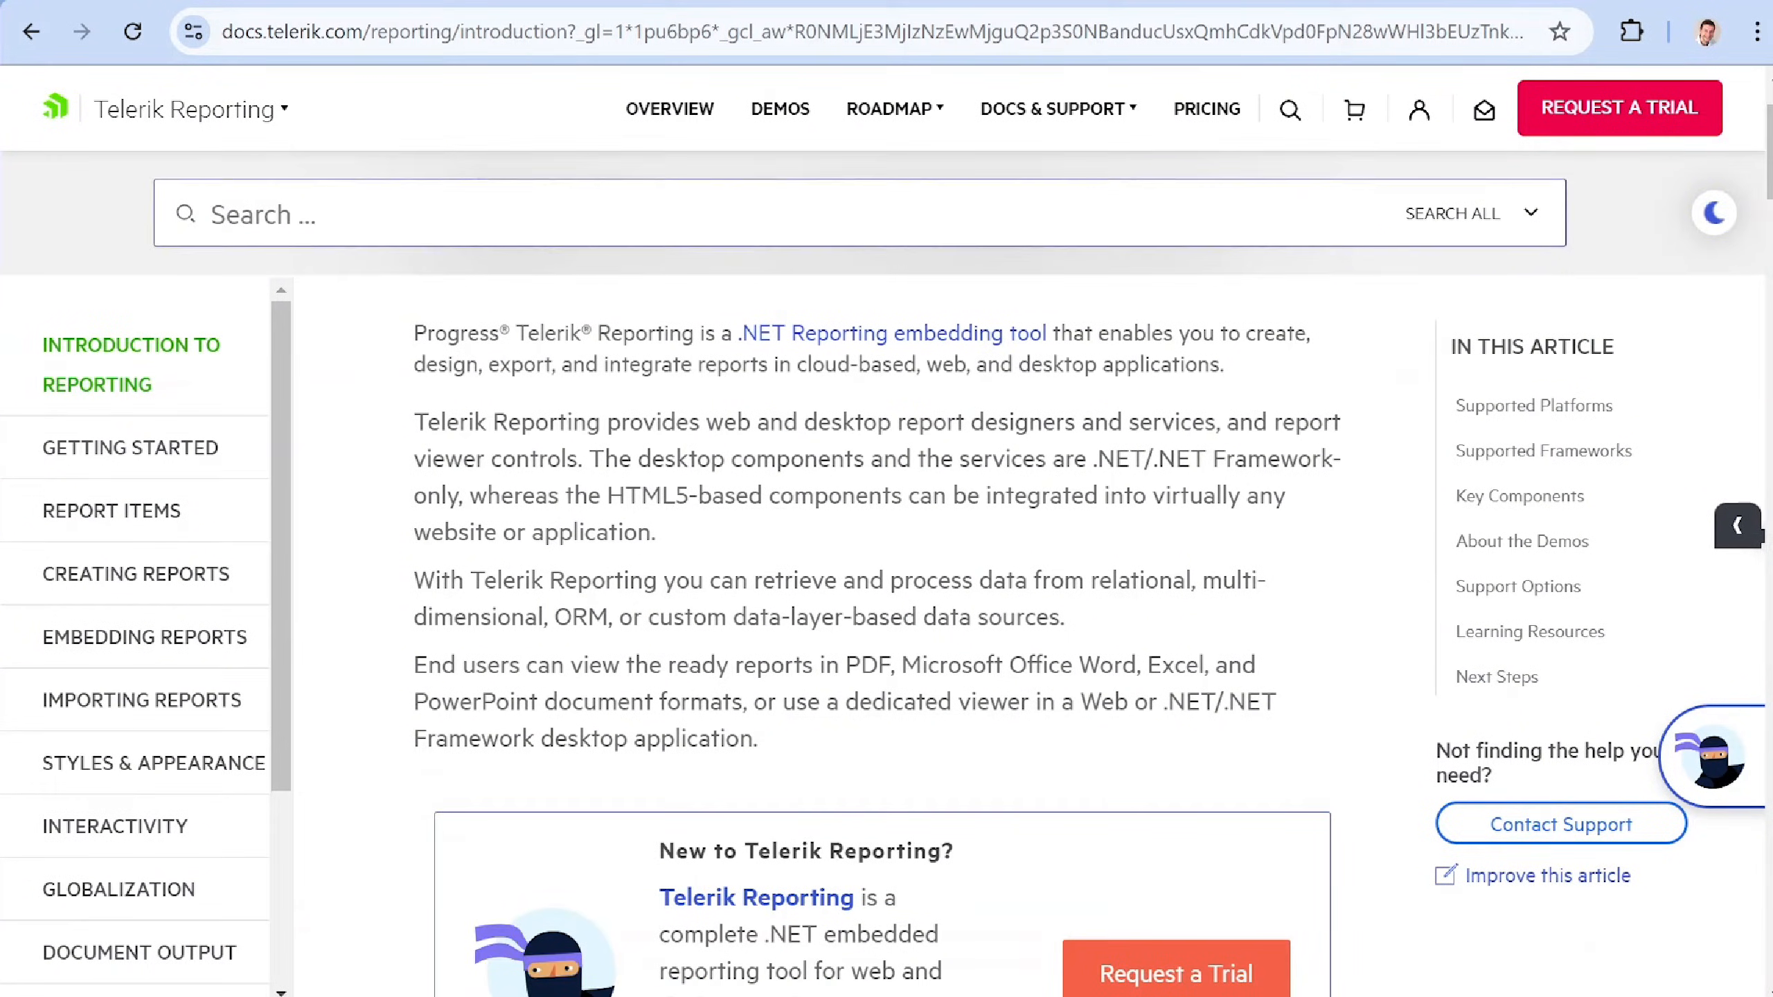
text(styli)
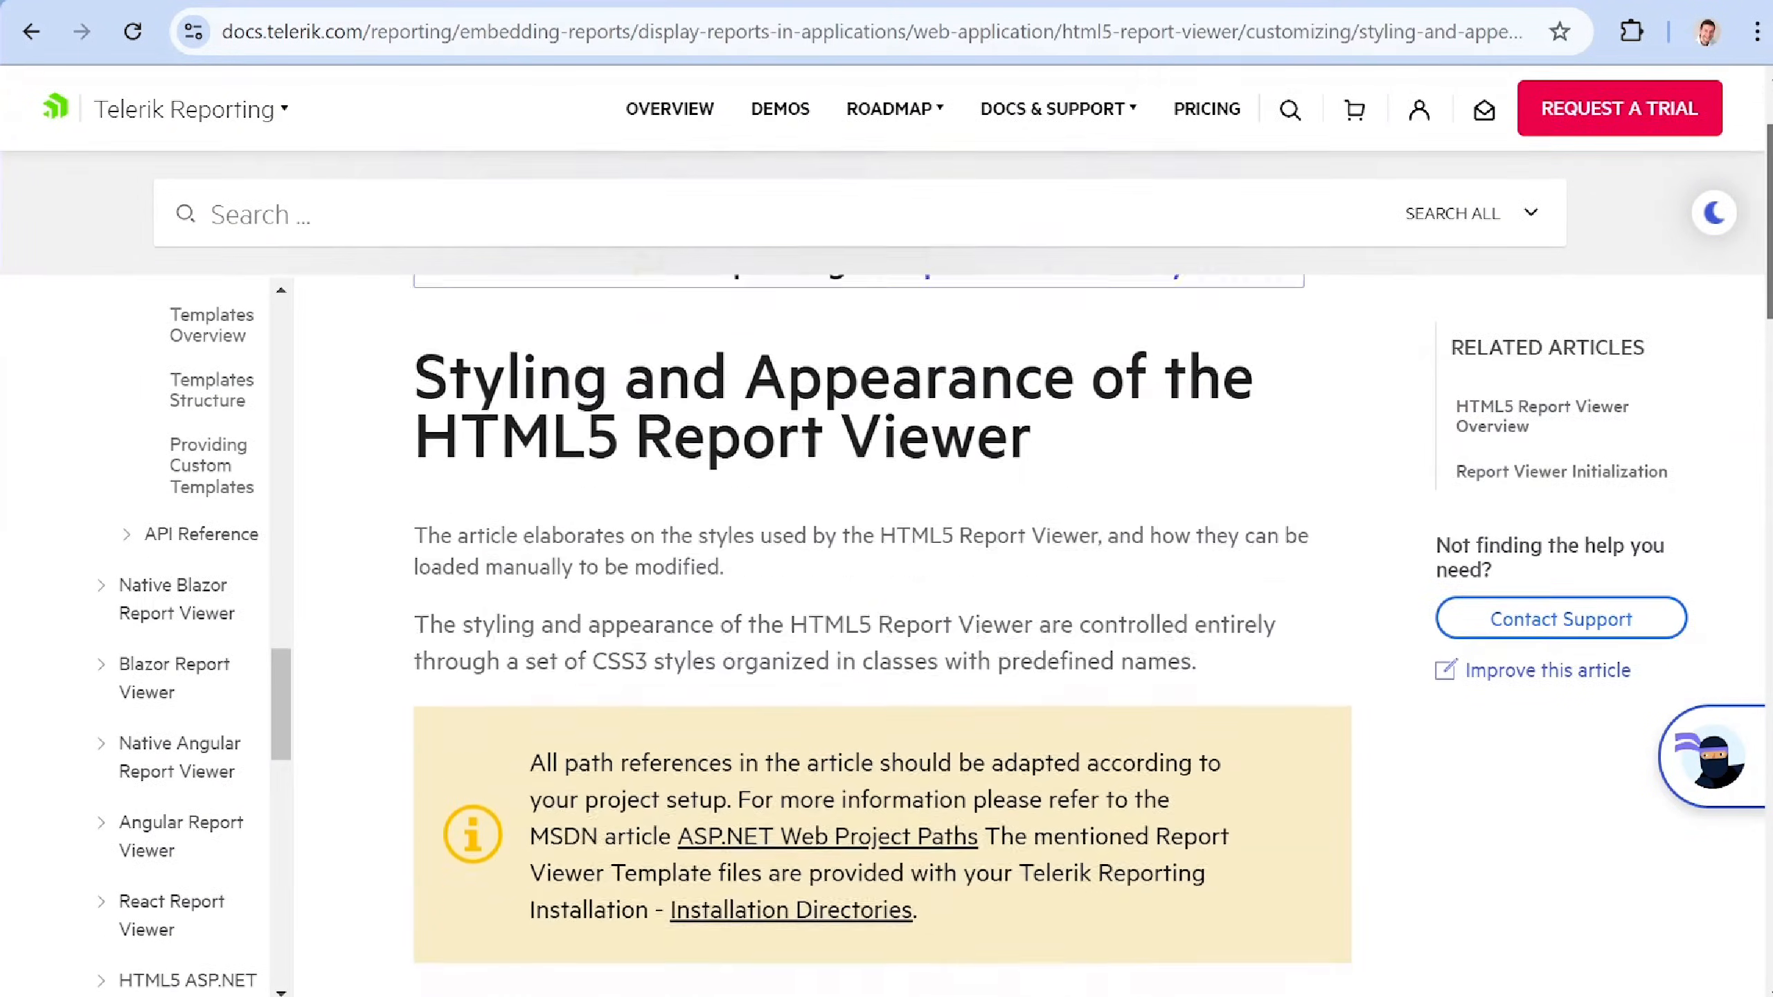
scroll(down, 3)
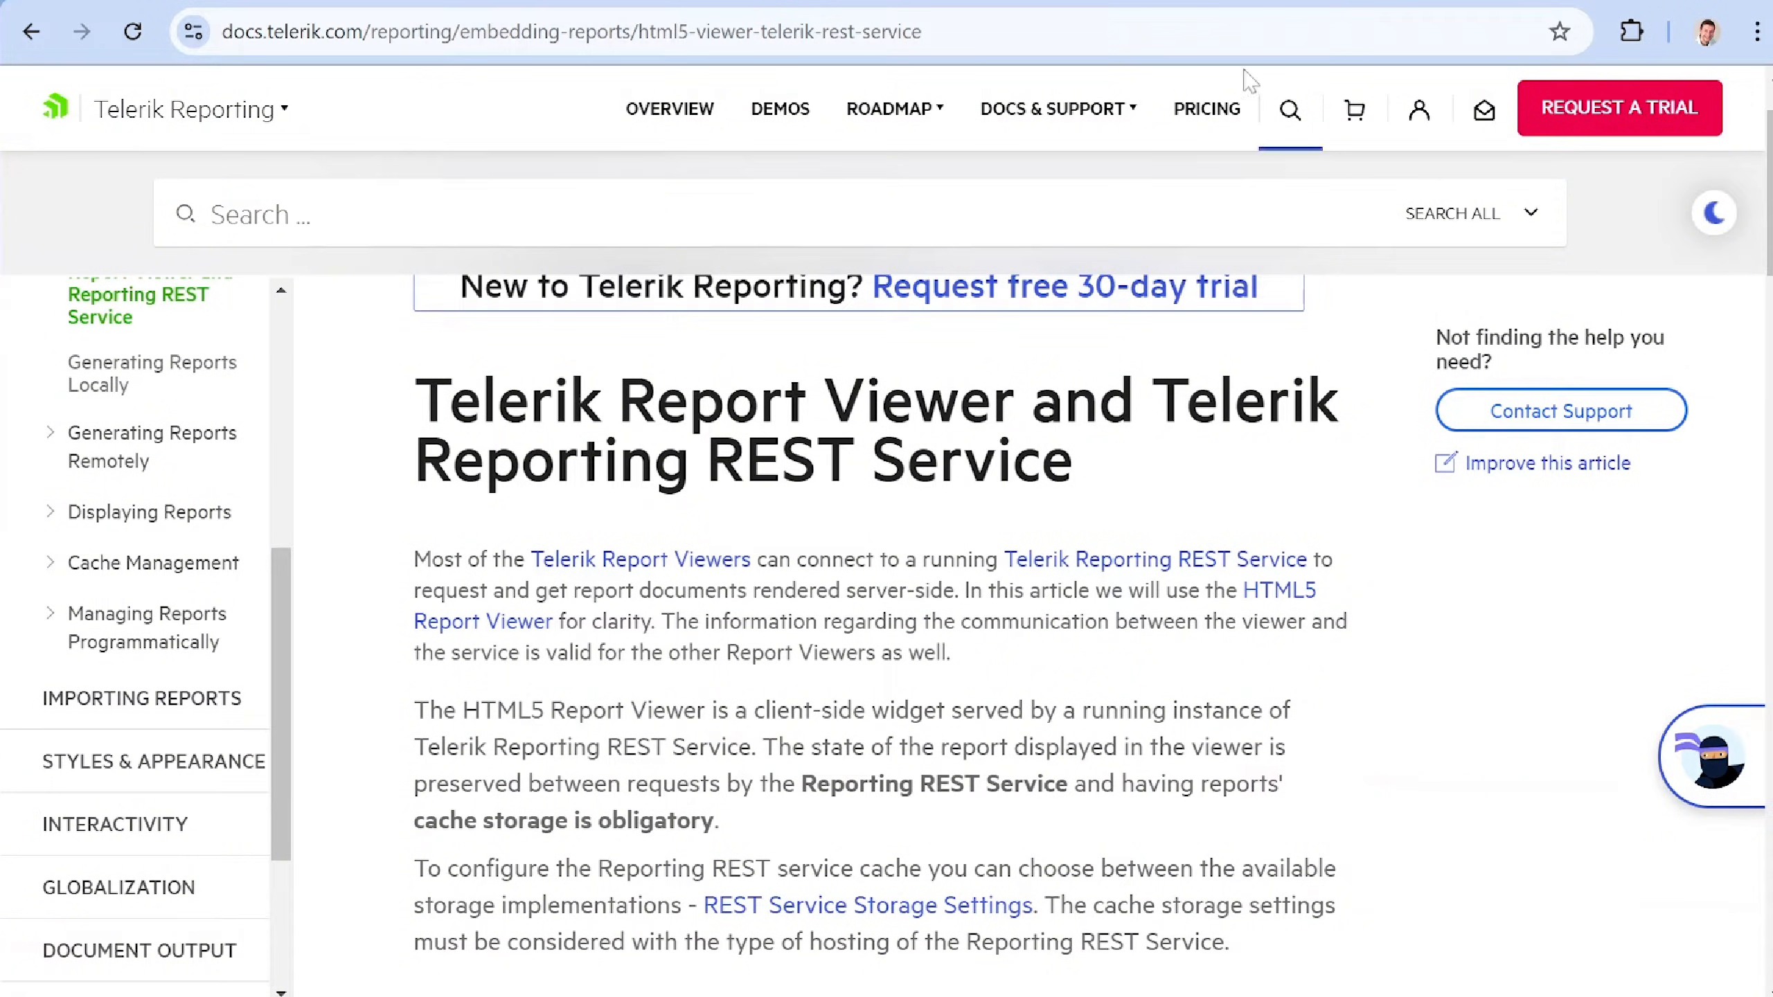
click(779, 109)
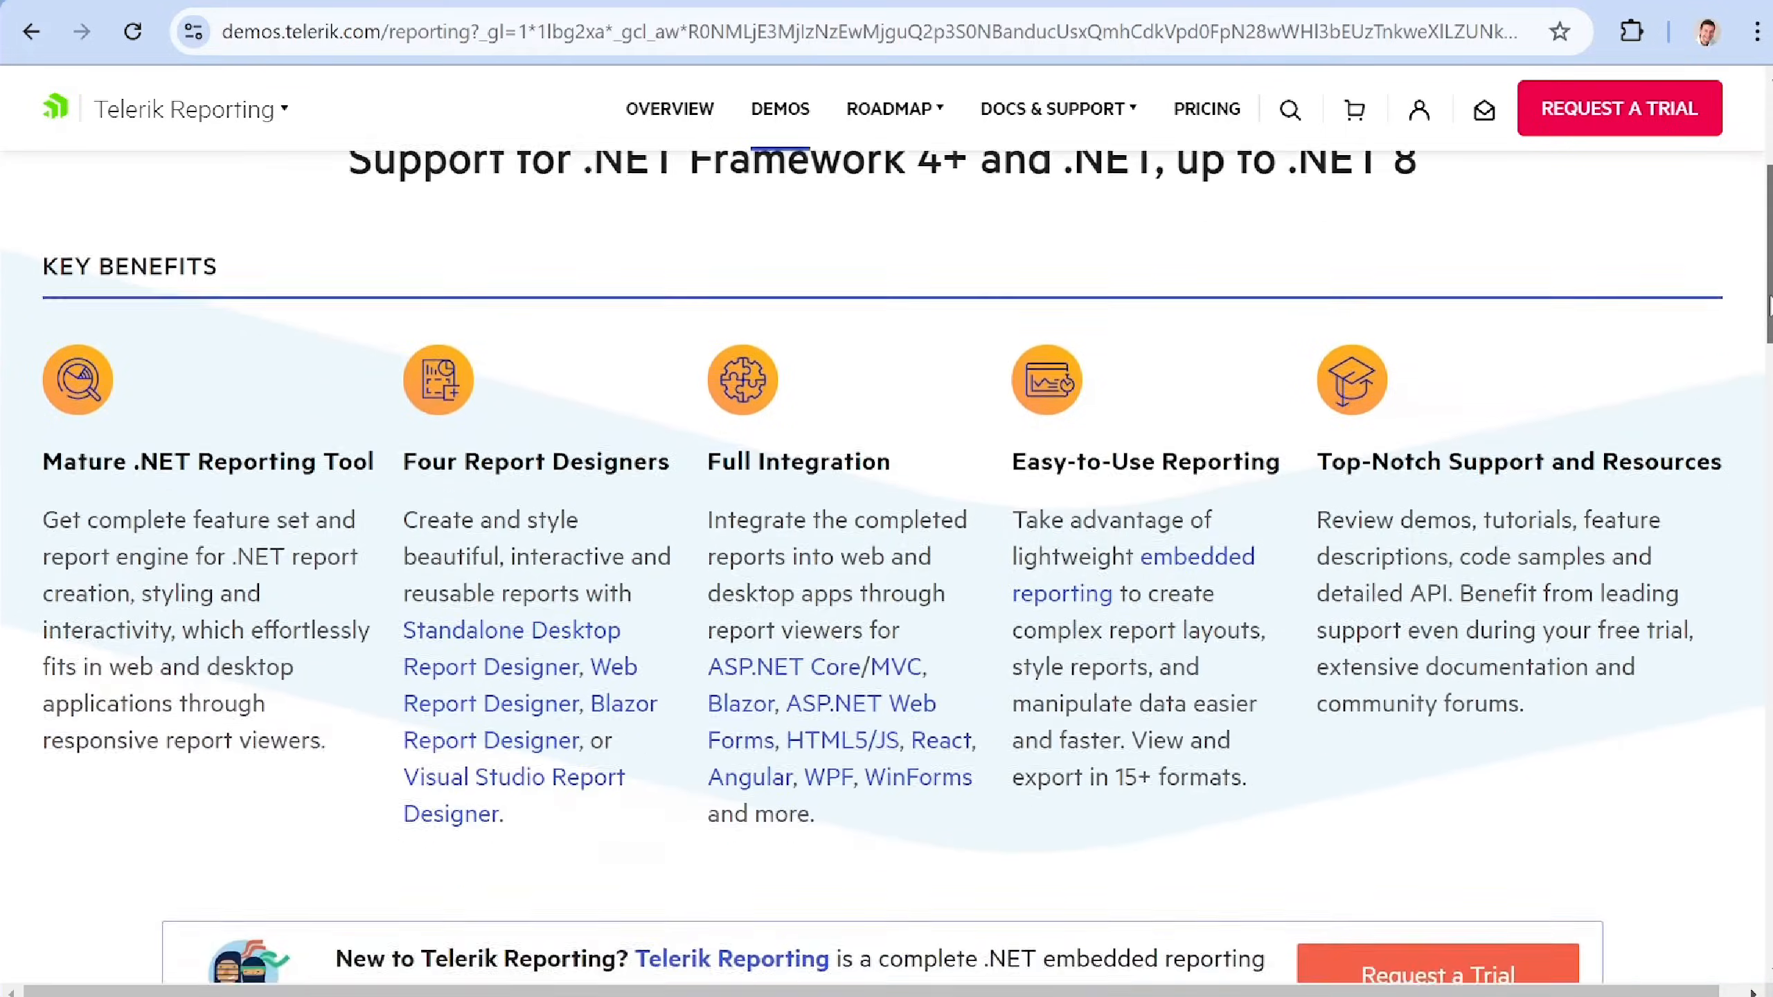
- Run the Crypto Dashboard demo, then return to the demos list
scroll(down, 3)
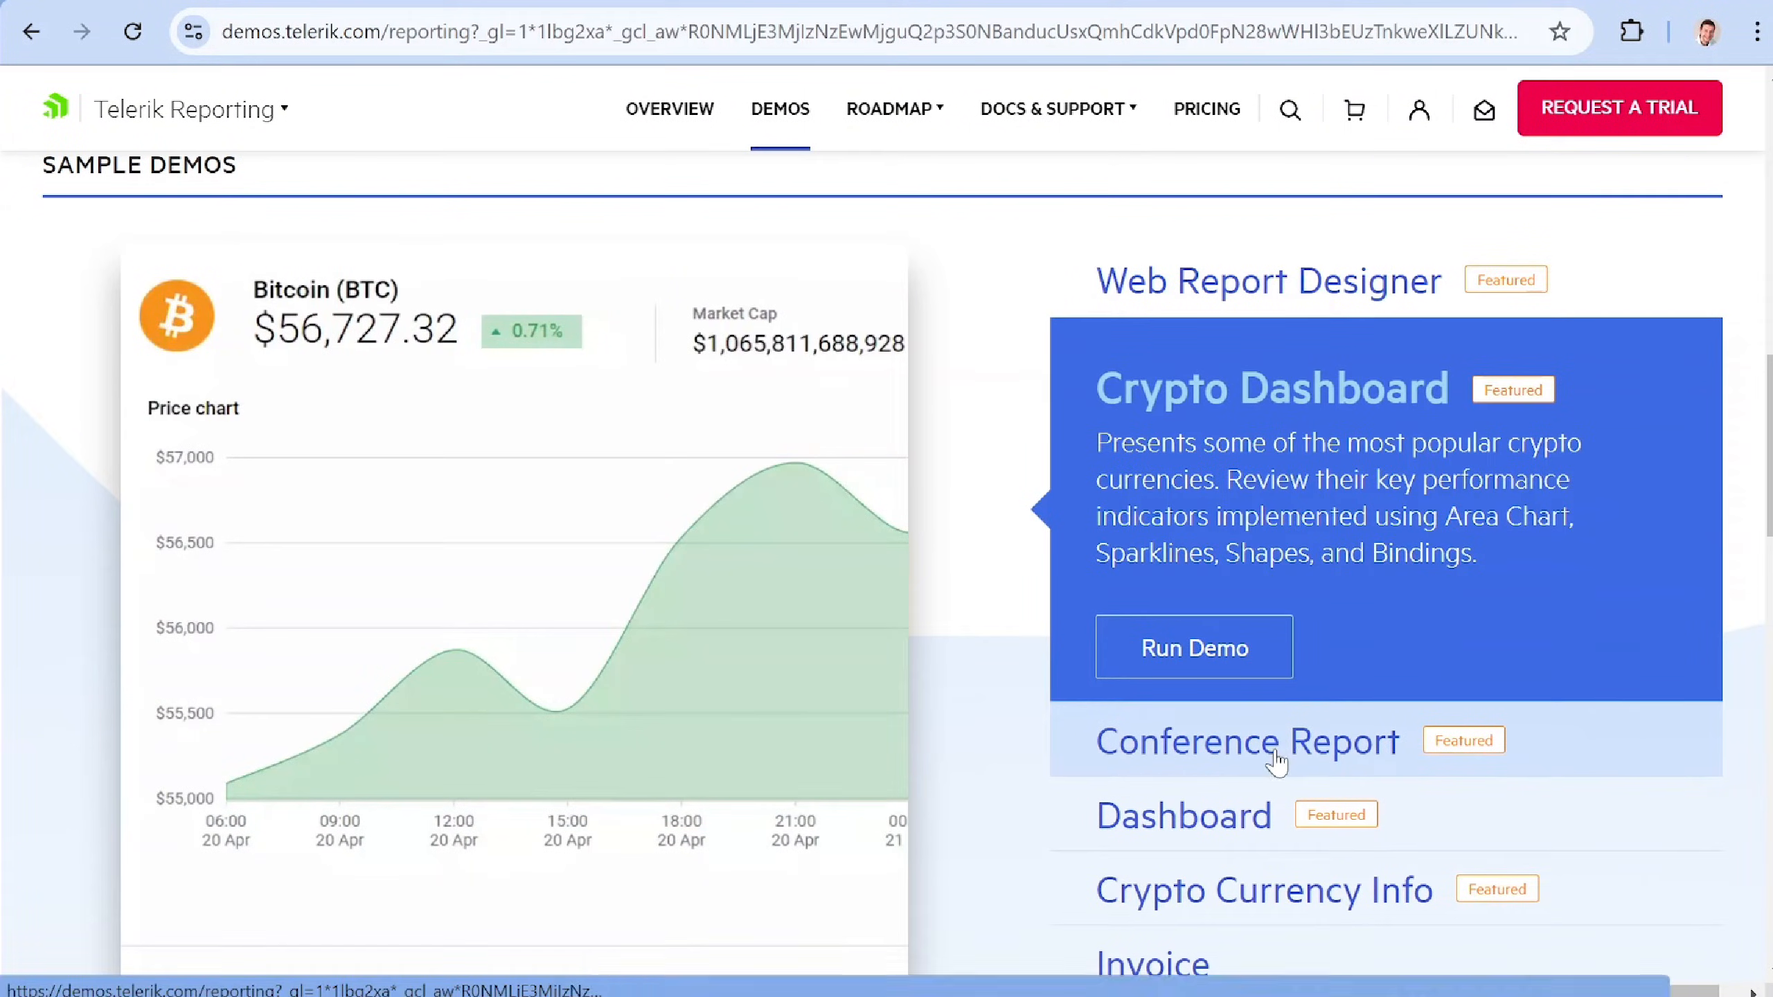
click(1191, 648)
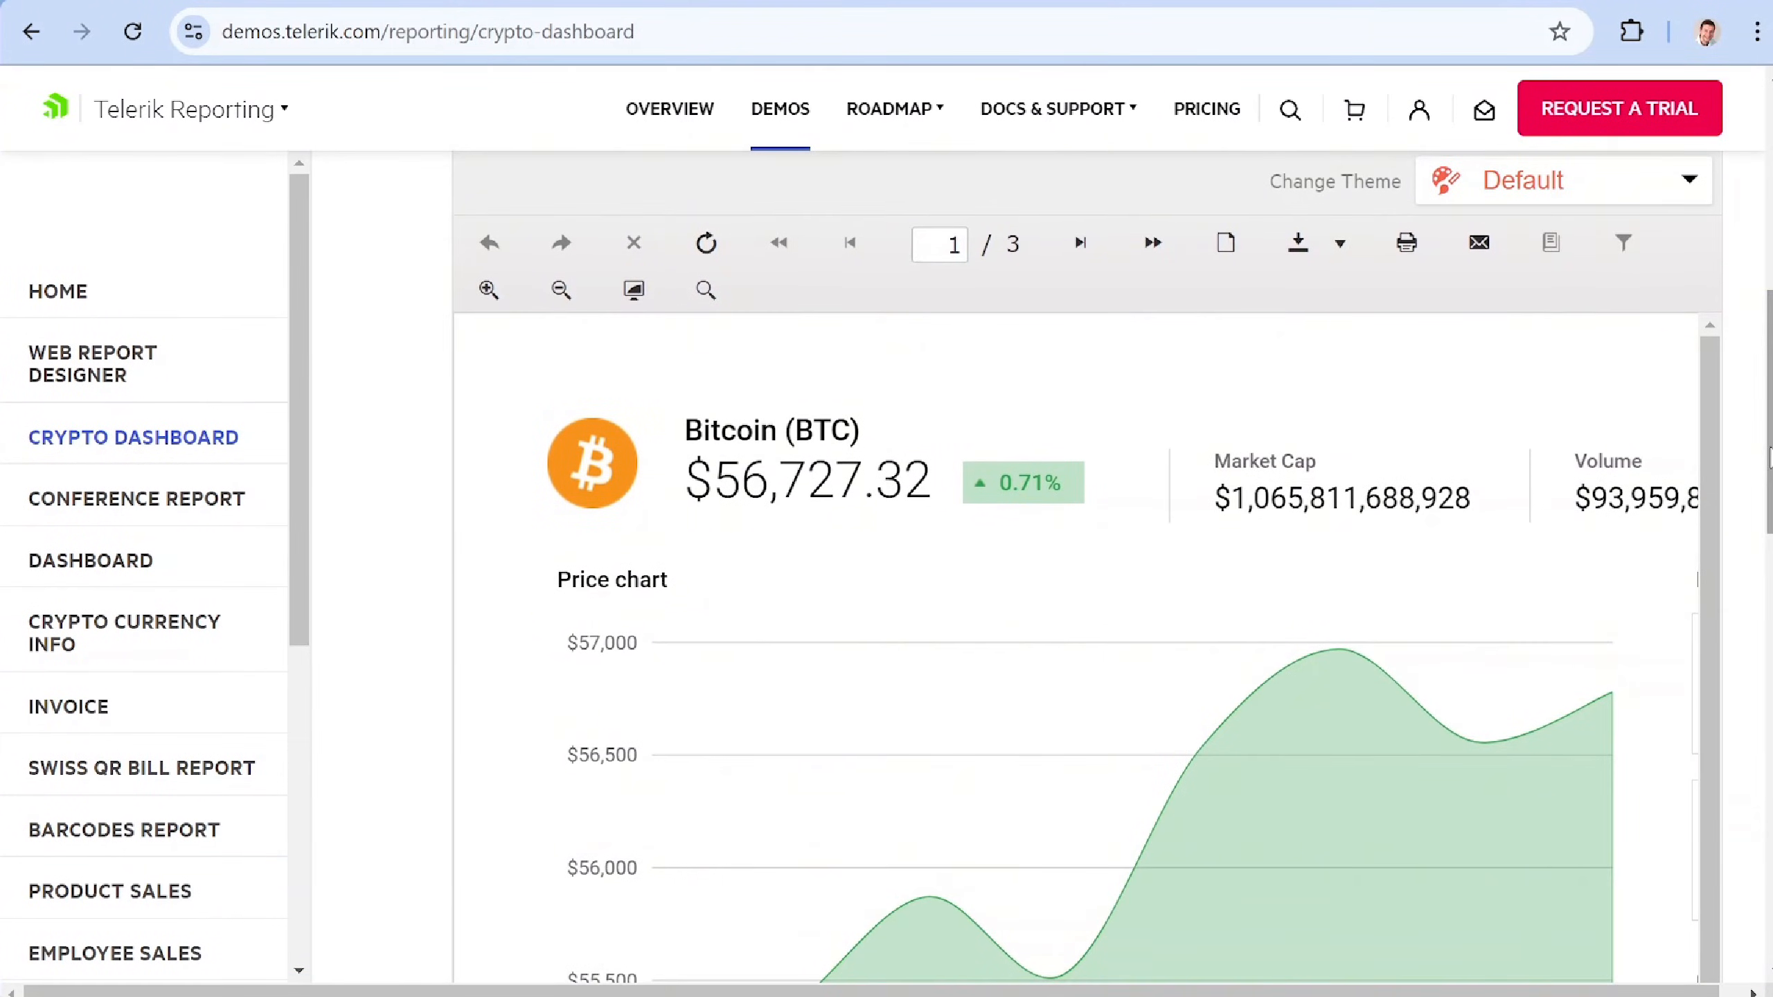
click(779, 109)
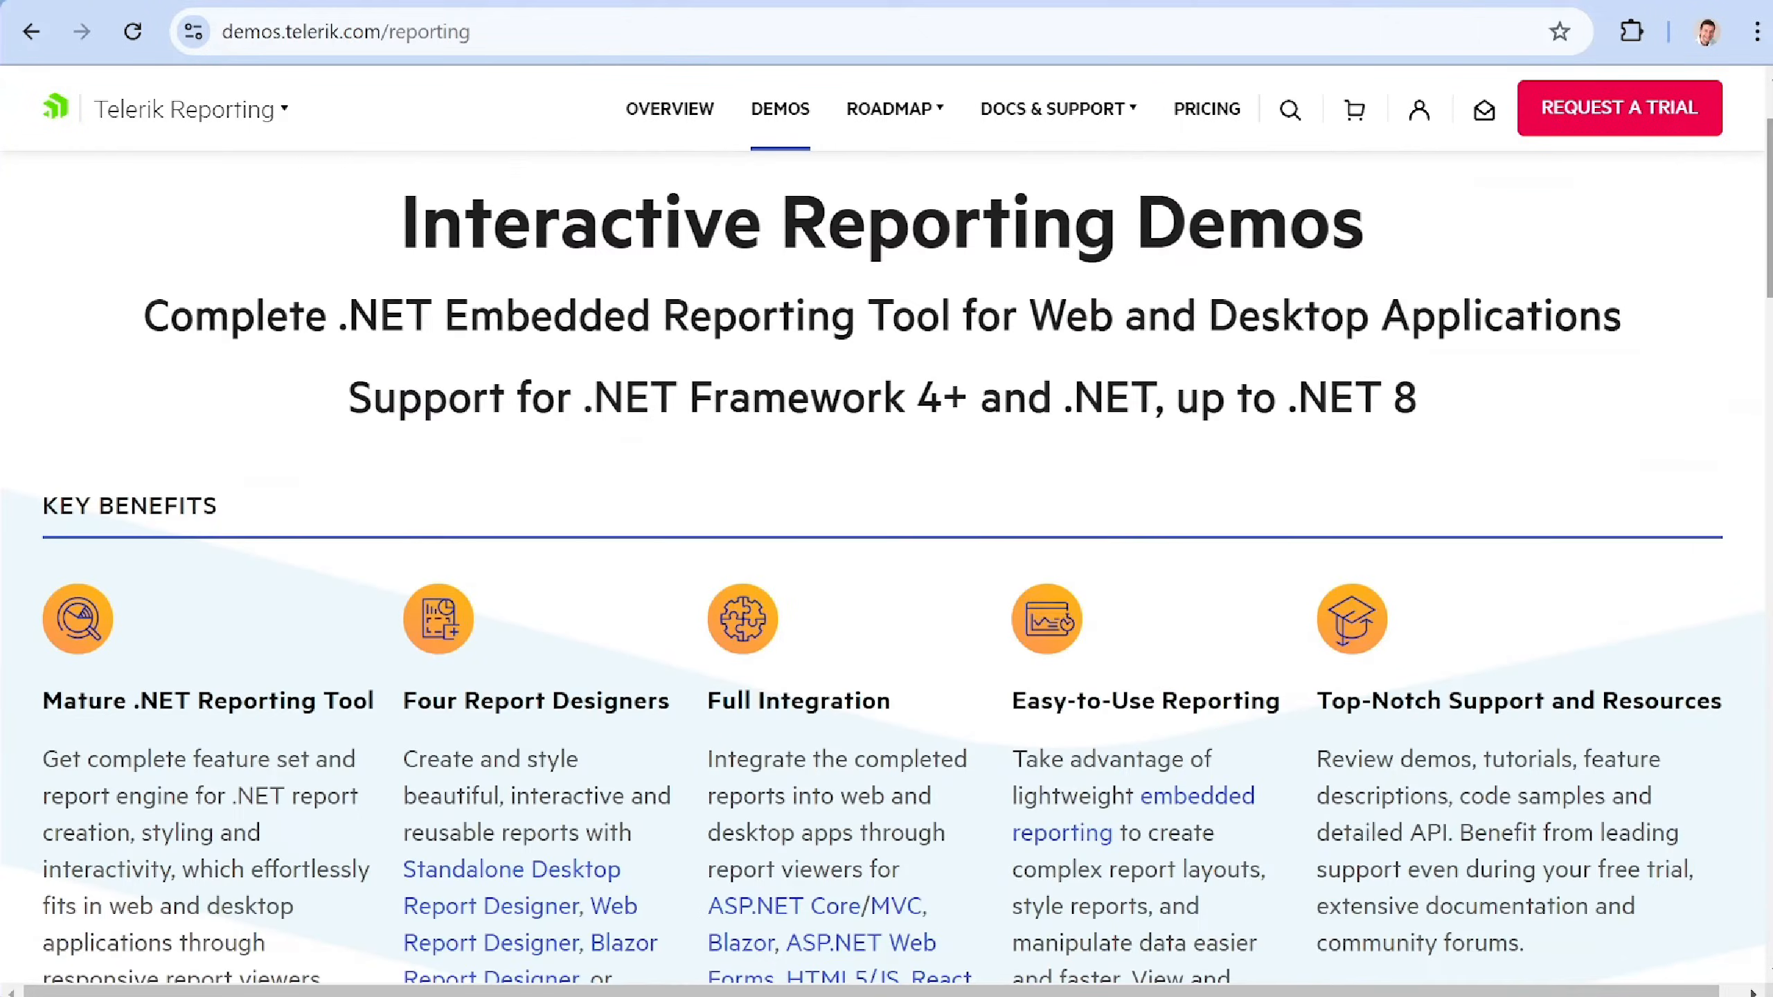
- Run the Web Report Designer demo and dismiss its onboarding tour
scroll(down, 3)
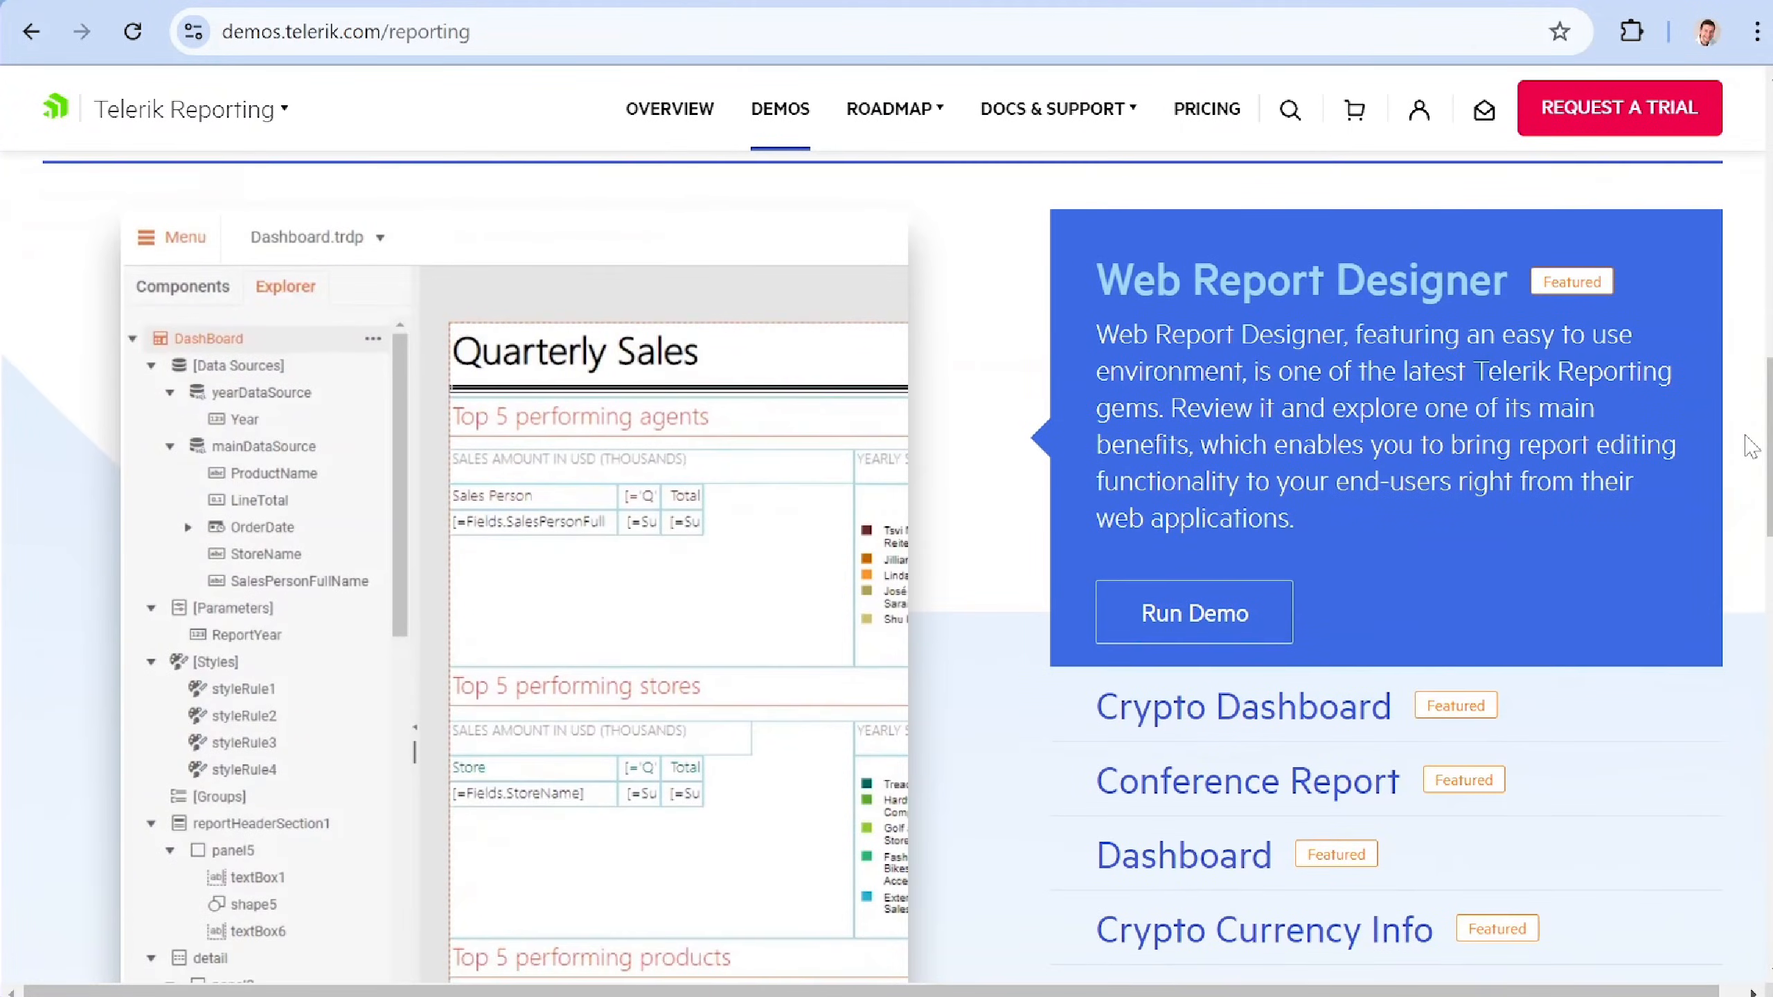
click(1191, 611)
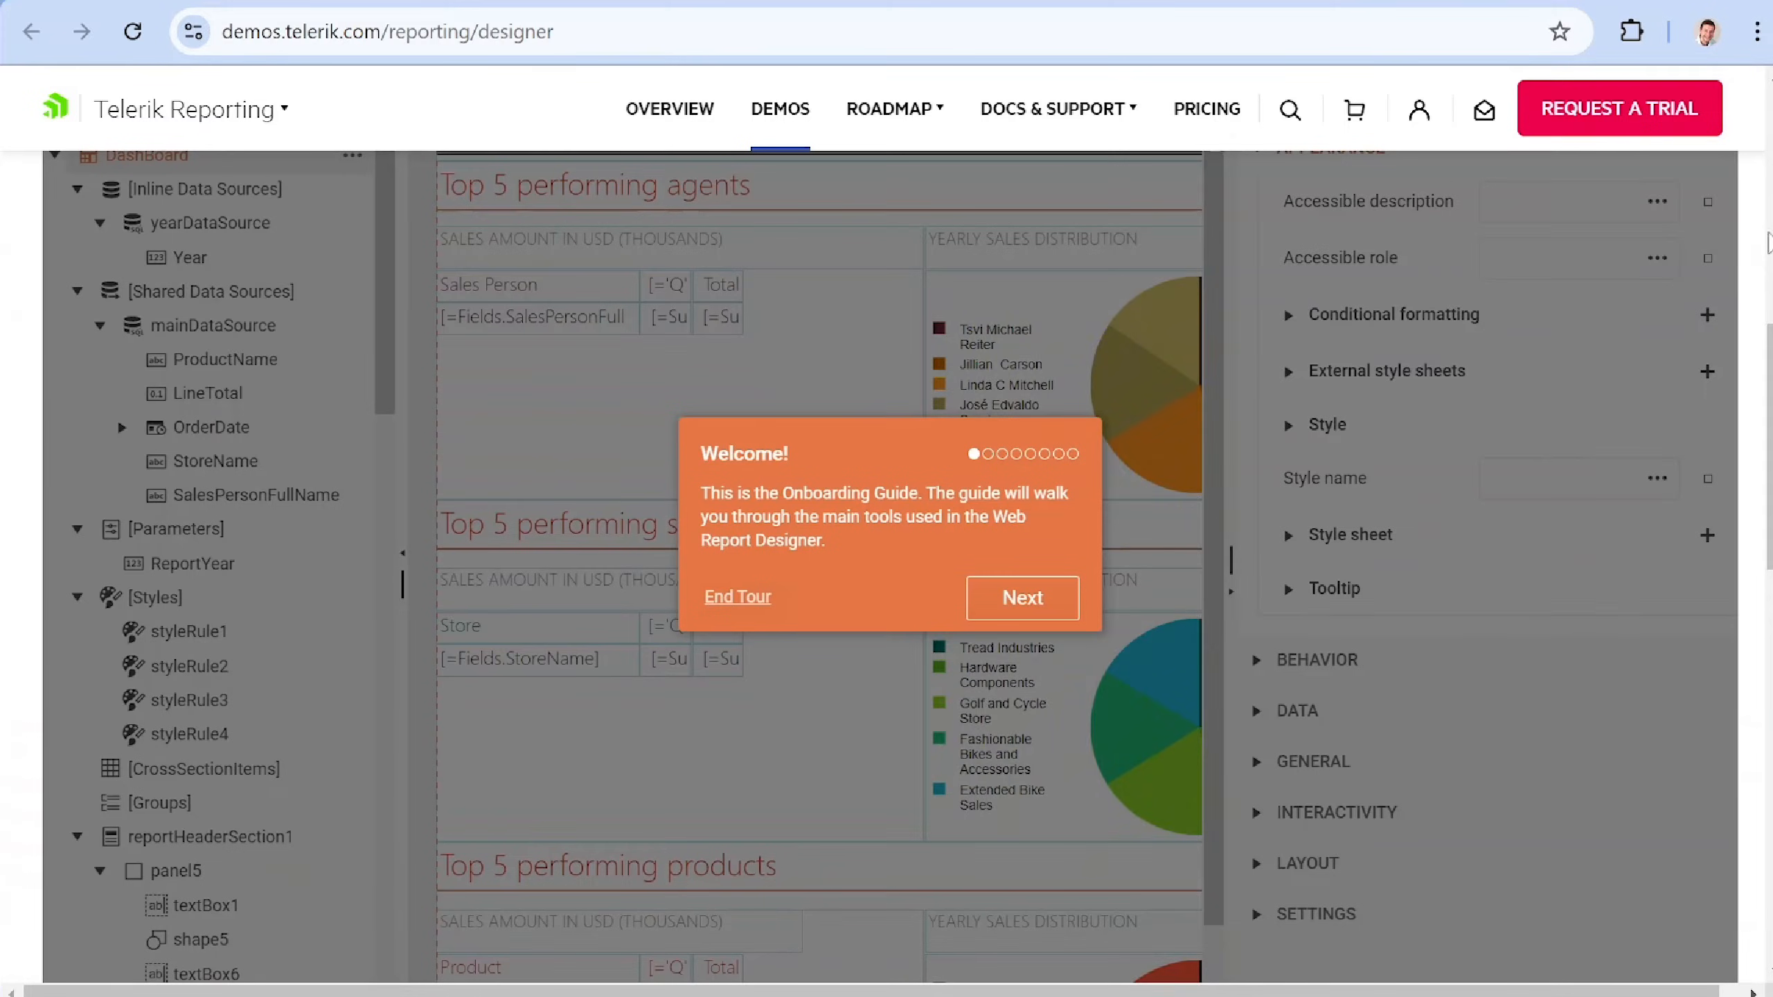
click(1021, 596)
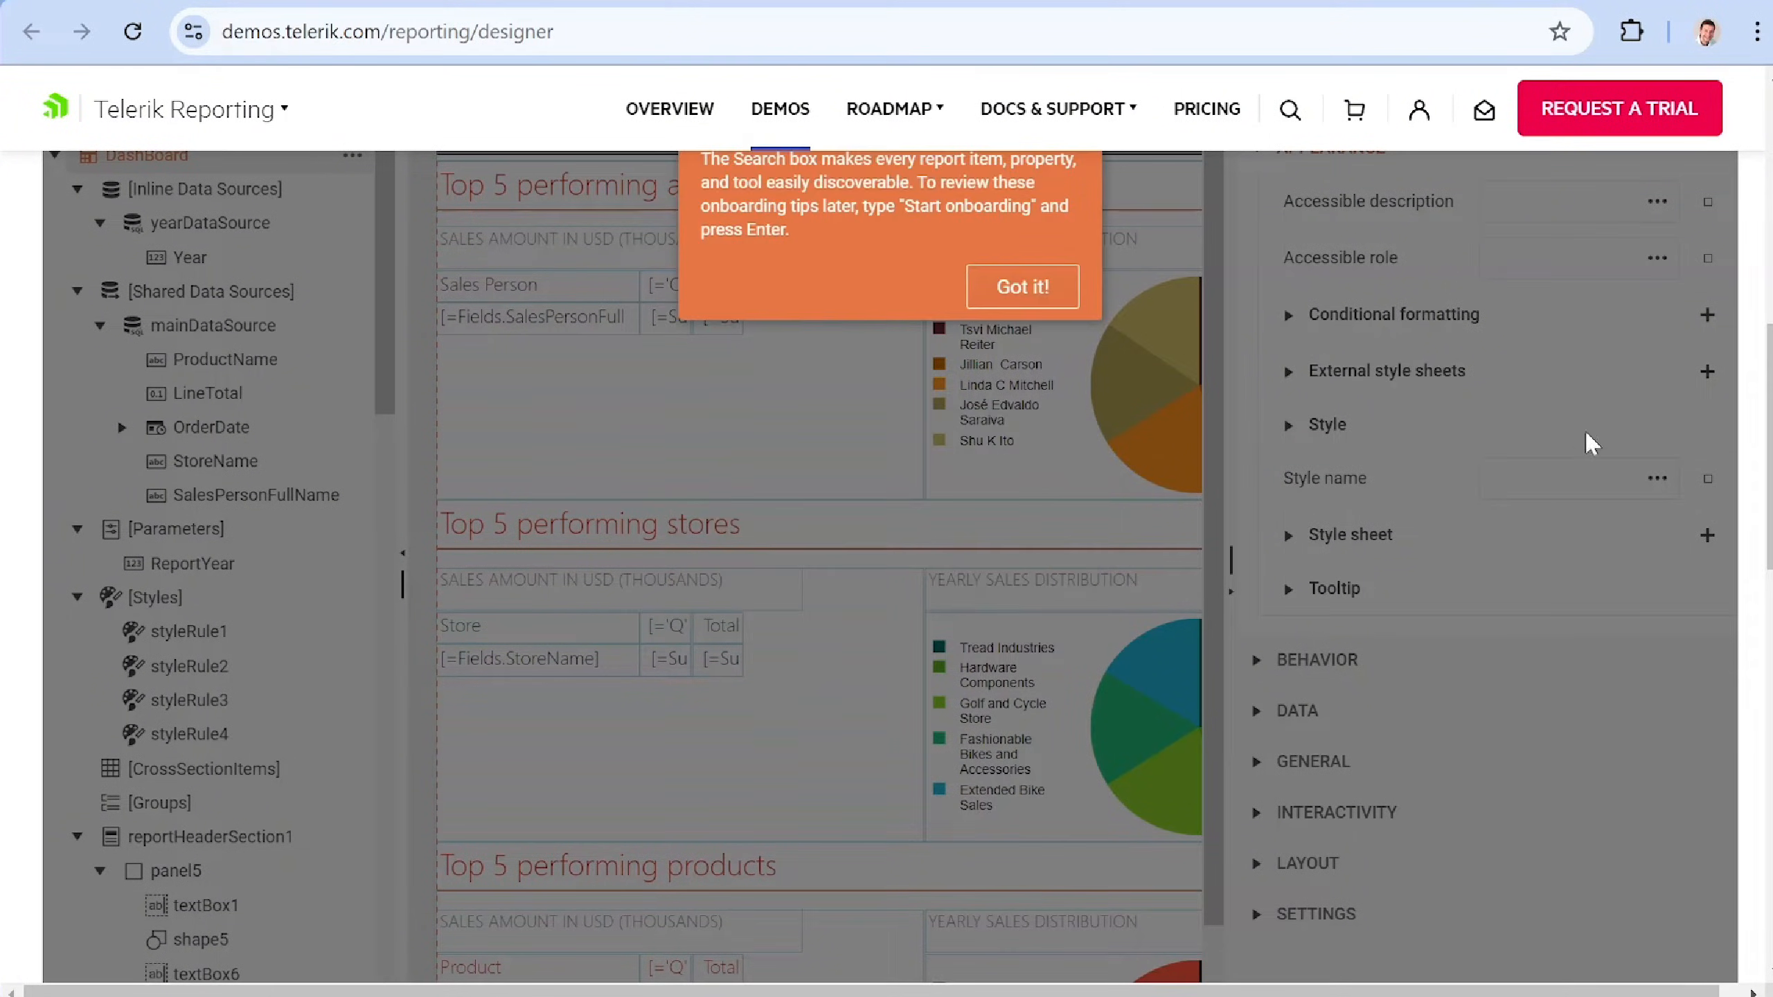
click(1019, 286)
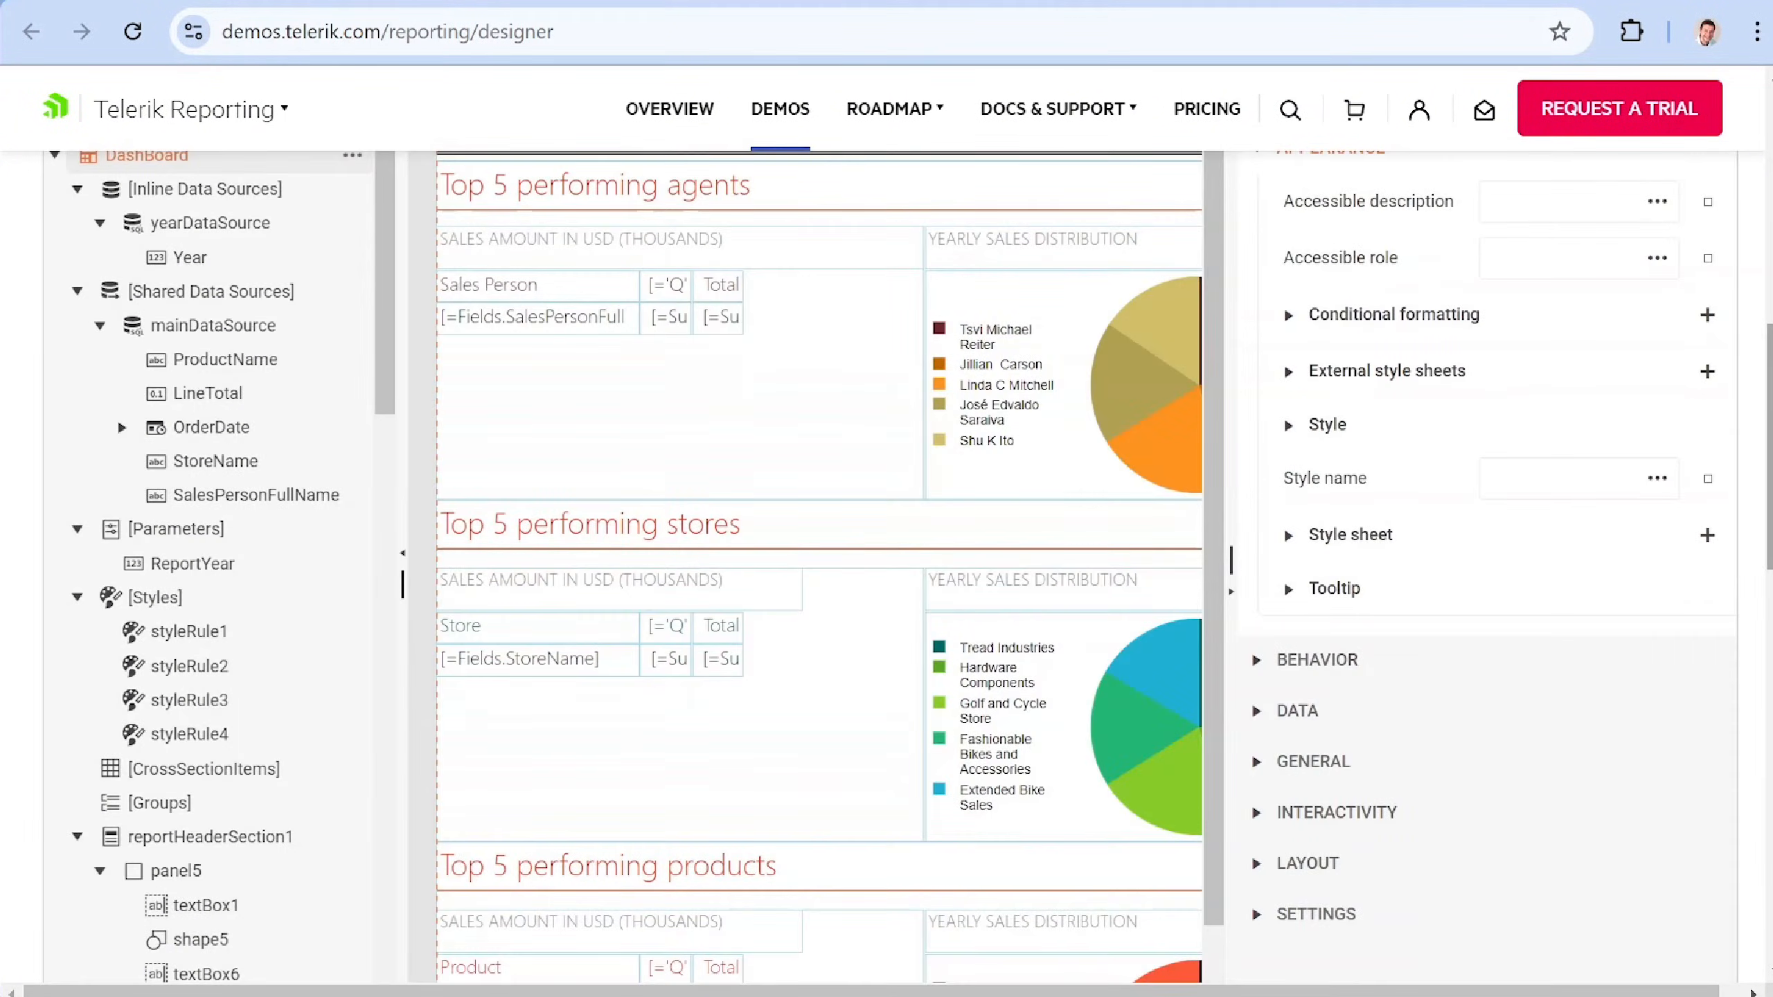
scroll(down, 3)
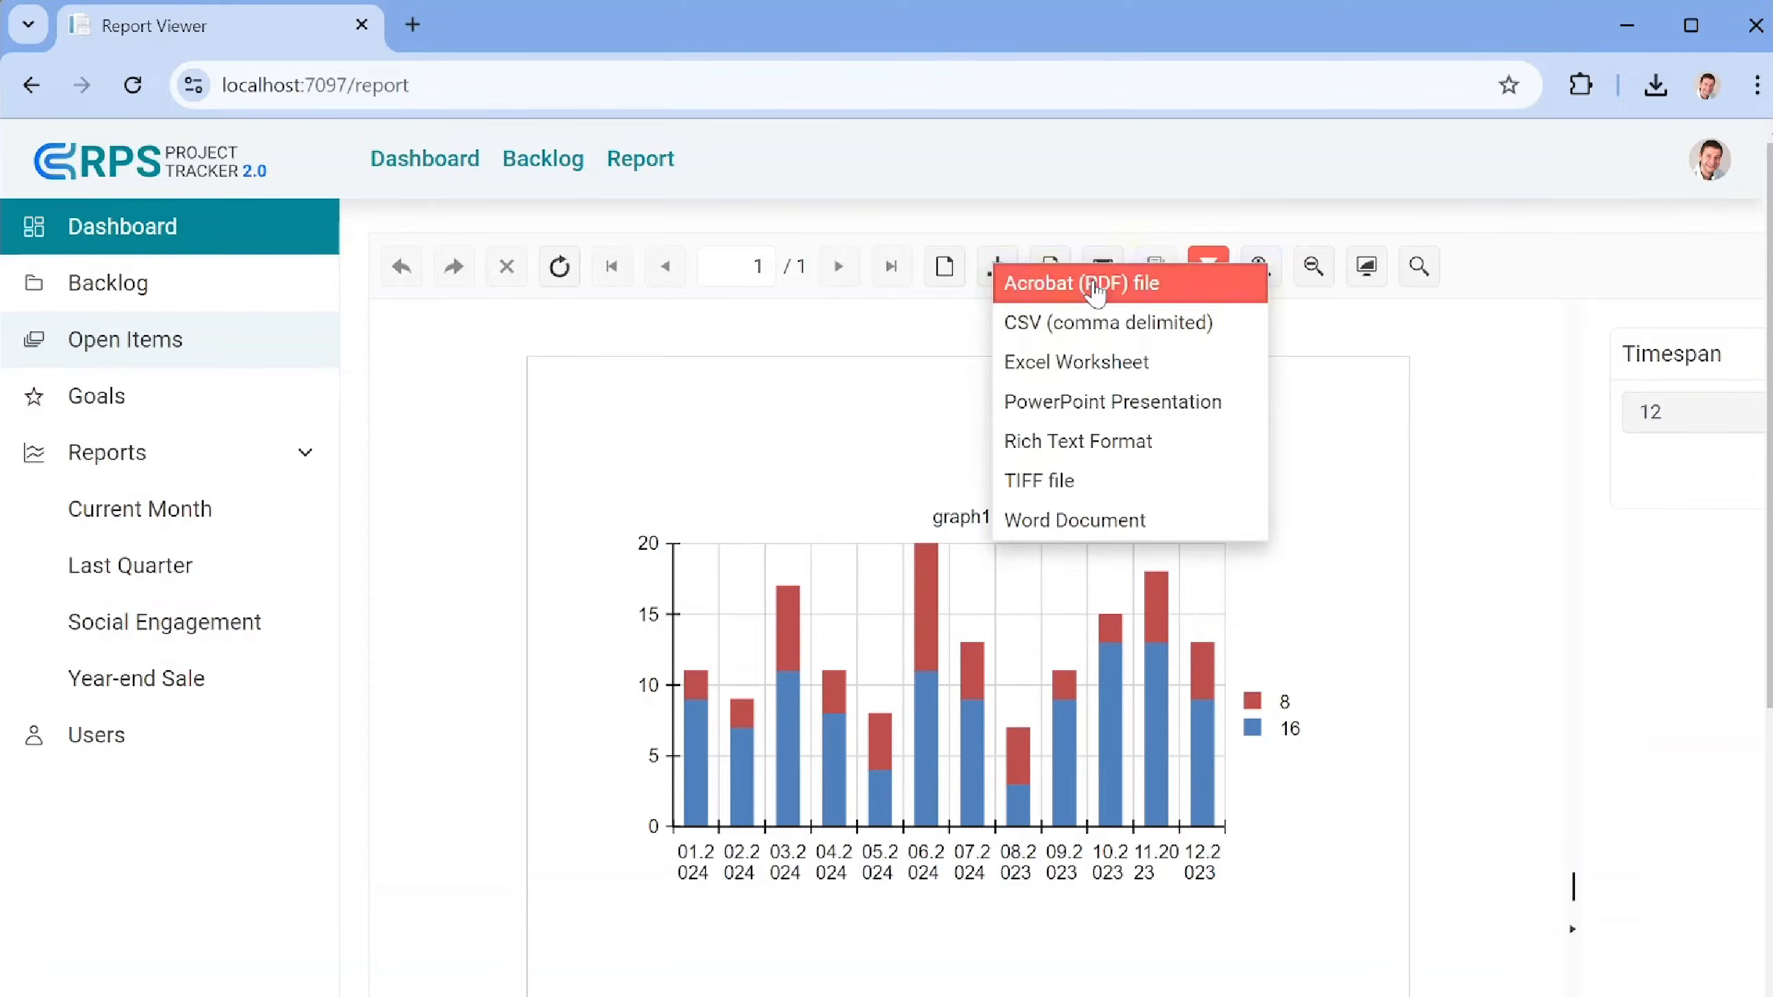
- Export the dashboard report to PDF and scroll through its stacked chart page
click(1082, 284)
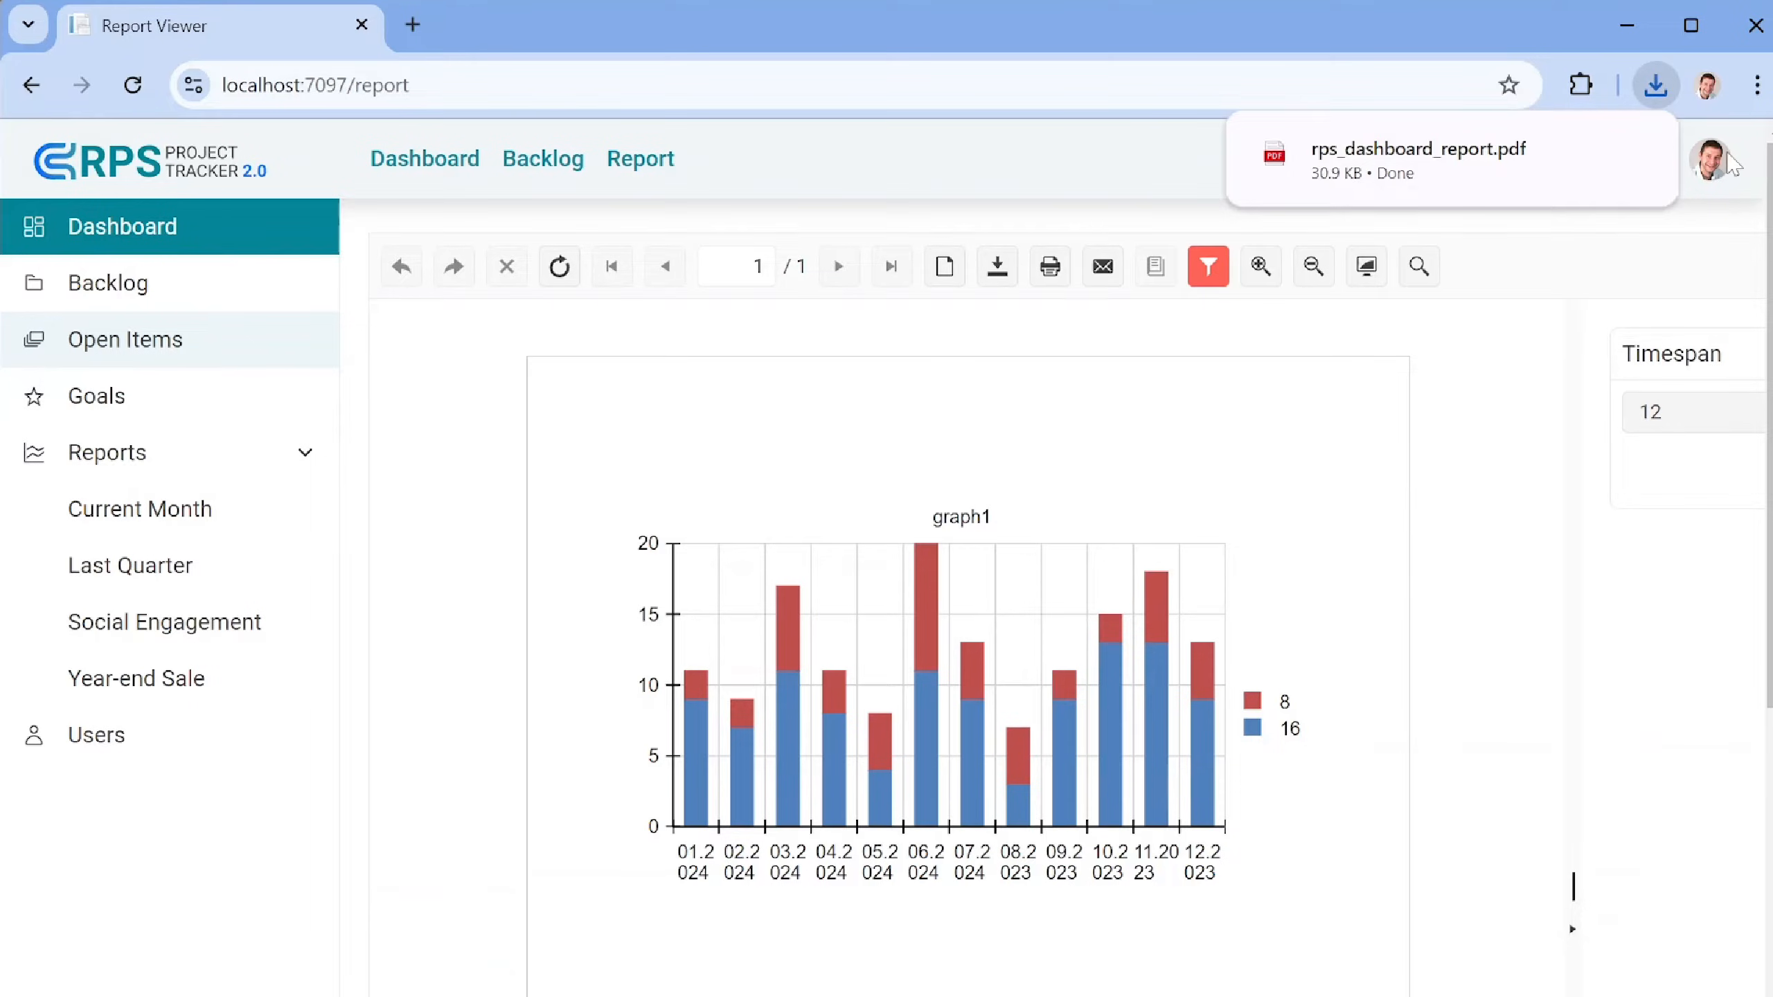
mouse_move(1502, 159)
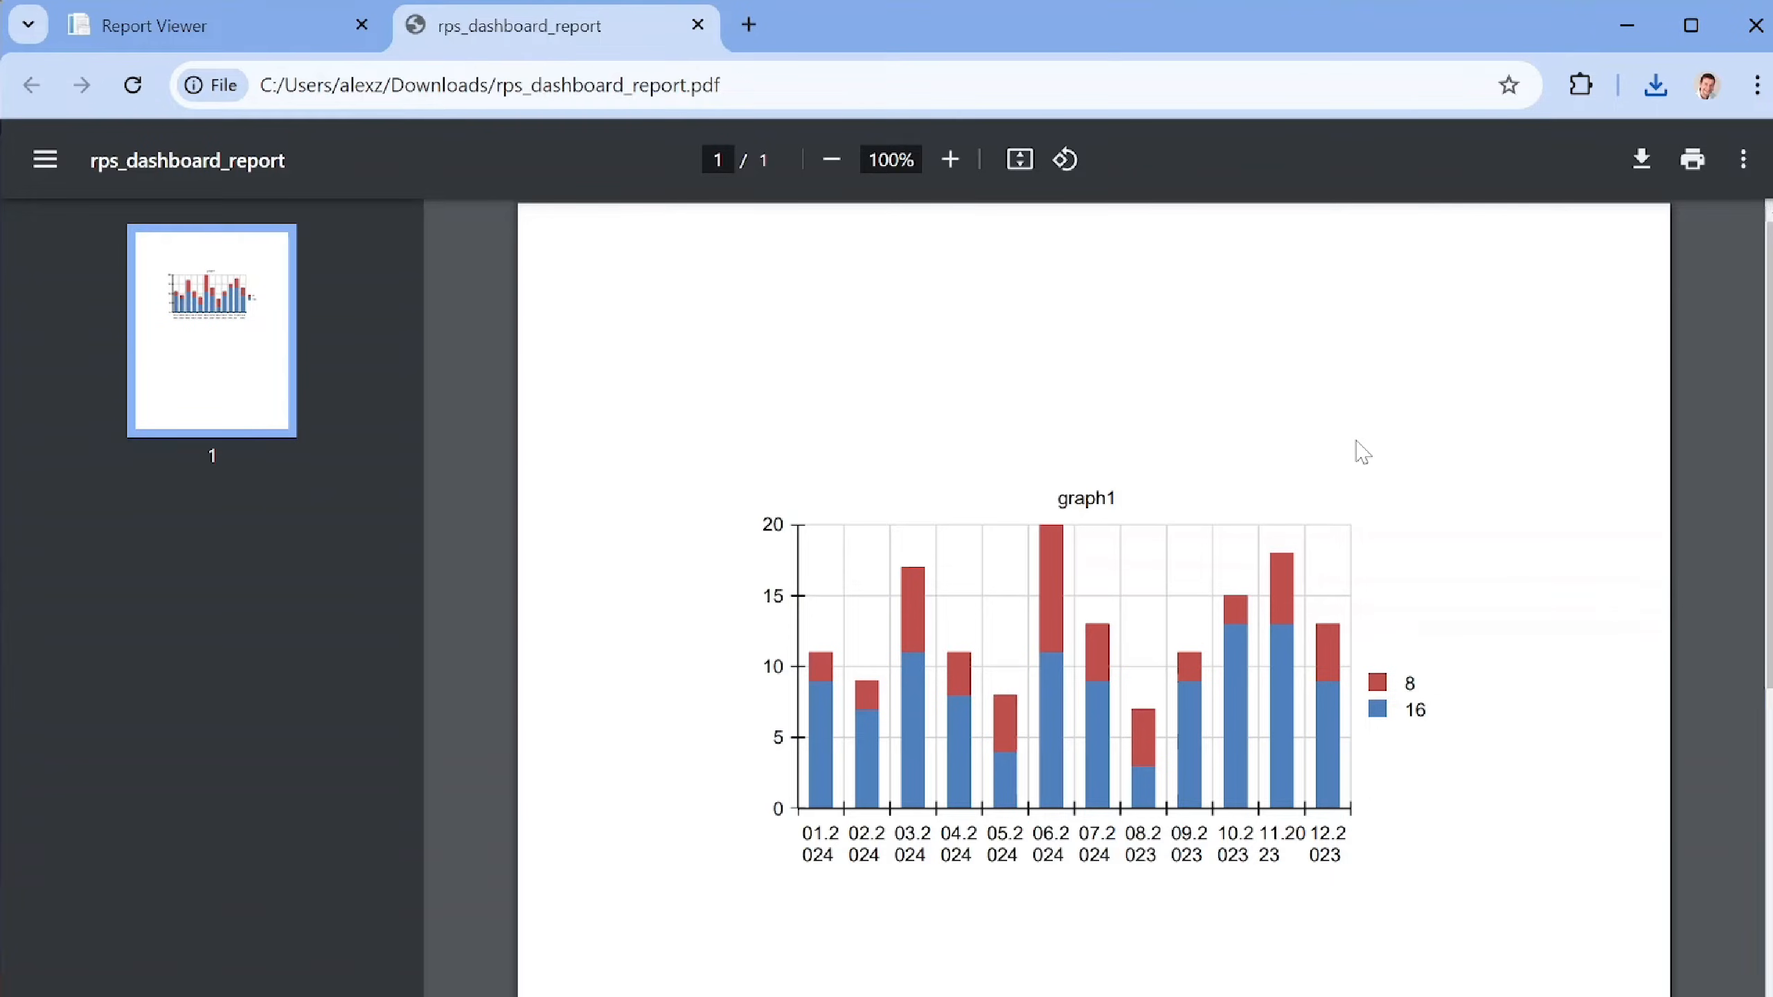
scroll(down, 3)
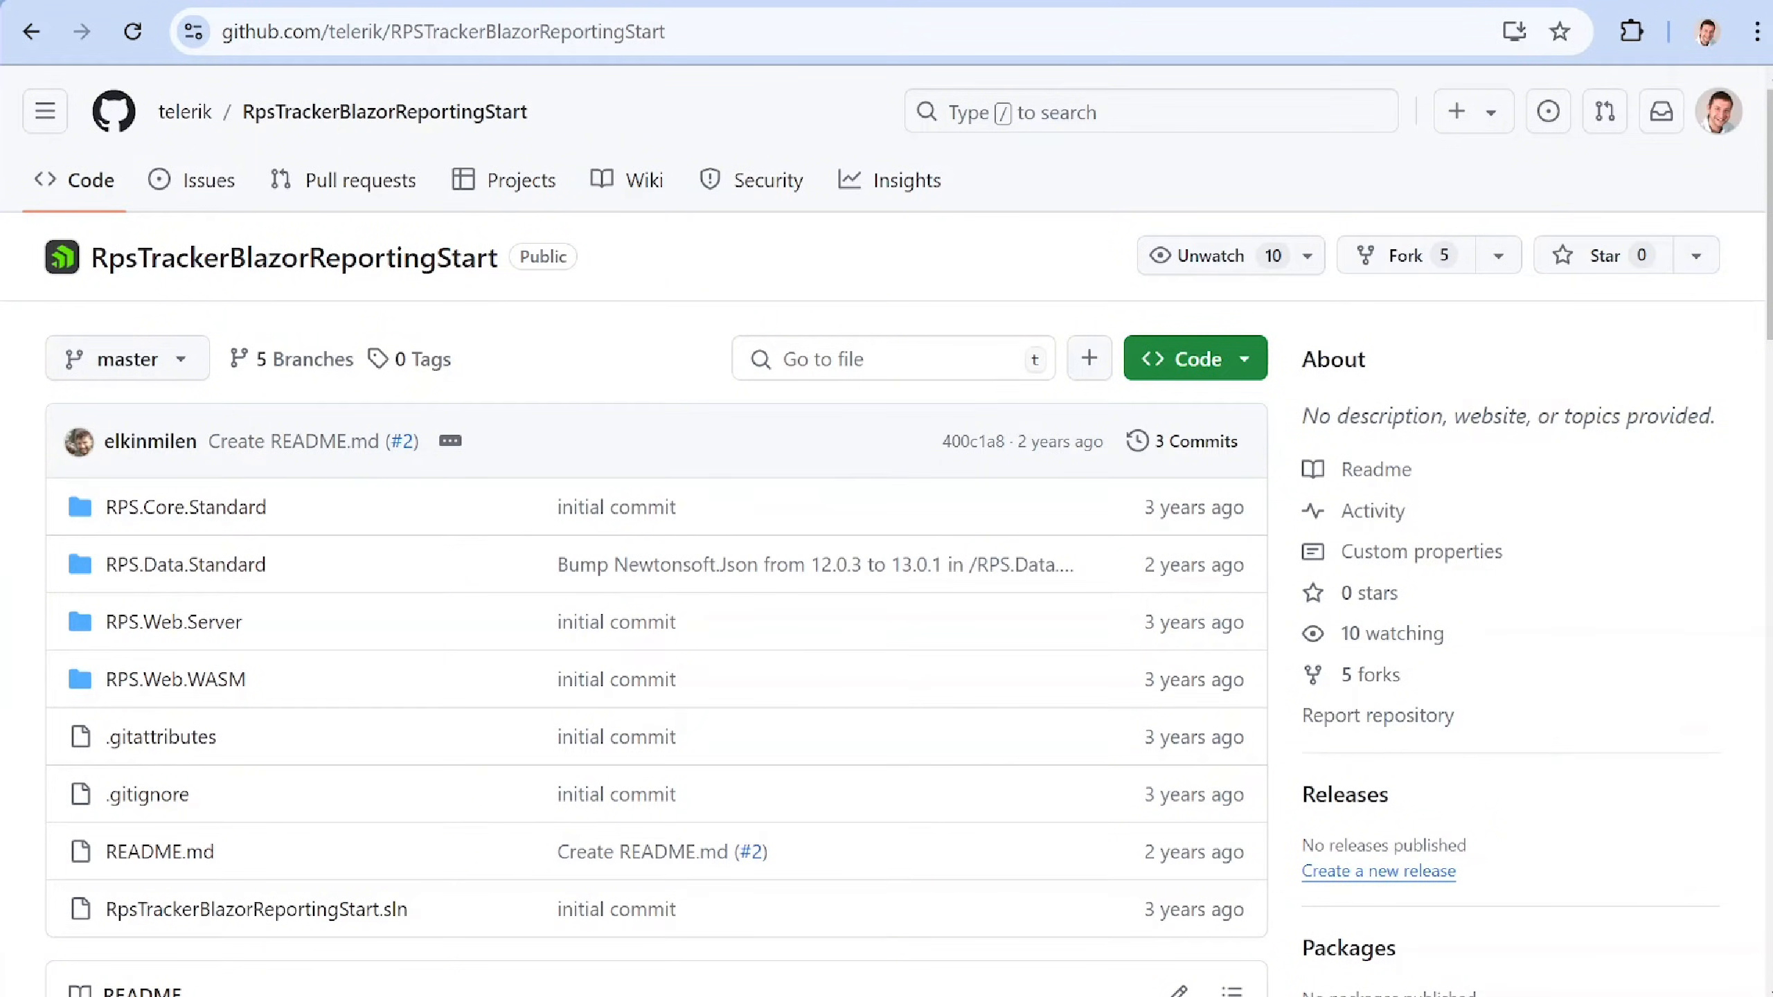
- Download the RpsTrackerBlazorReportingStart repository as a ZIP from the Code menu
scroll(down, 3)
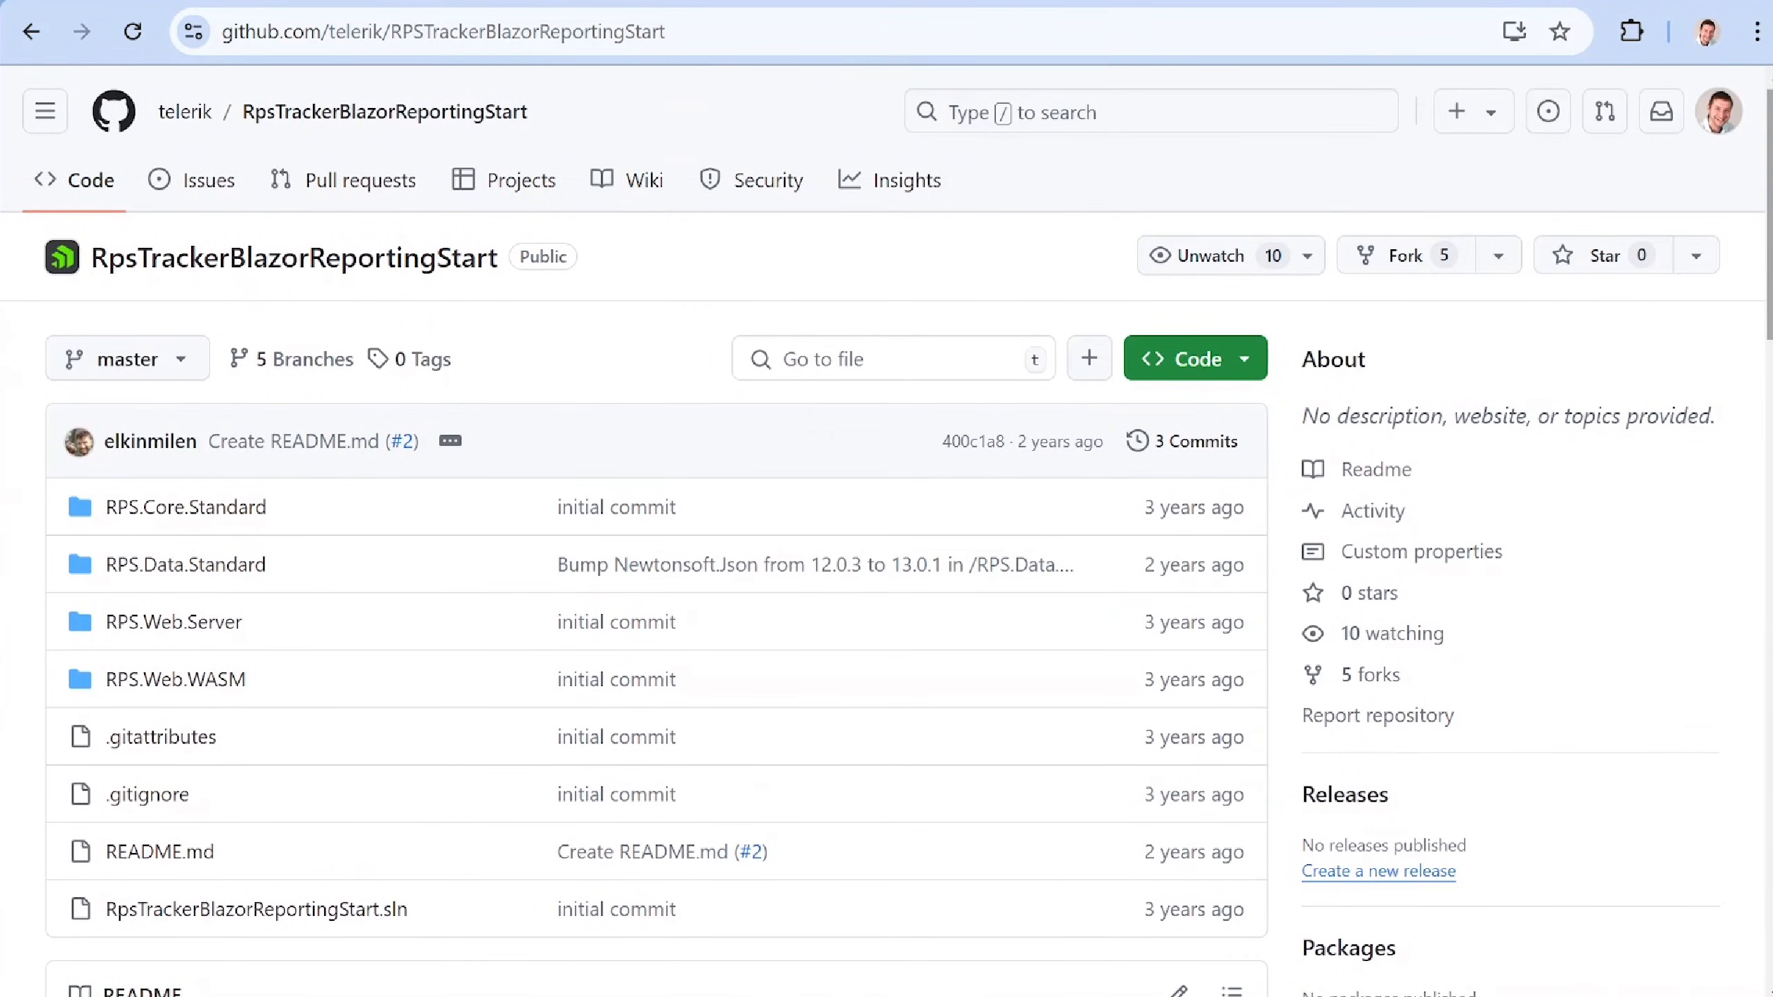
click(1187, 359)
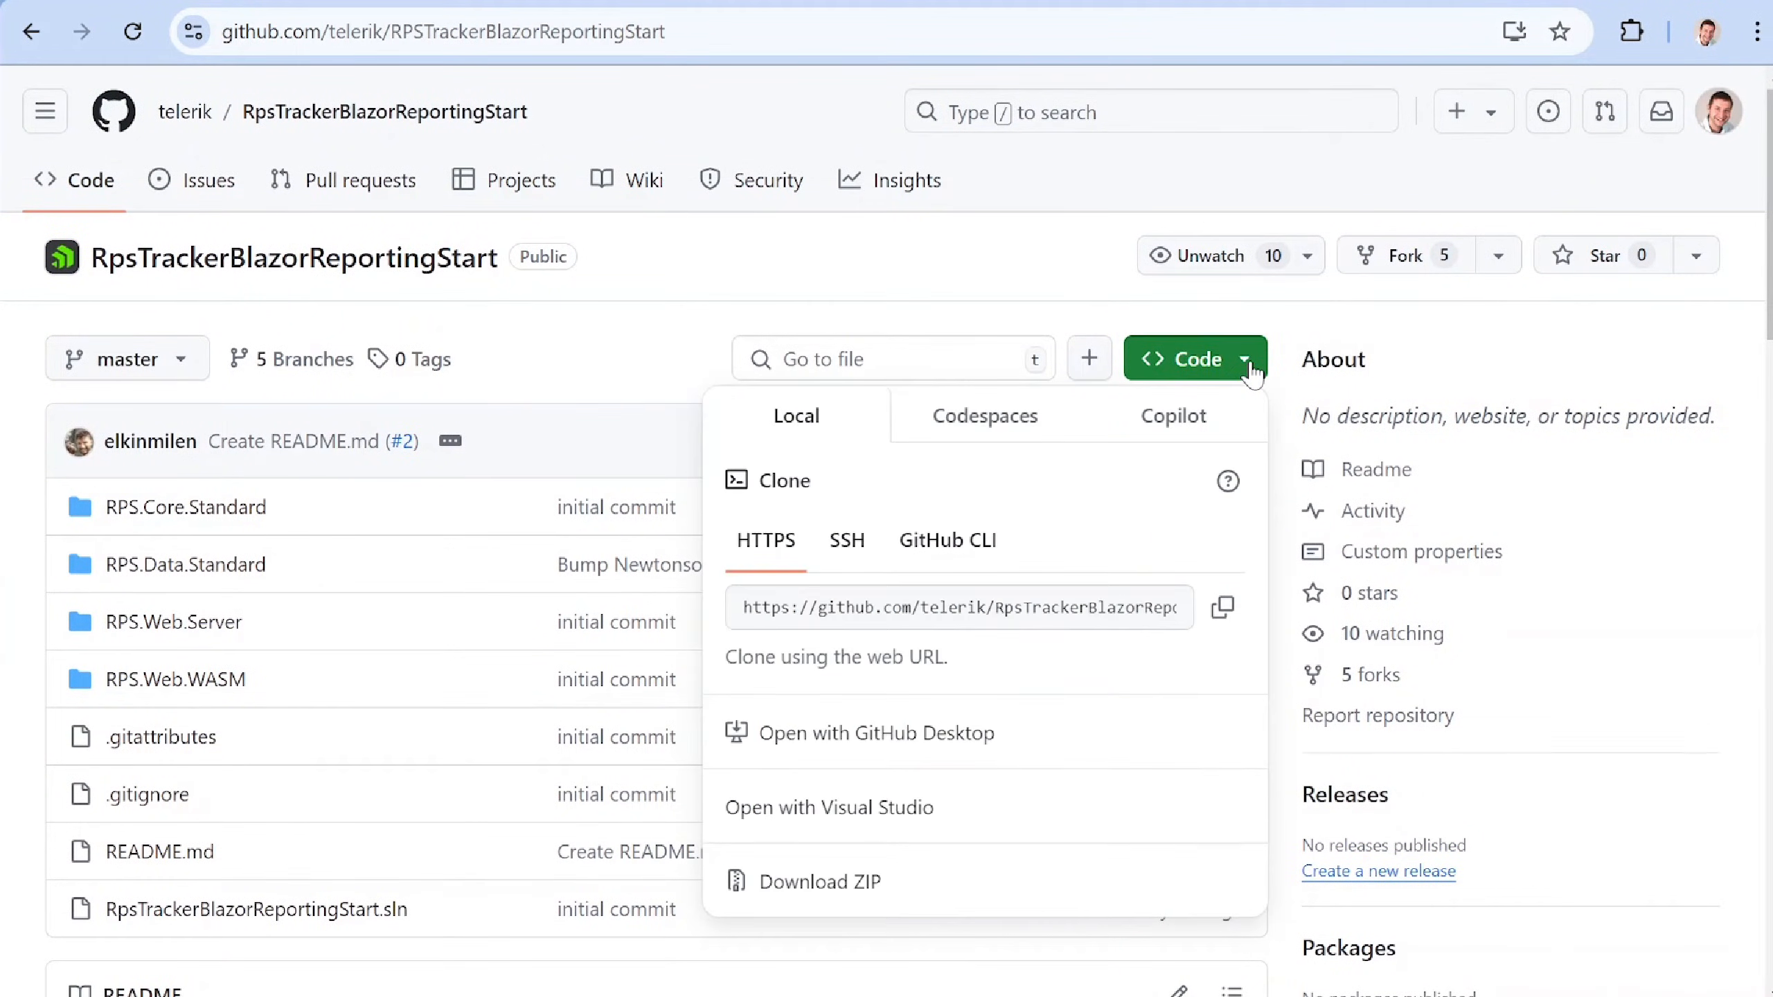
mouse_move(826, 881)
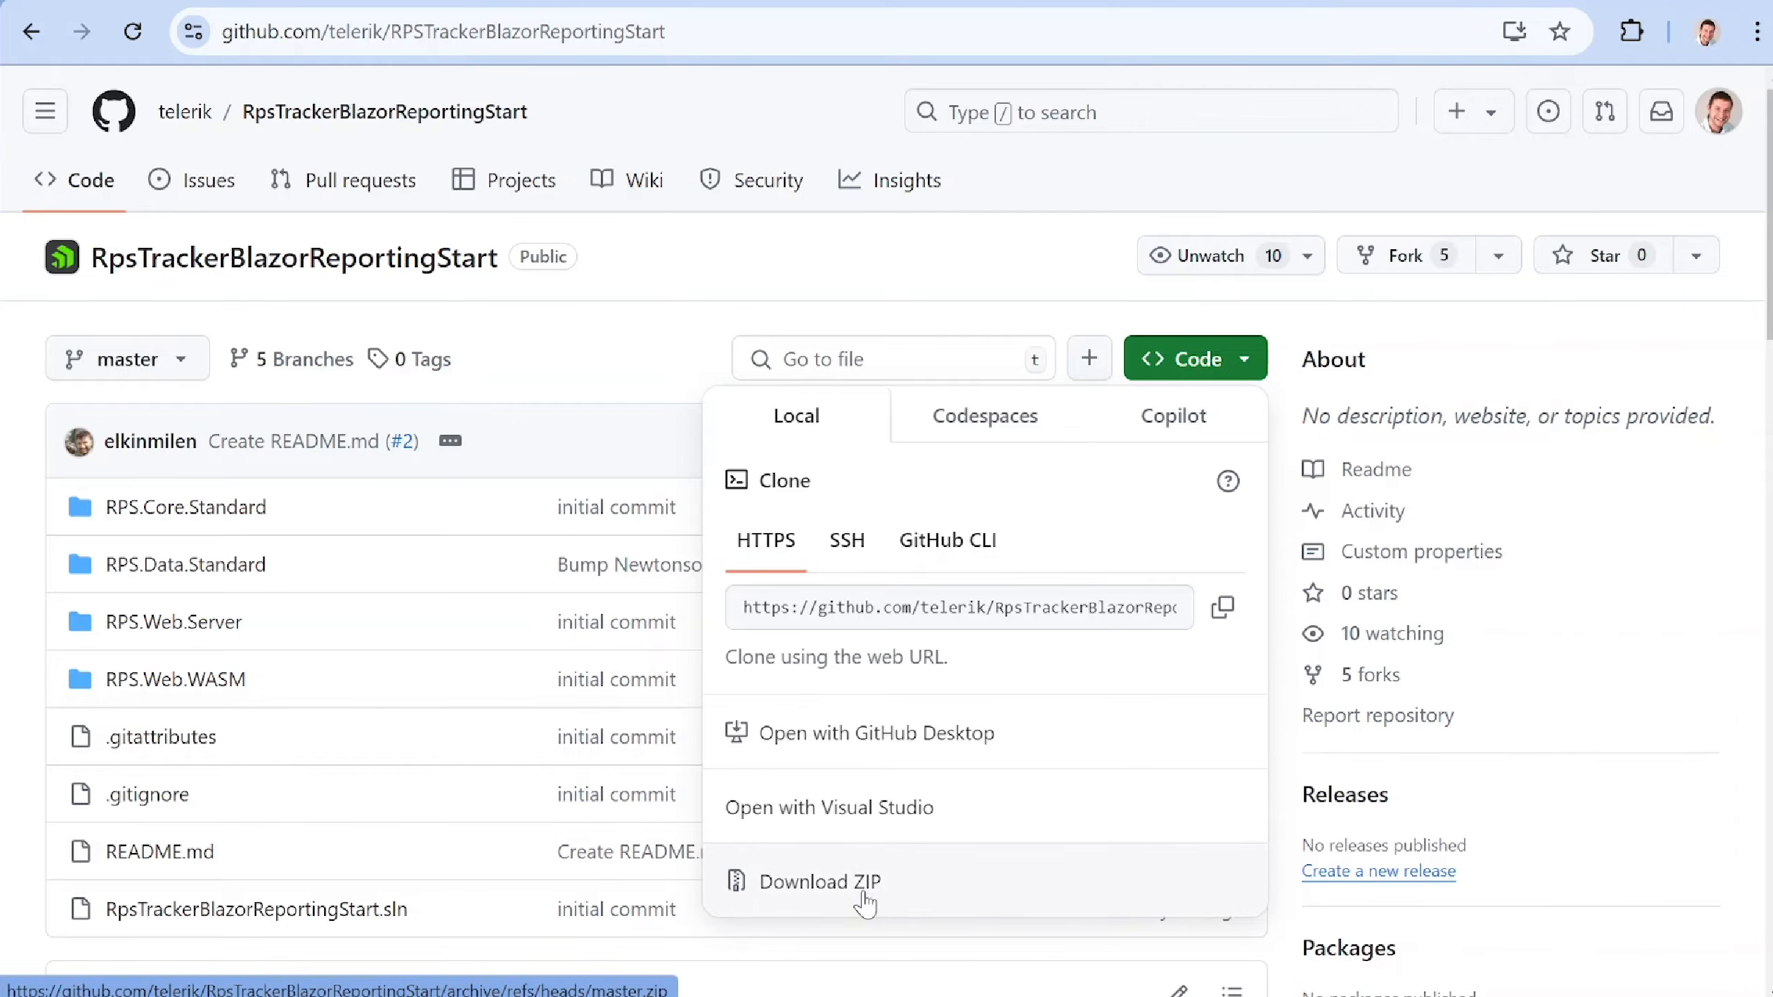
click(820, 881)
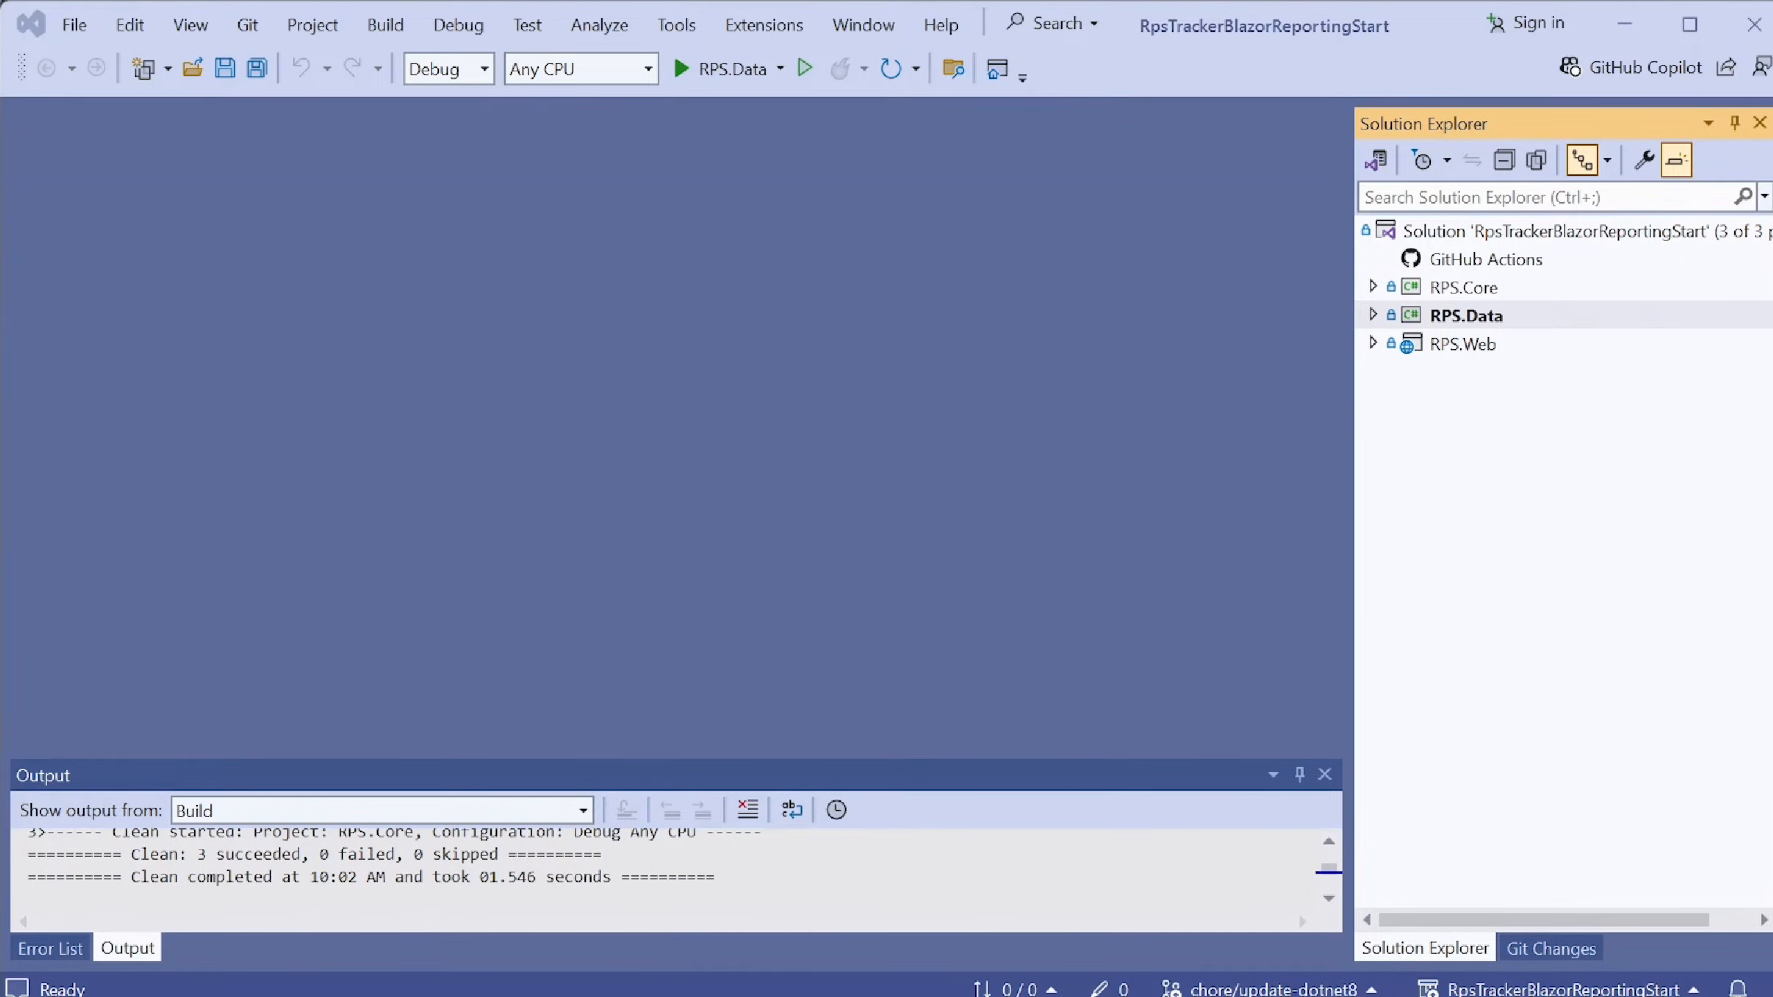
- Open the RPS.Web .csproj showing net8.0 and Telerik references, and view its context menu
click(1466, 315)
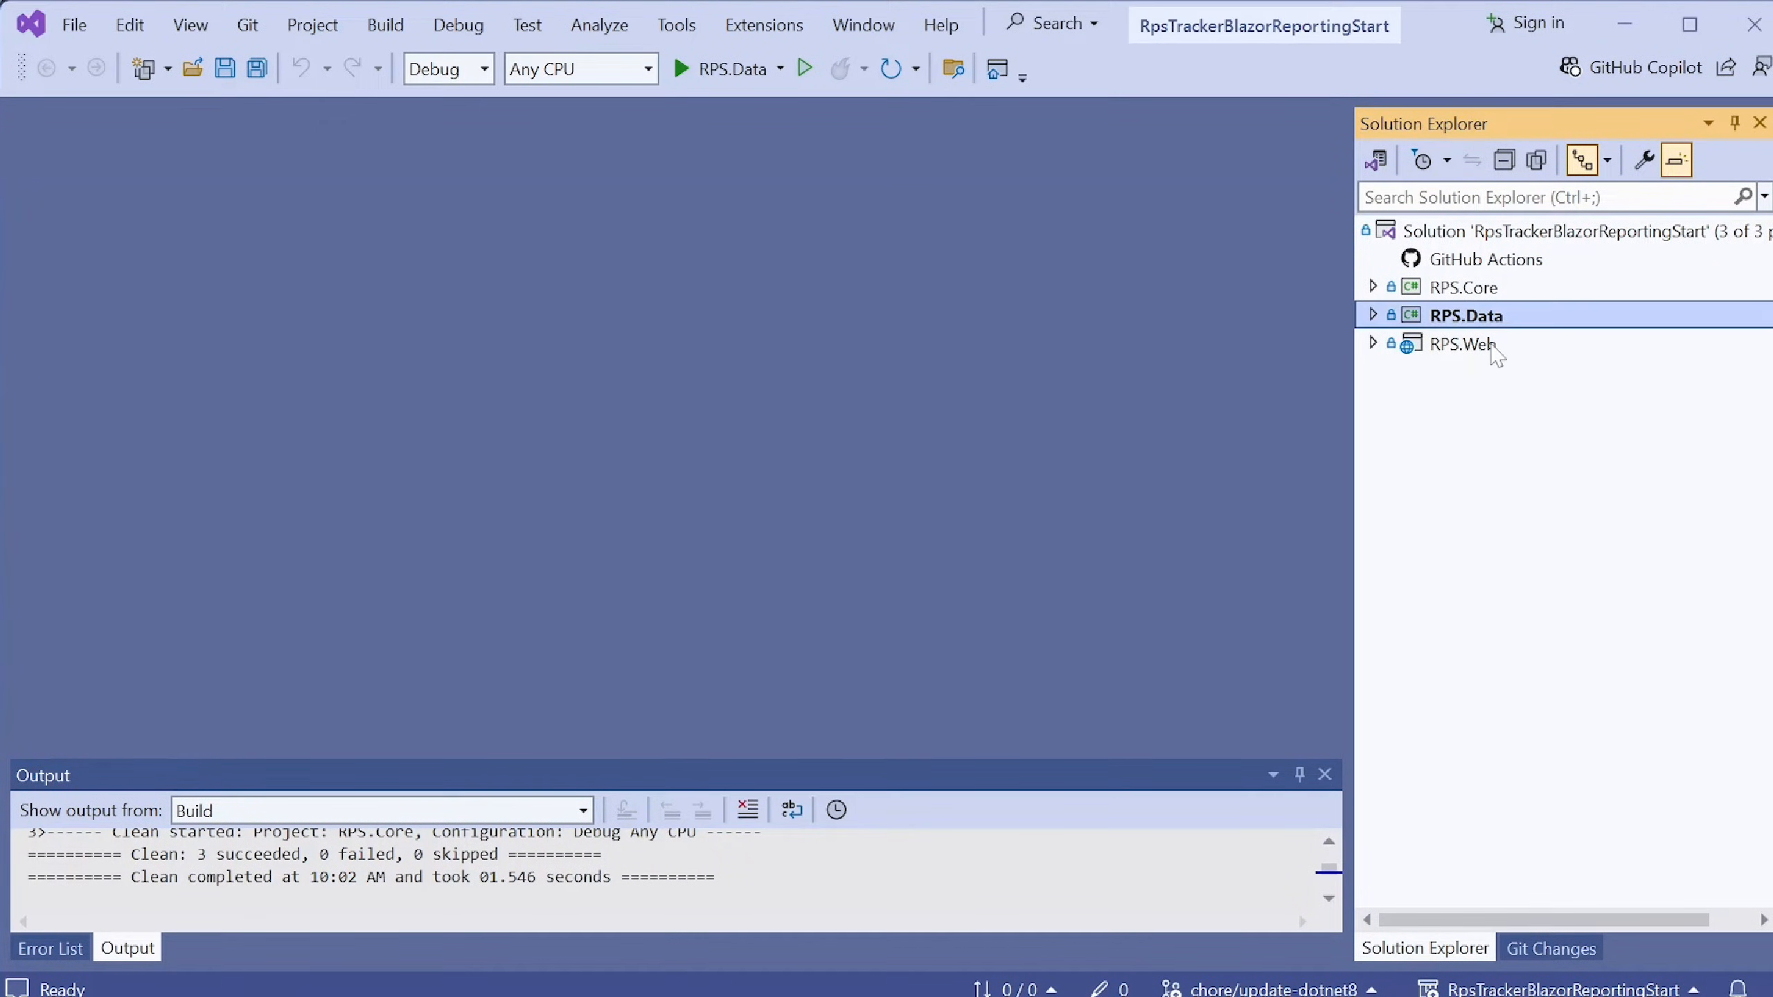
double_click(1467, 315)
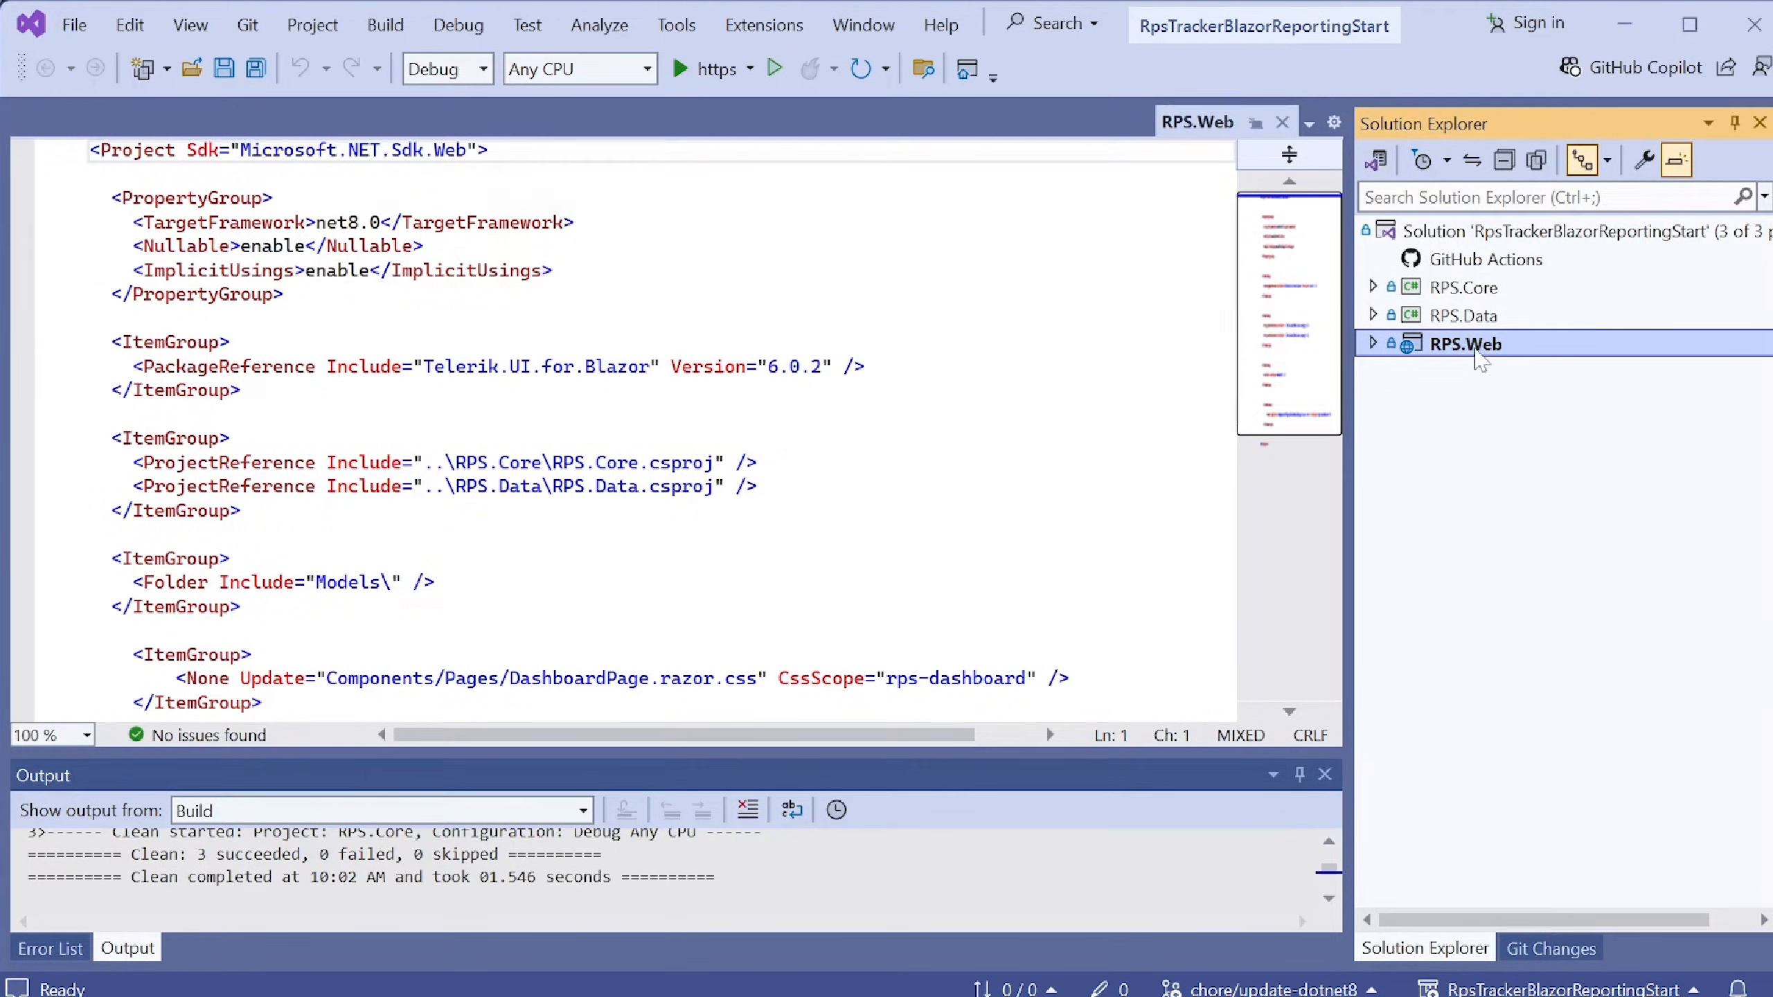
right_click(1463, 343)
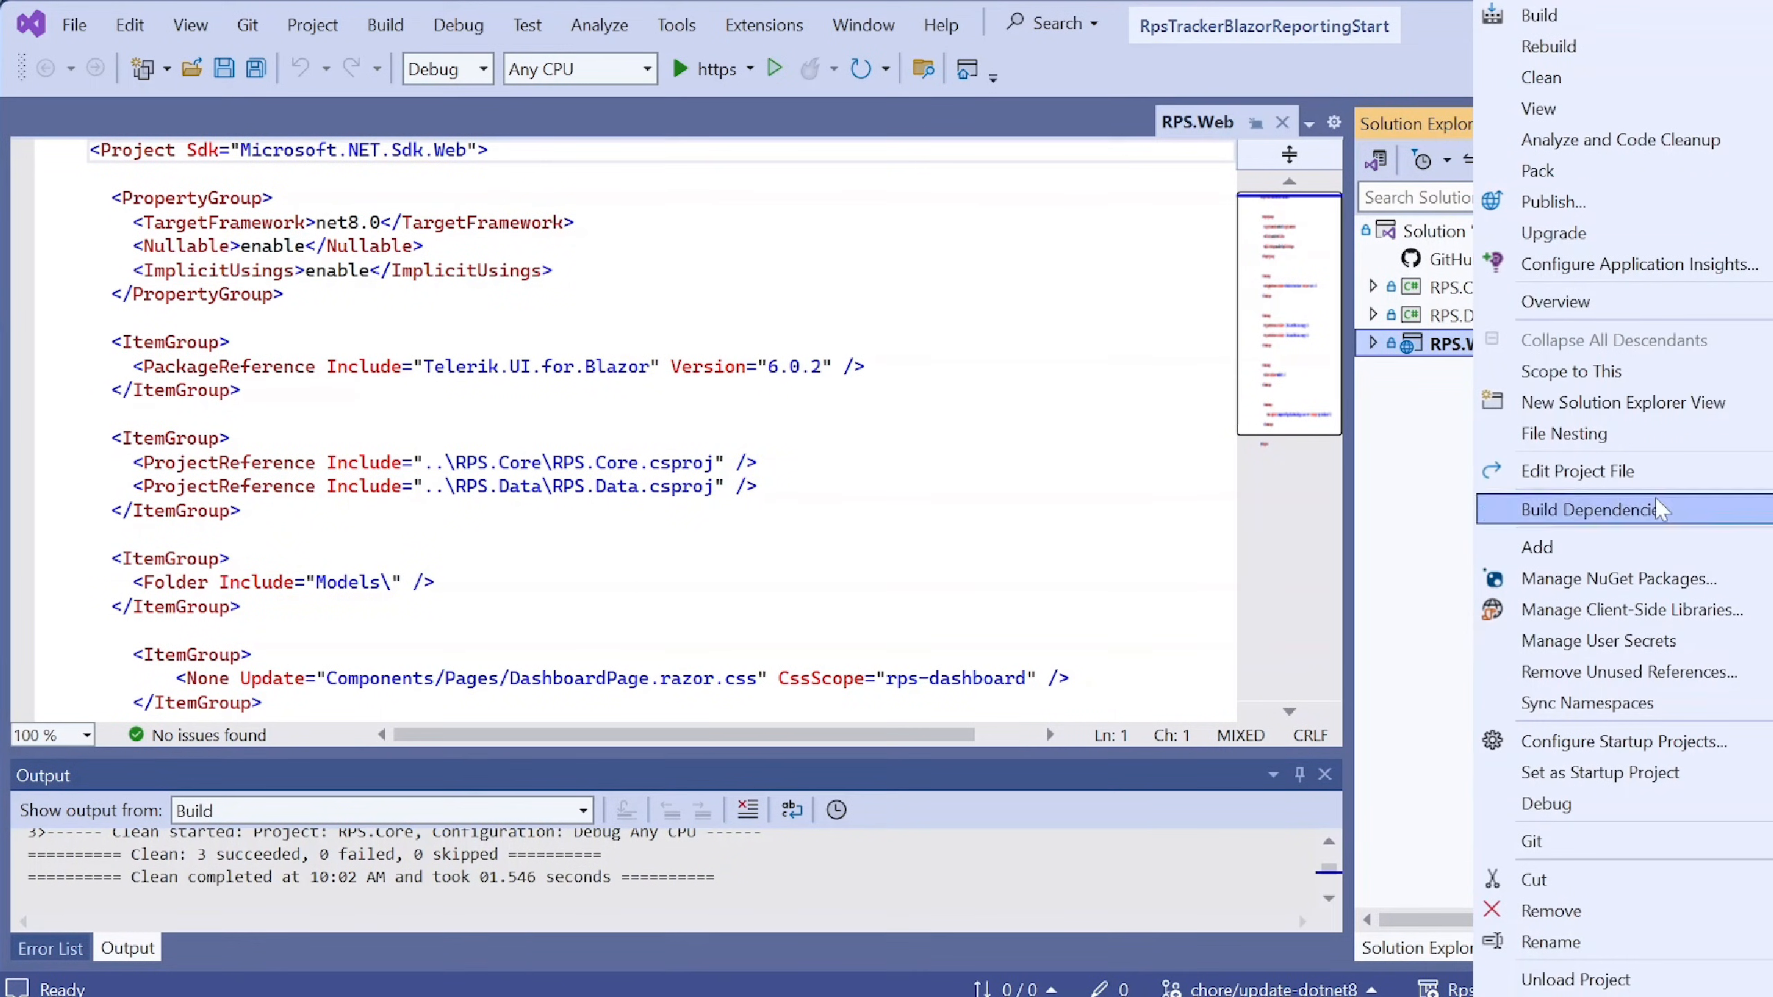
mouse_move(1621, 740)
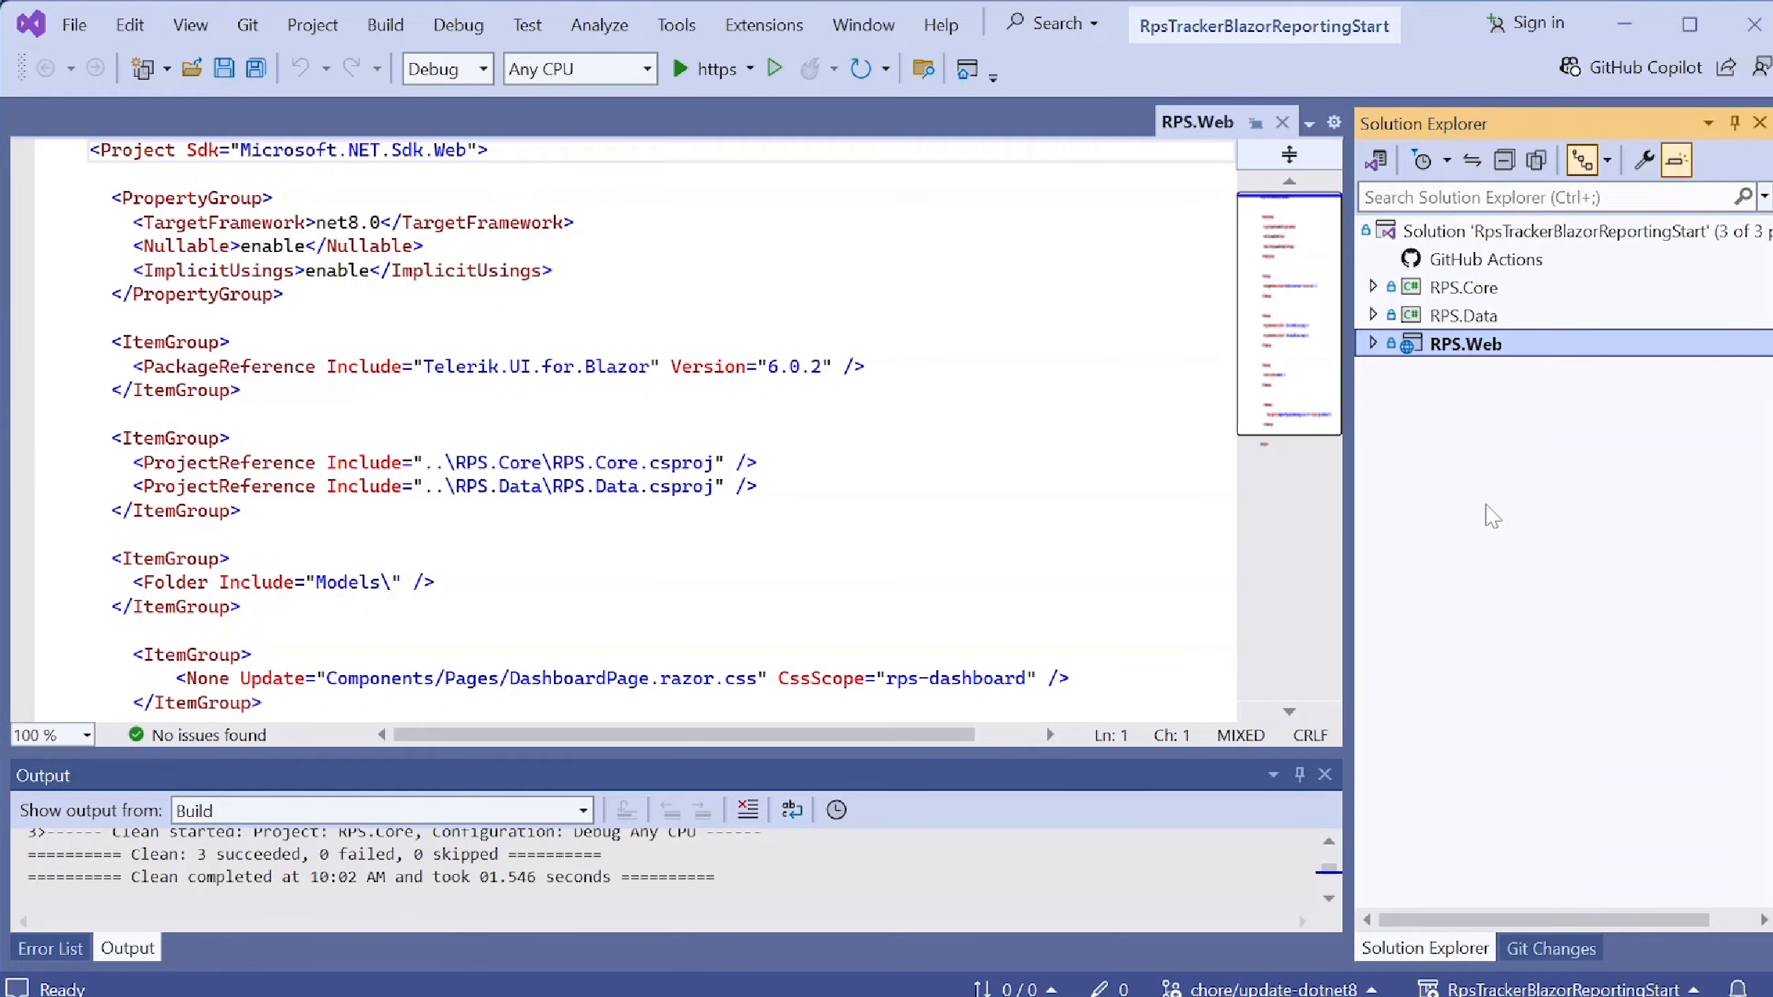
mouse_move(1576, 490)
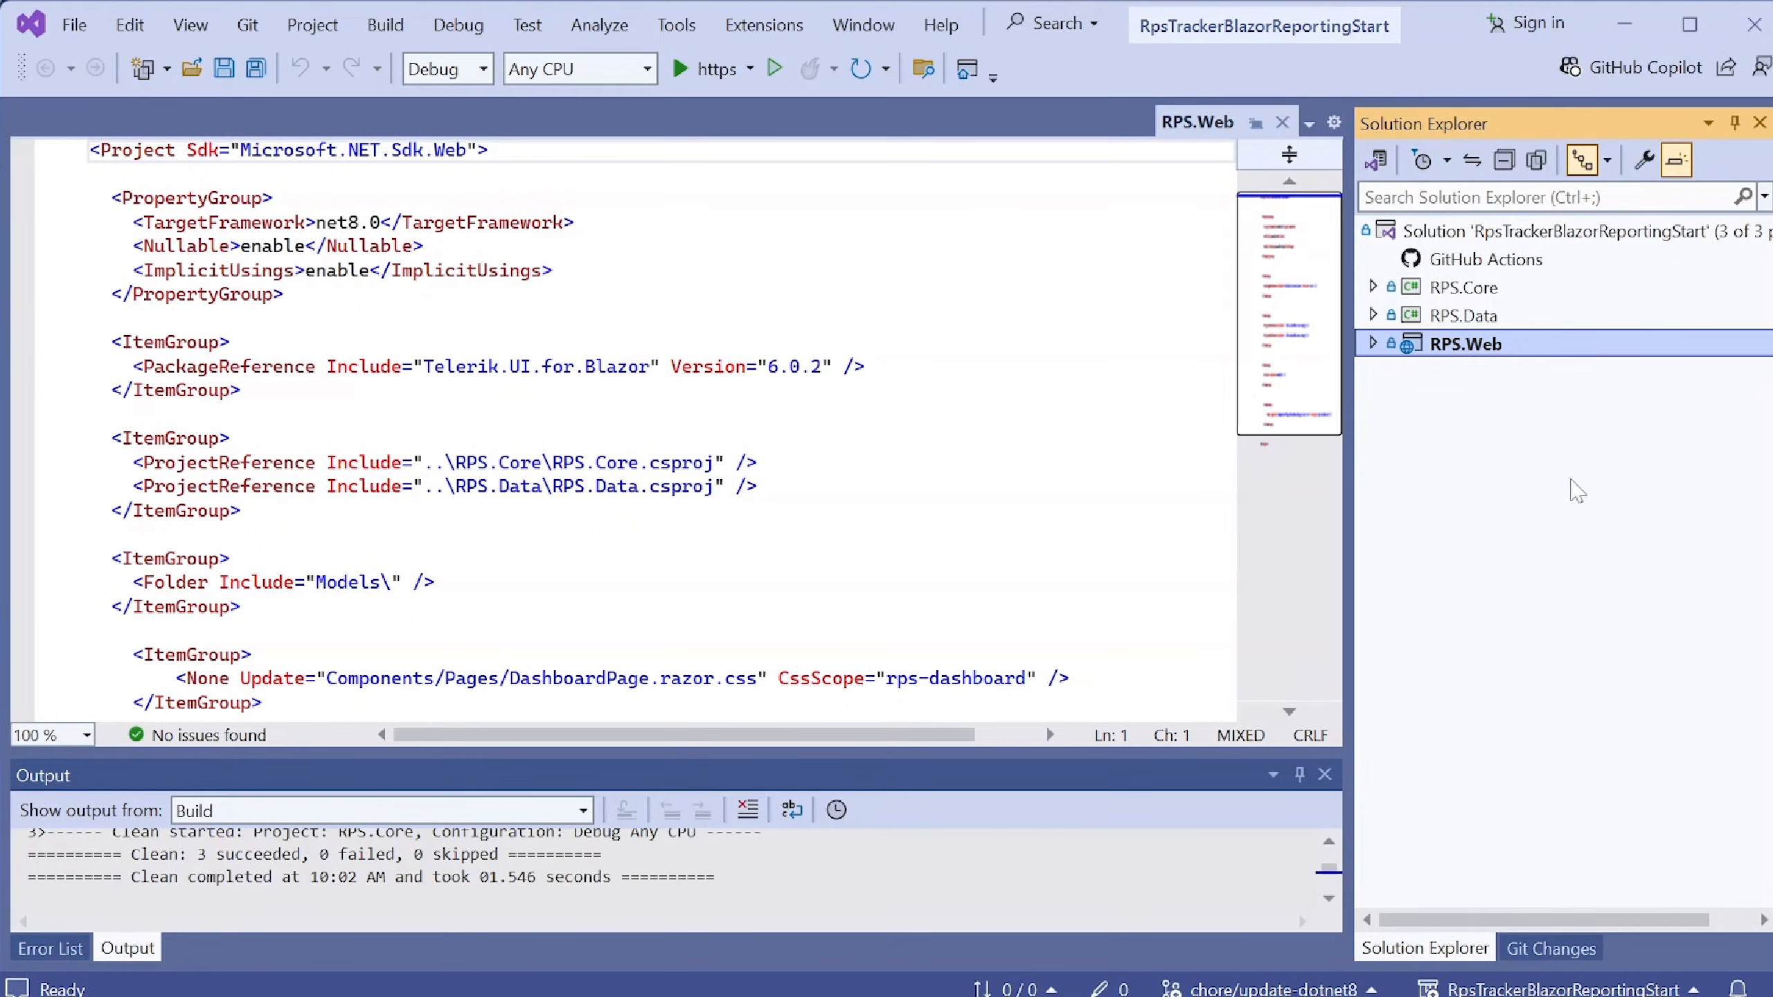
mouse_move(1561, 508)
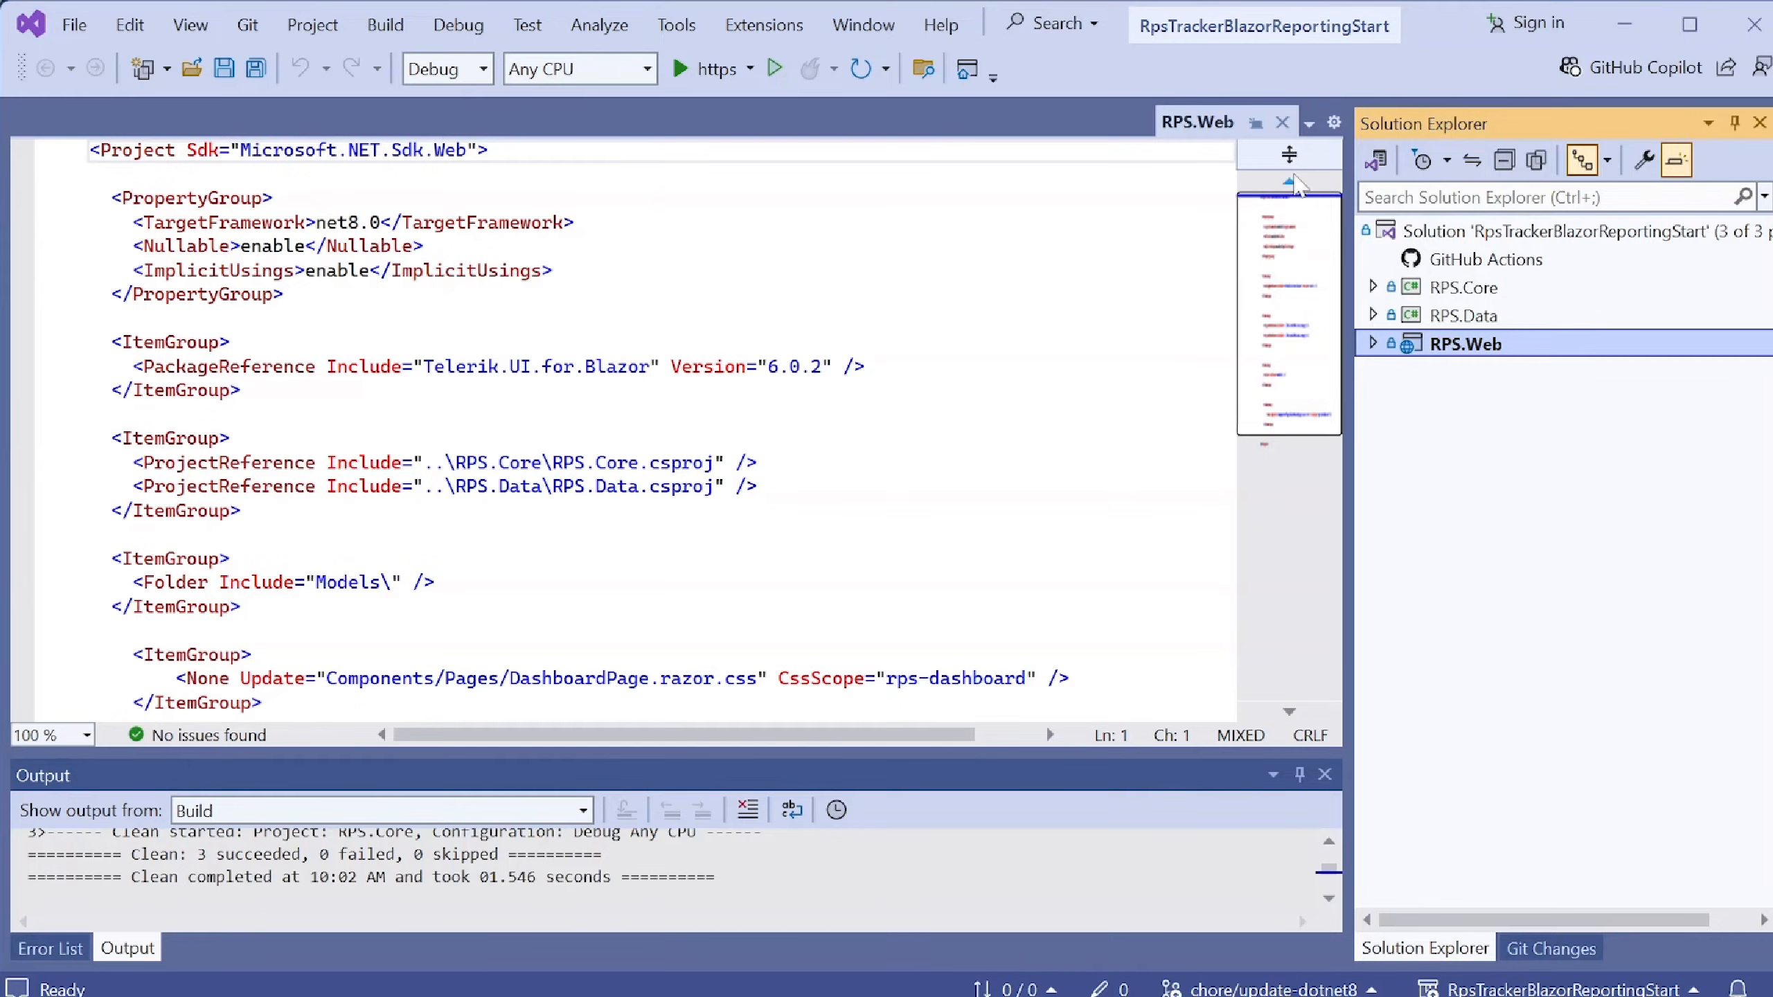
mouse_move(715, 70)
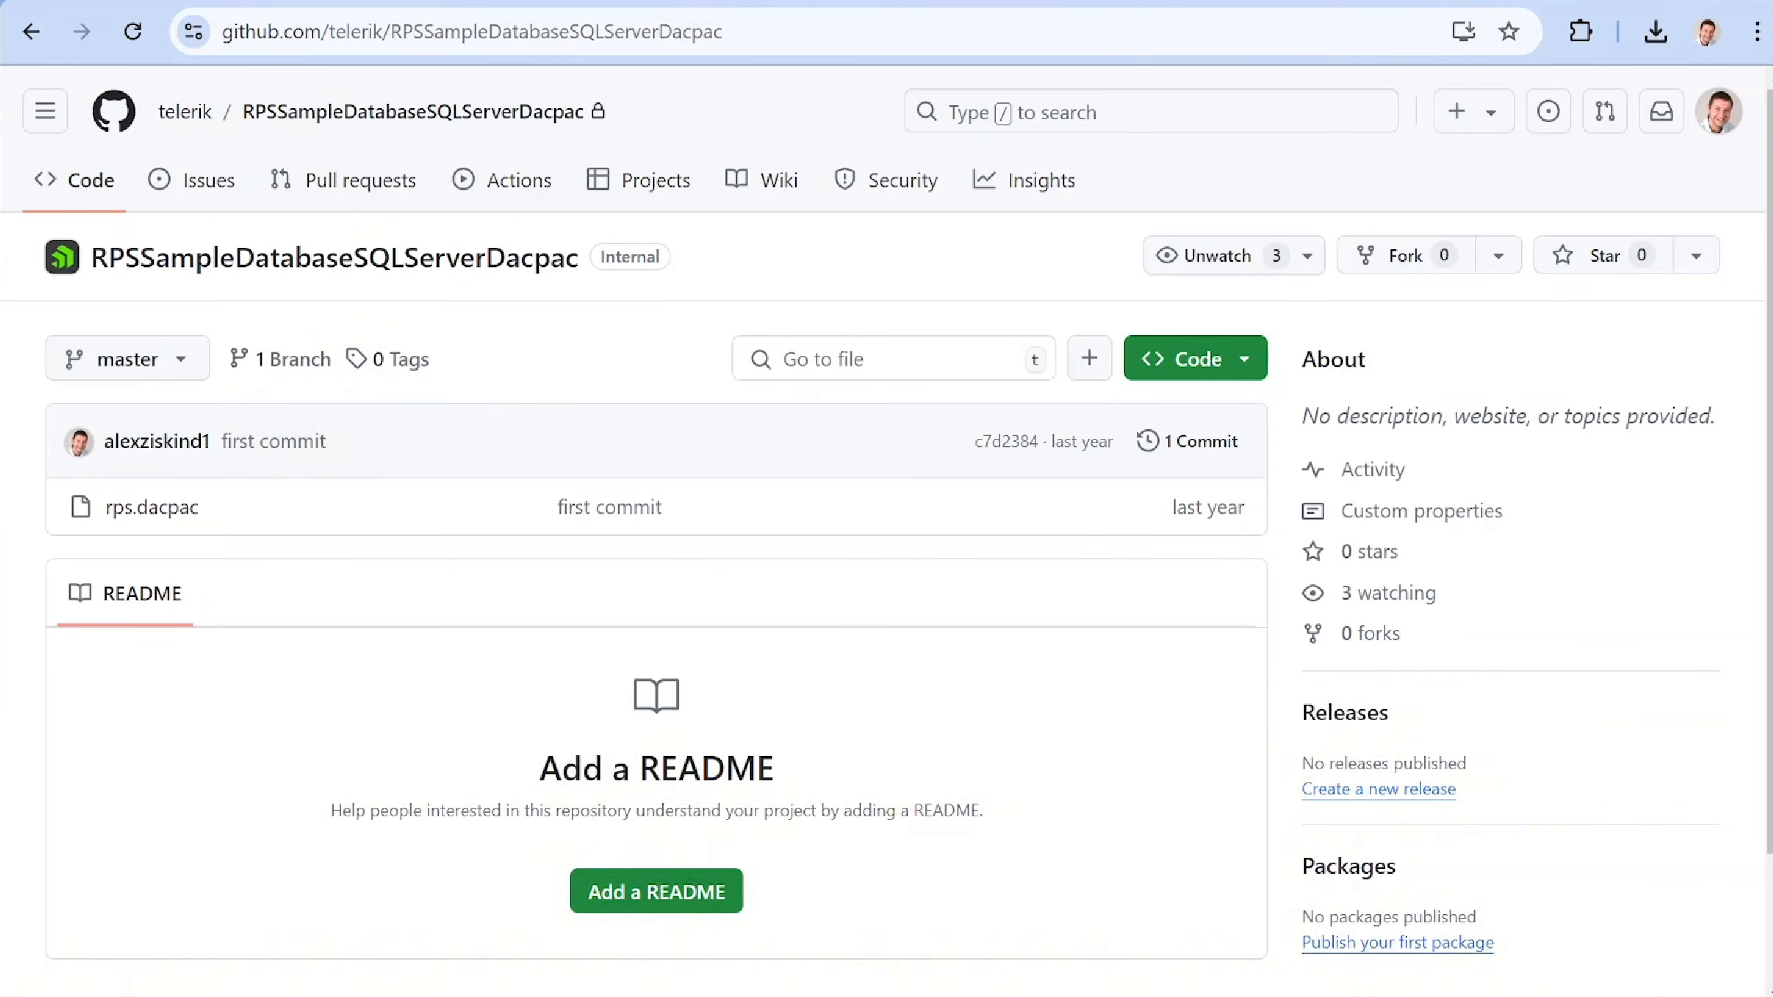
- Download the RPSSampleDatabaseSQLServerDacpac repository as a ZIP from the Code menu
click(1181, 359)
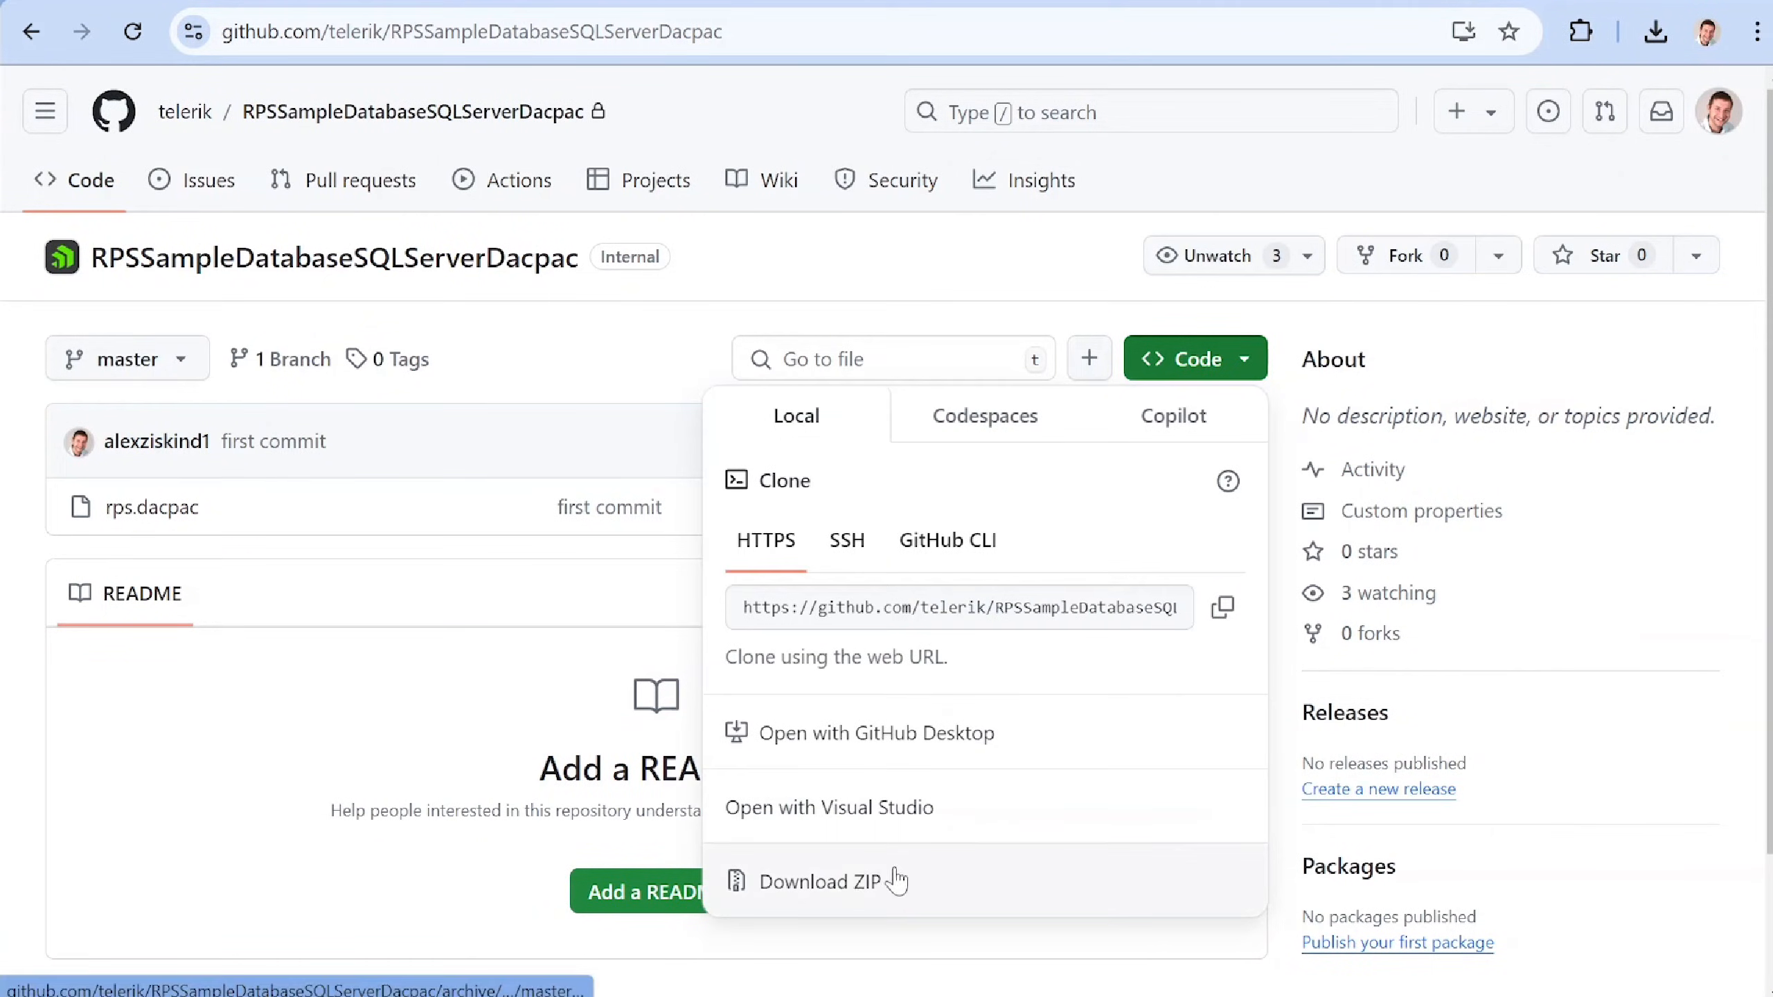
click(840, 882)
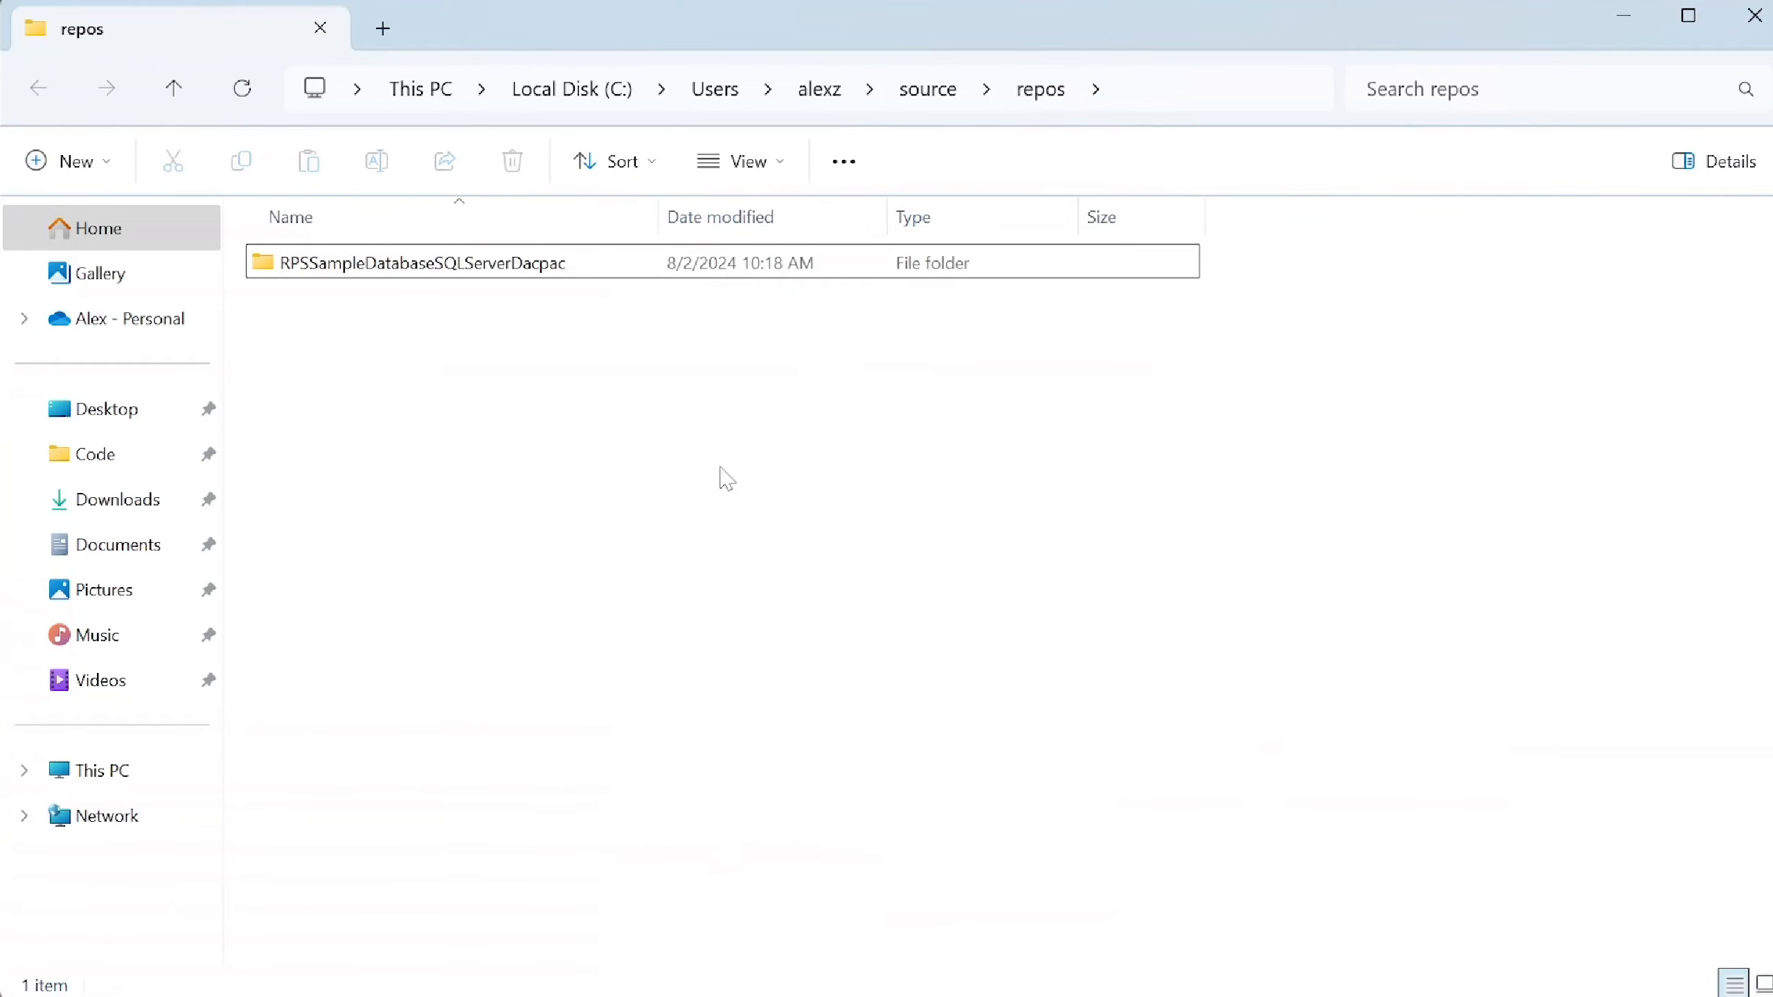
- Open the RPSSampleDatabaseSQLServerDacpac folder and select the 74 KB rps.dacpac file
double_click(418, 262)
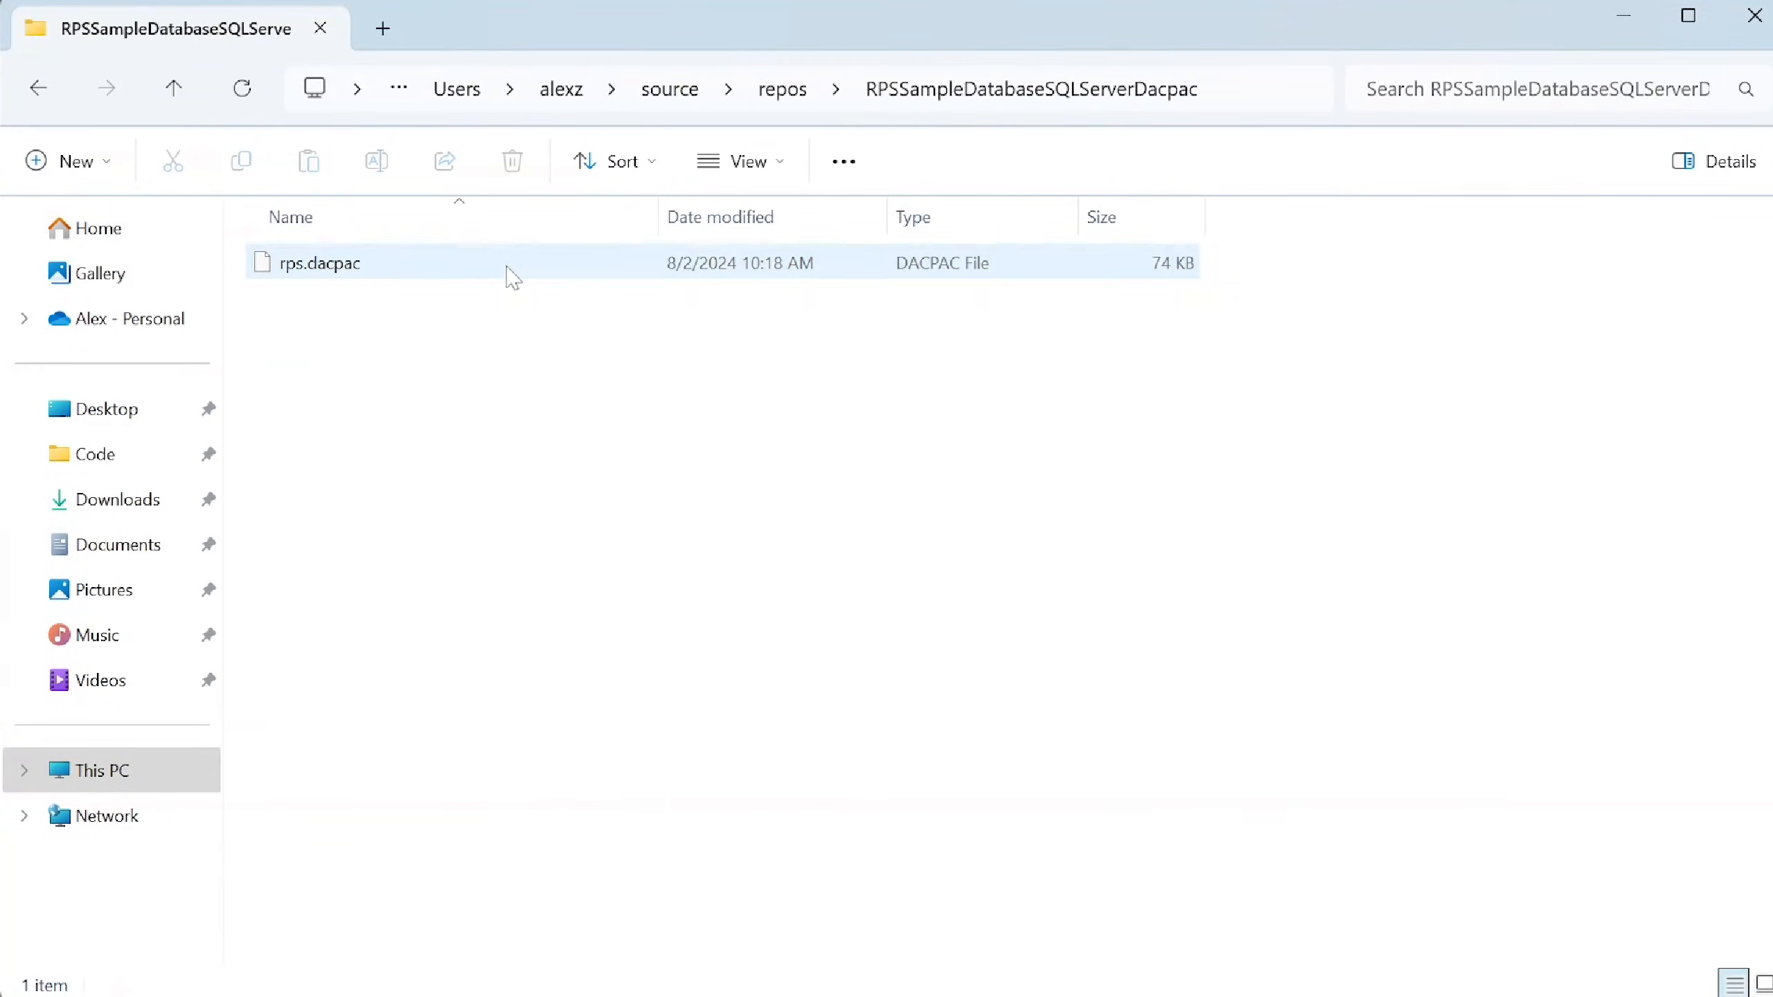
click(467, 377)
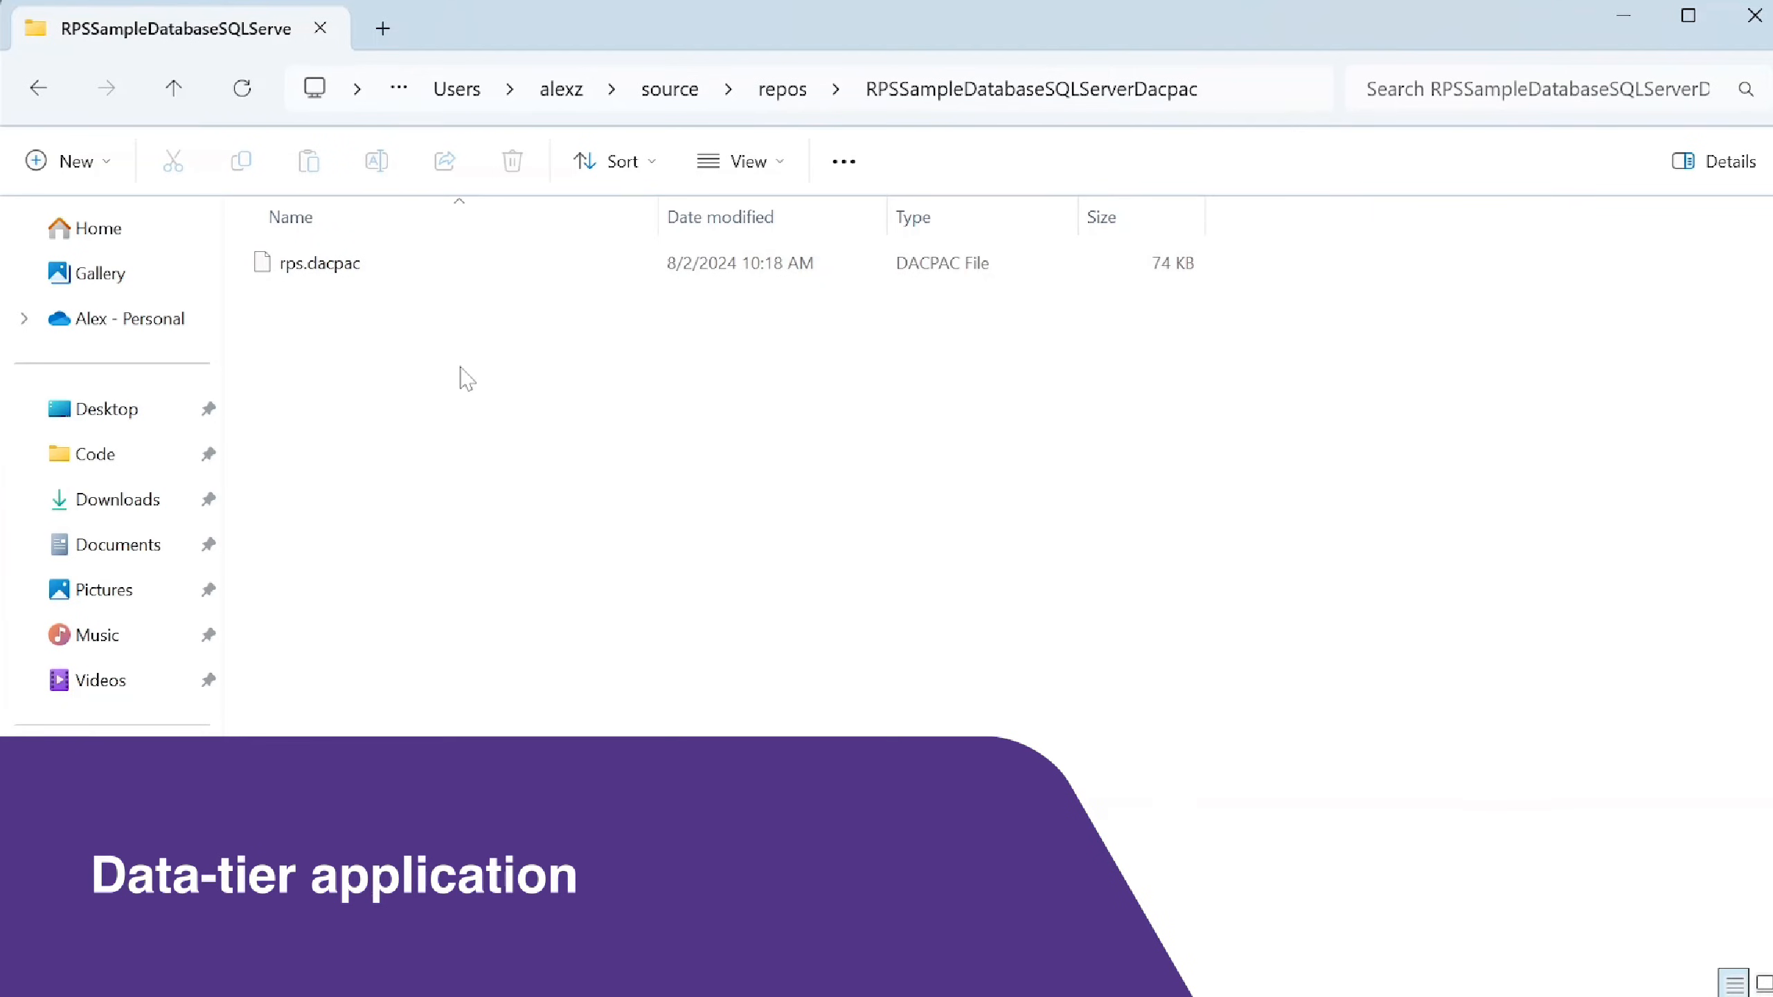
click(326, 262)
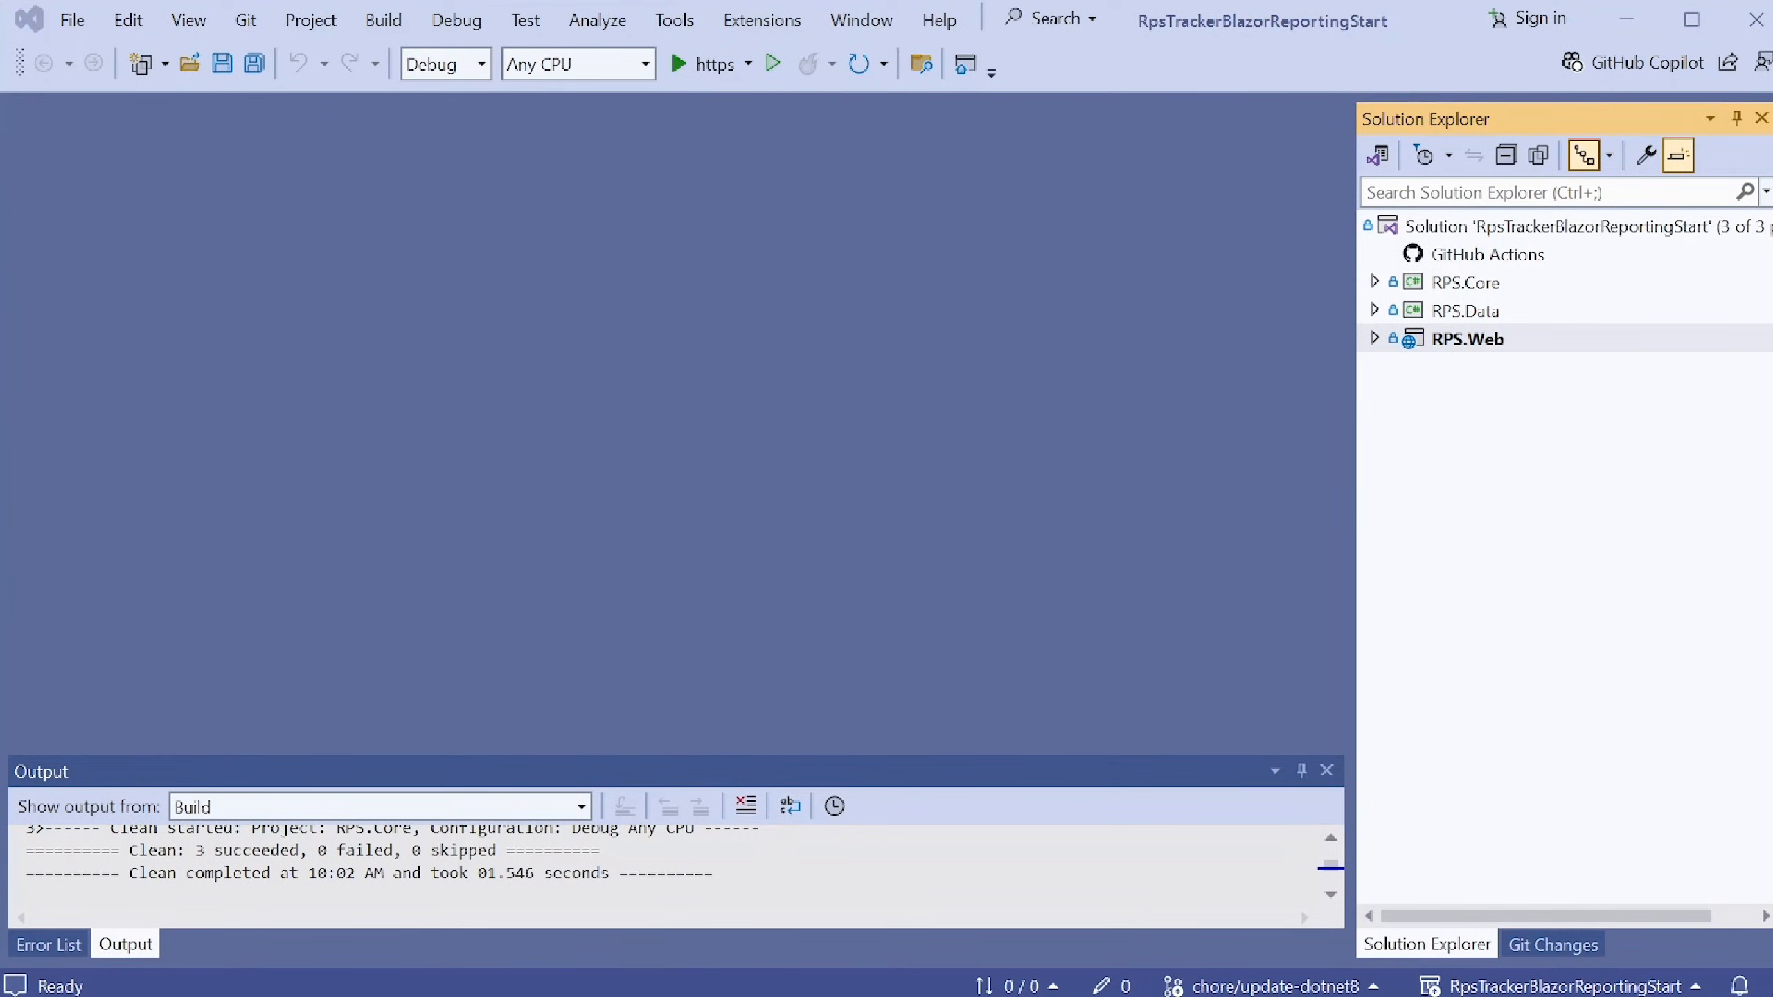
mouse_move(1247, 468)
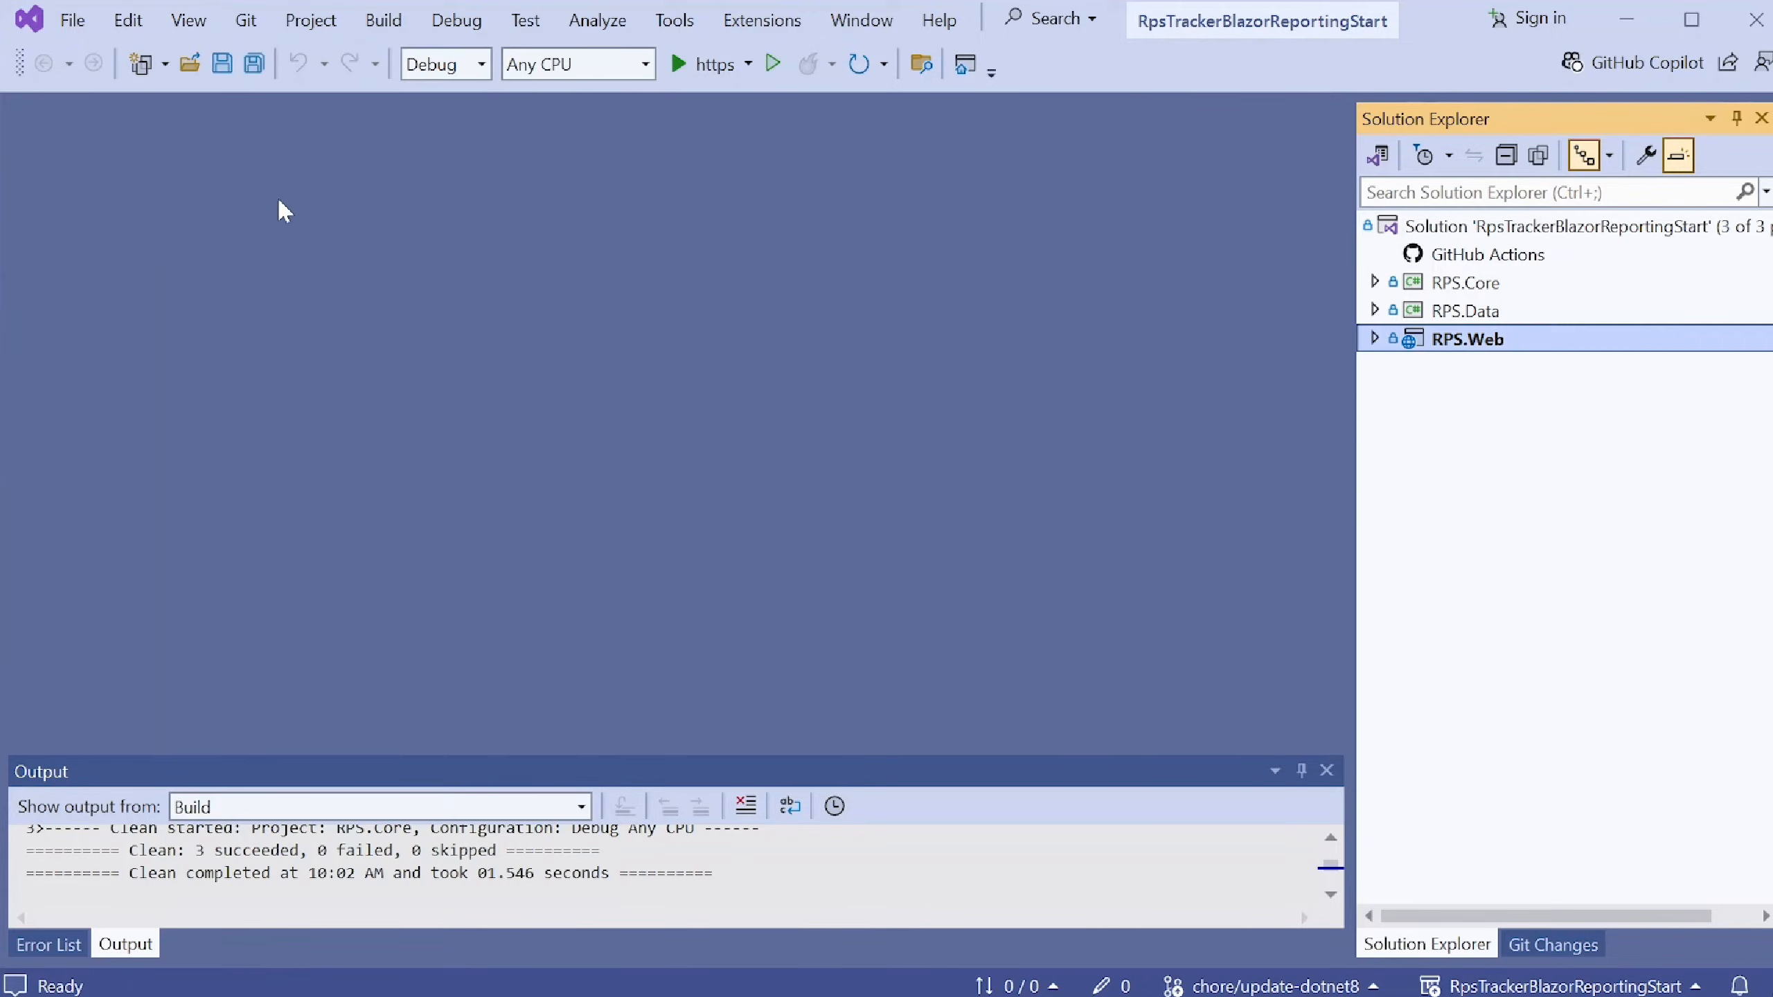
mouse_move(422, 352)
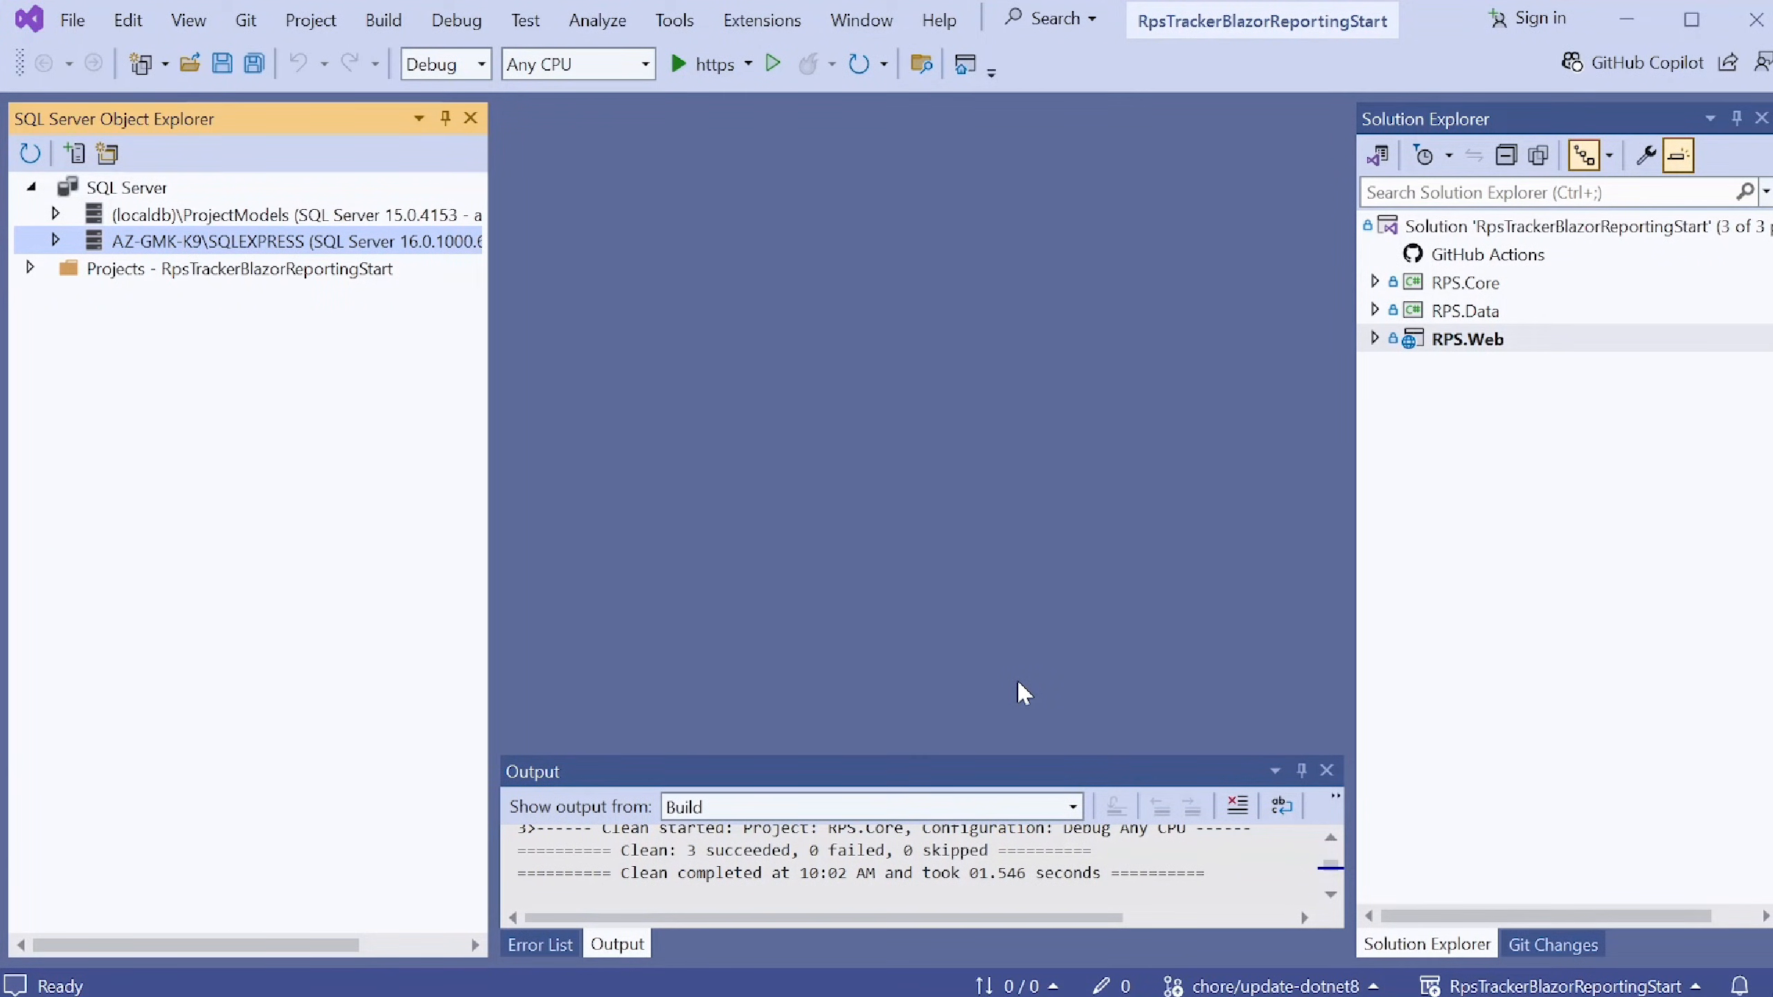
mouse_move(319, 454)
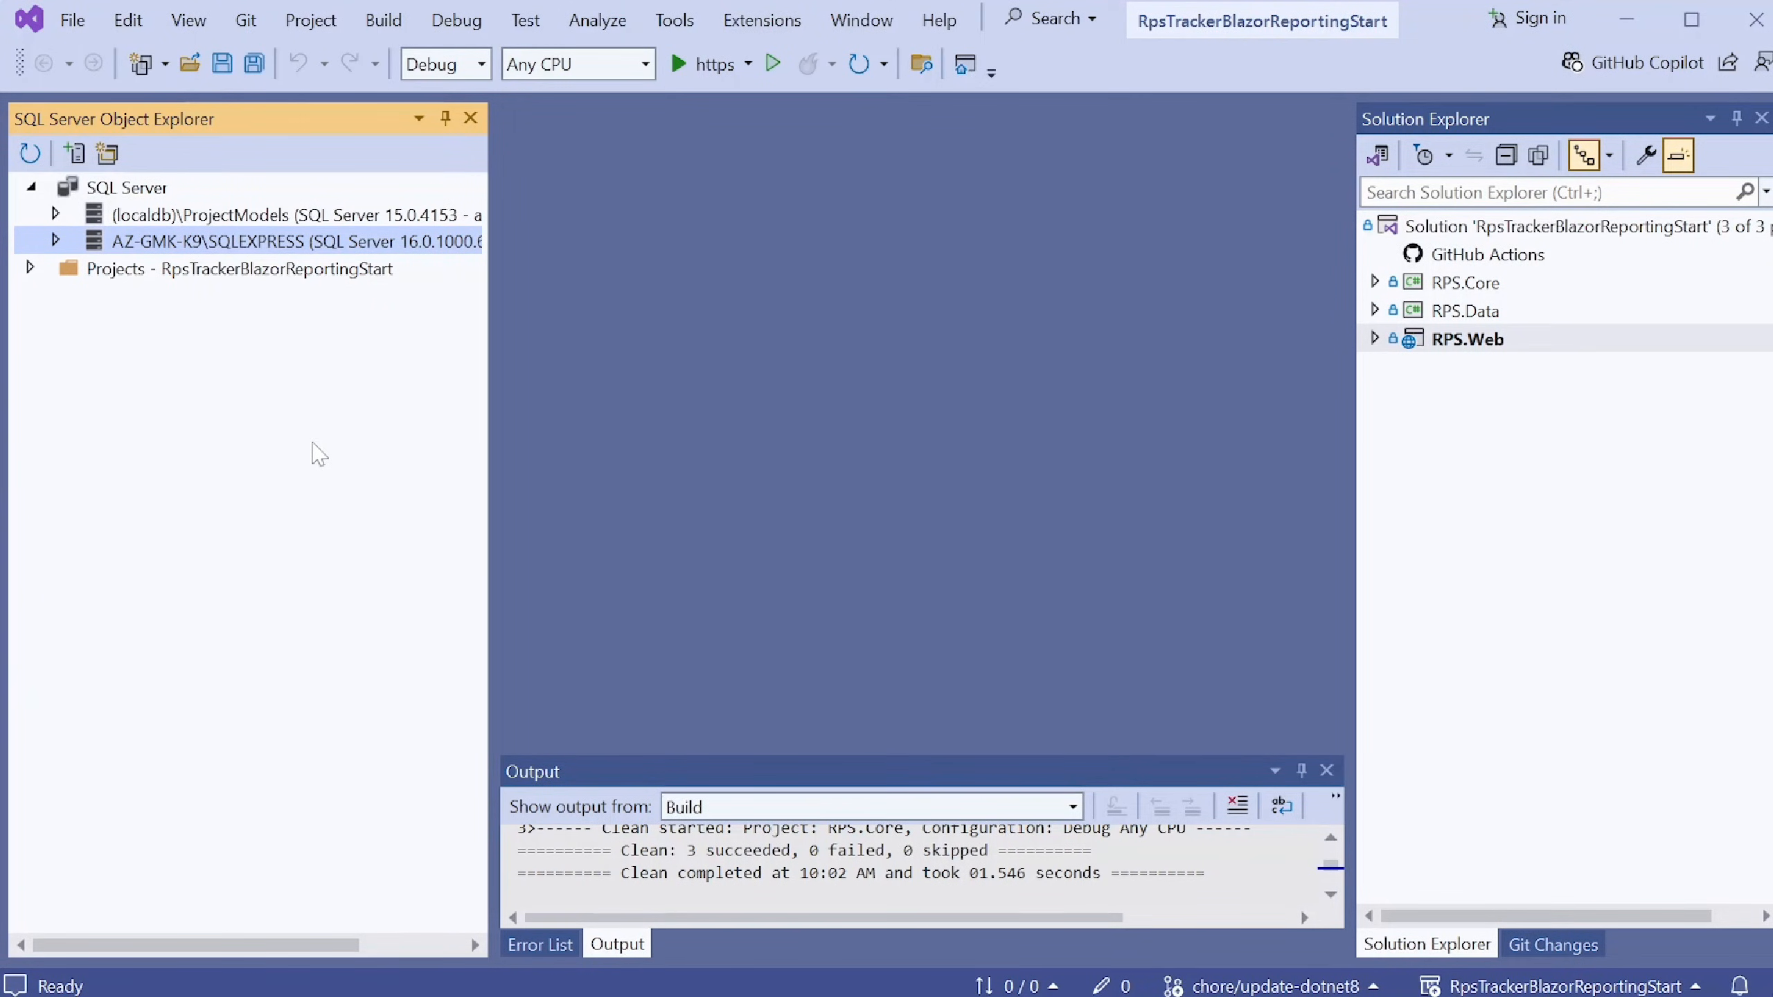
- Expand SQLEXPRESS Databases and choose Publish Data-tier Application from its context menu
click(54, 241)
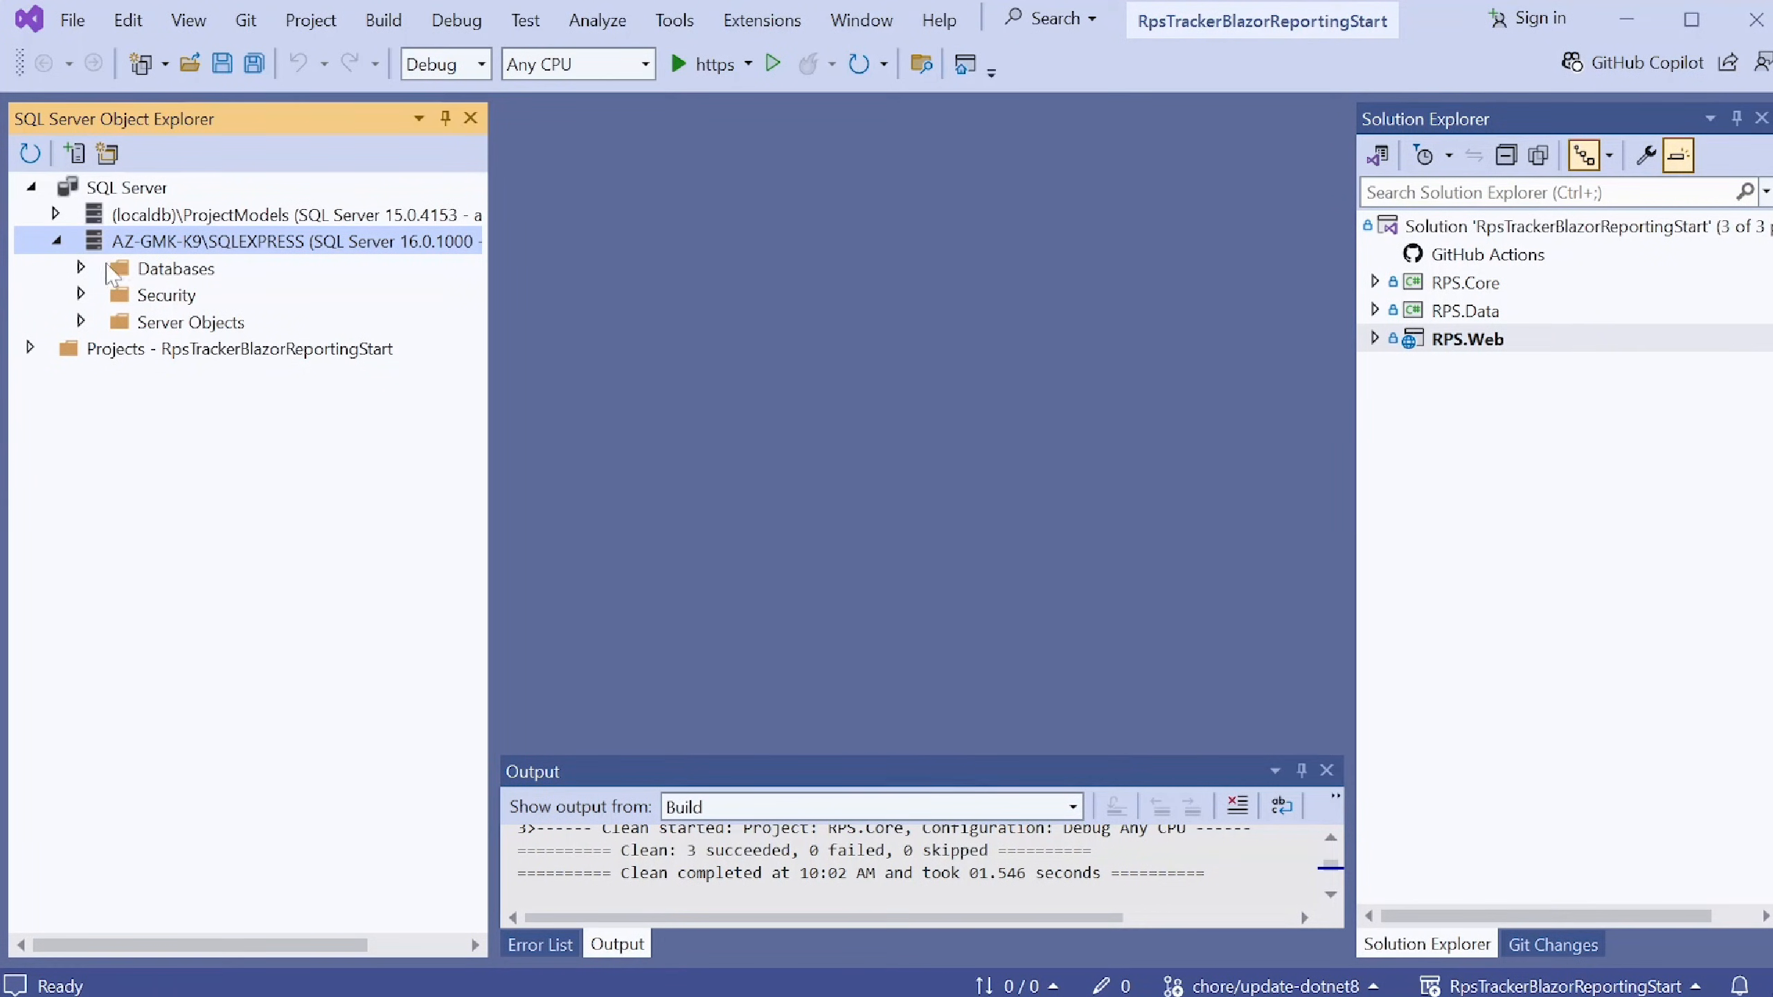
click(80, 269)
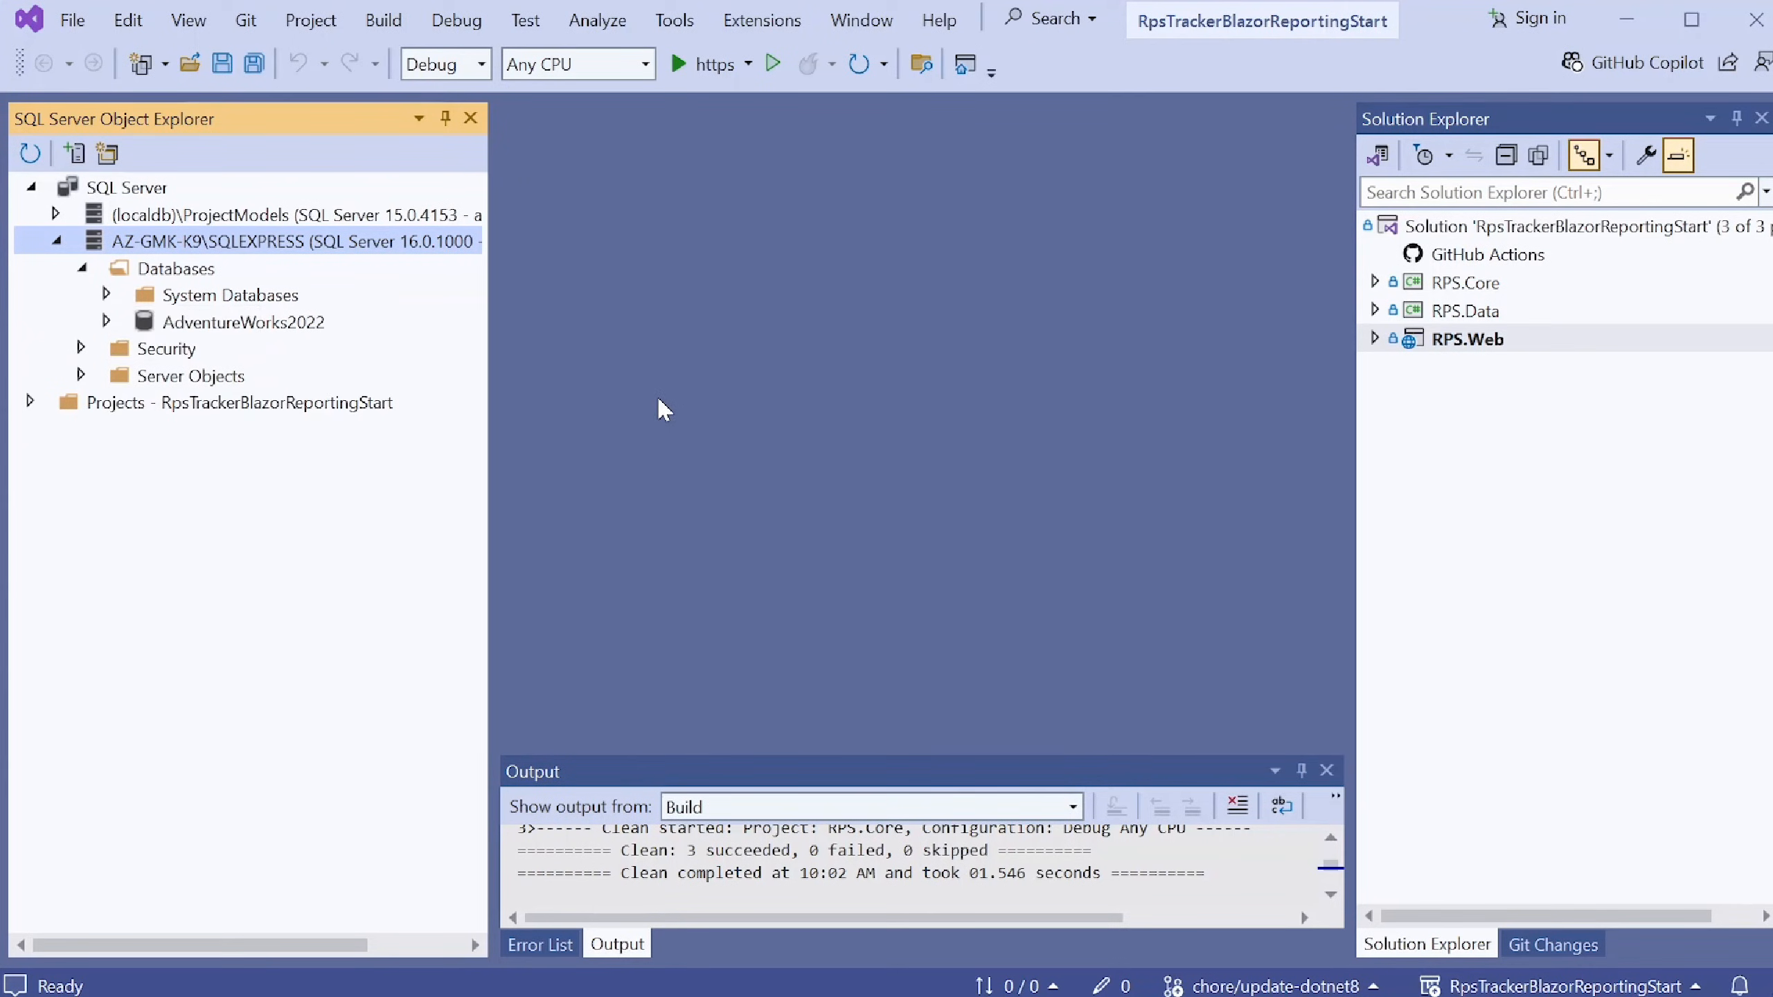
right_click(175, 268)
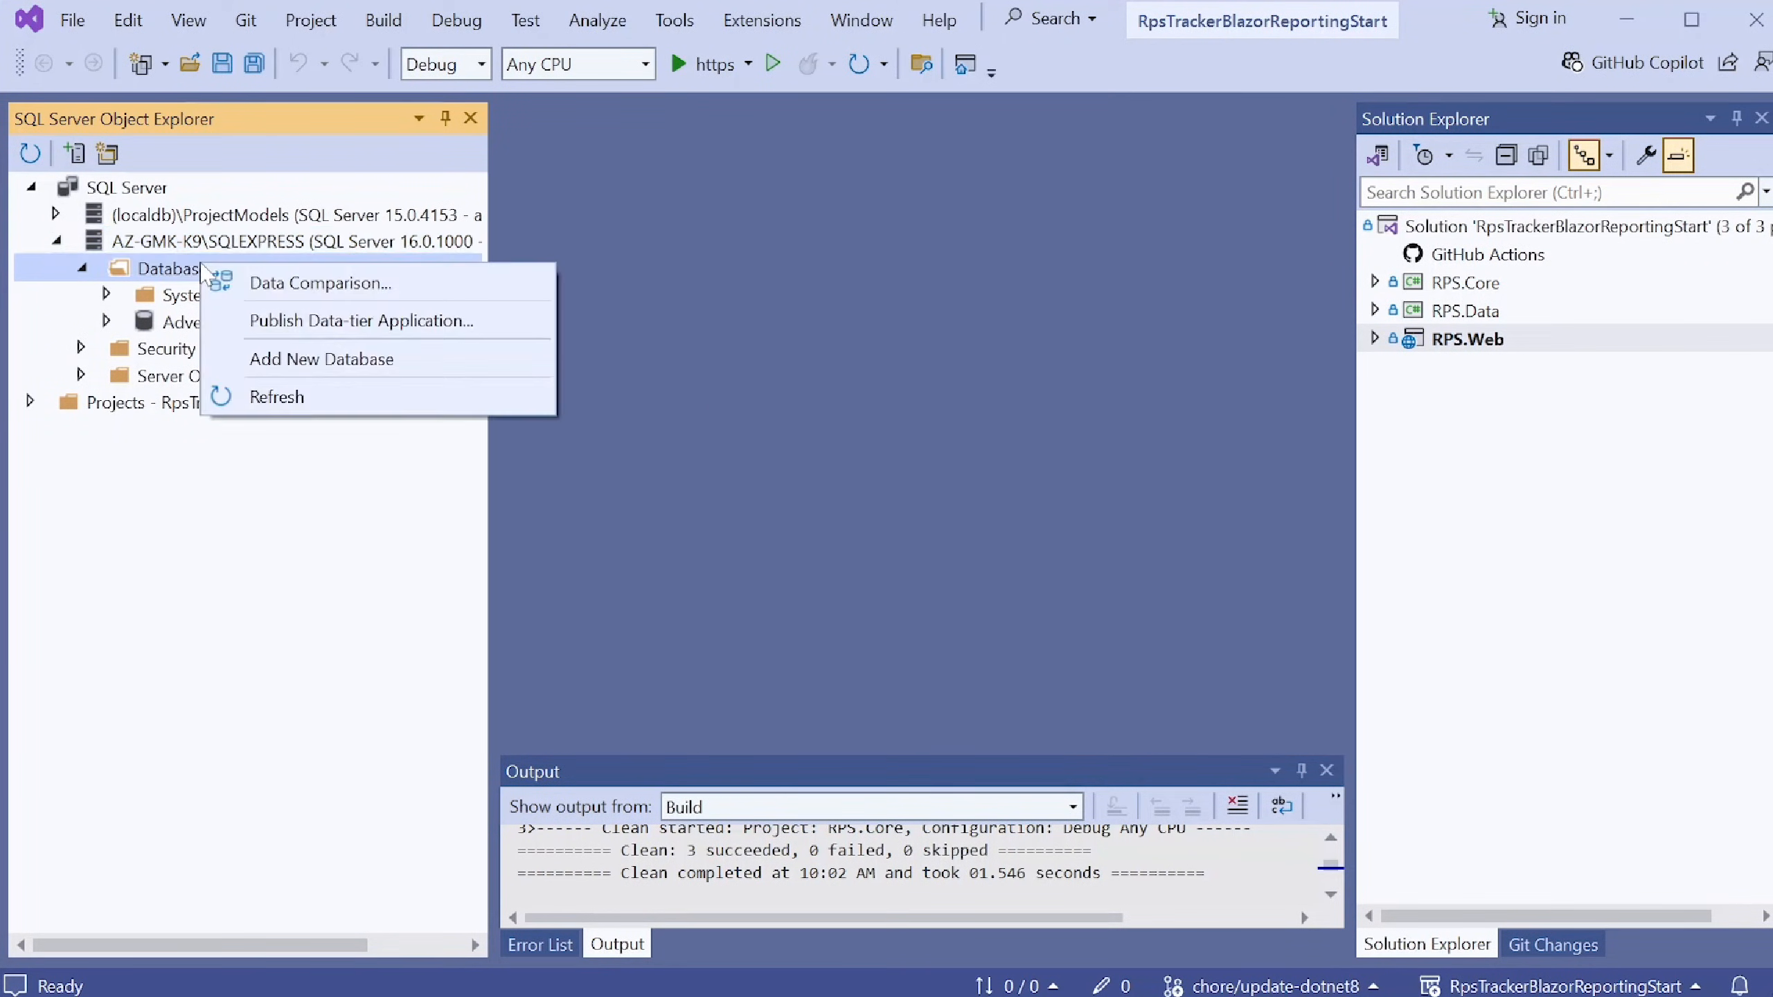
mouse_move(378, 320)
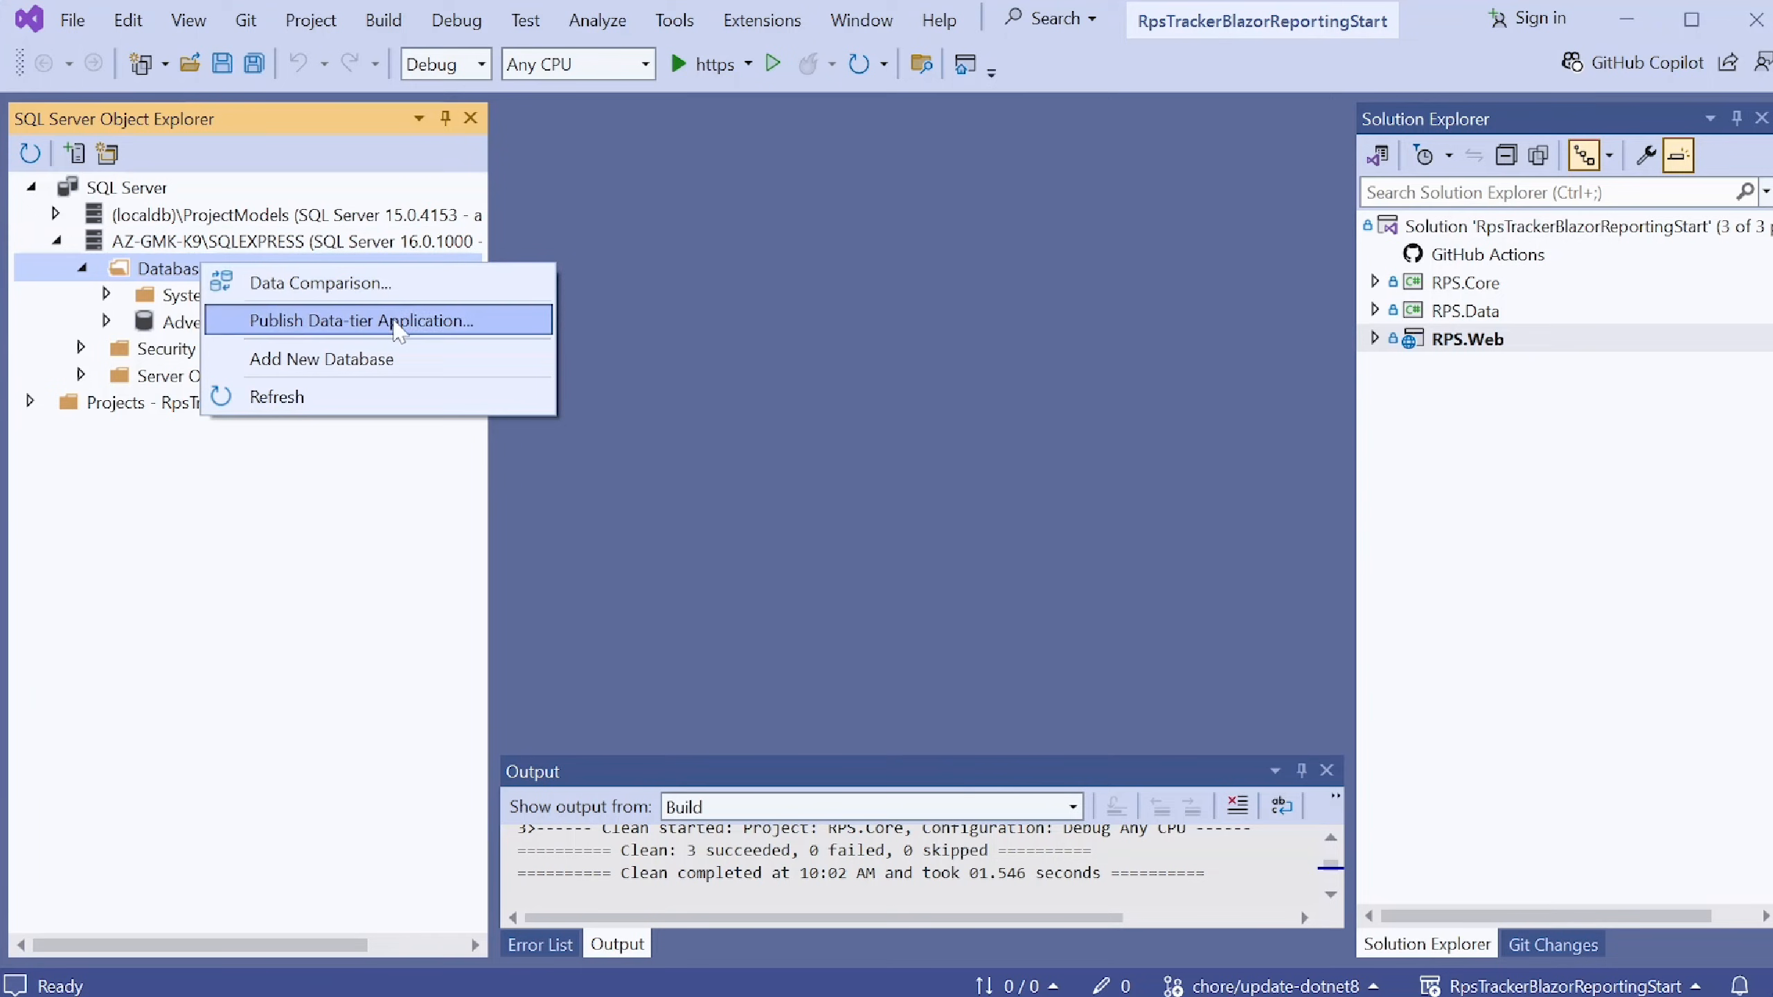
click(359, 320)
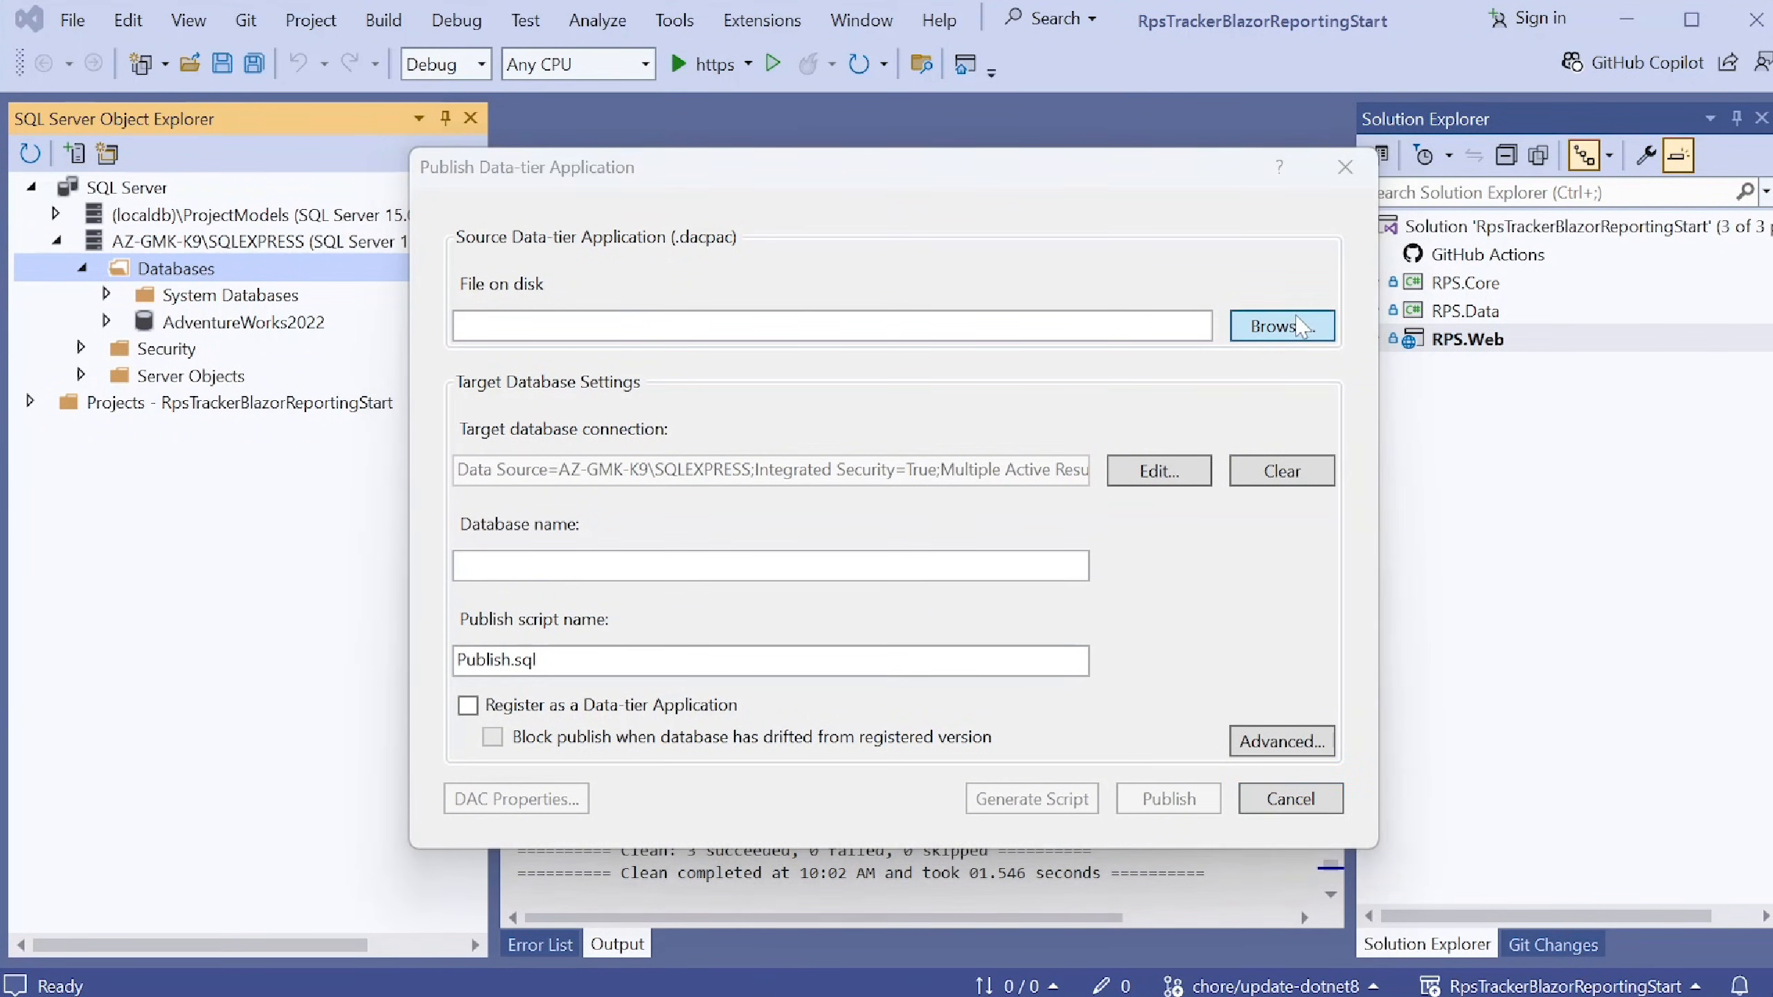
- Publish rps.dacpac from the repos folder as database 'RPS', accepting the data-loss warning
click(1279, 325)
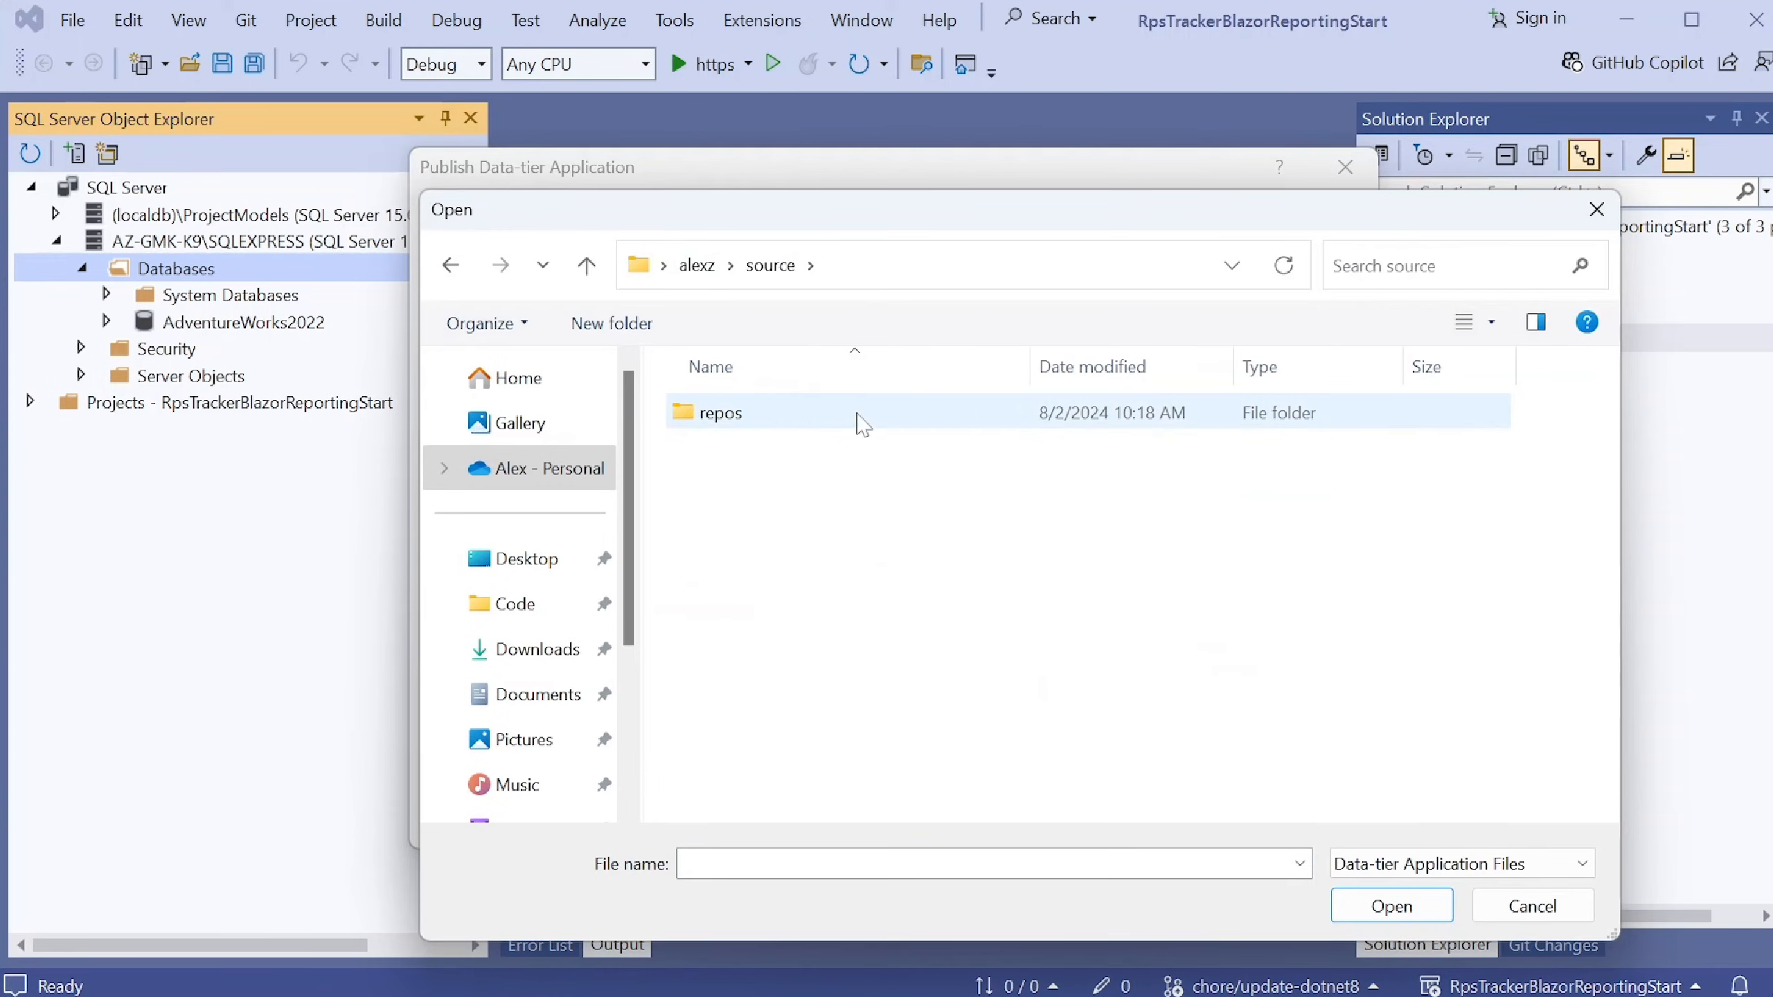
double_click(719, 412)
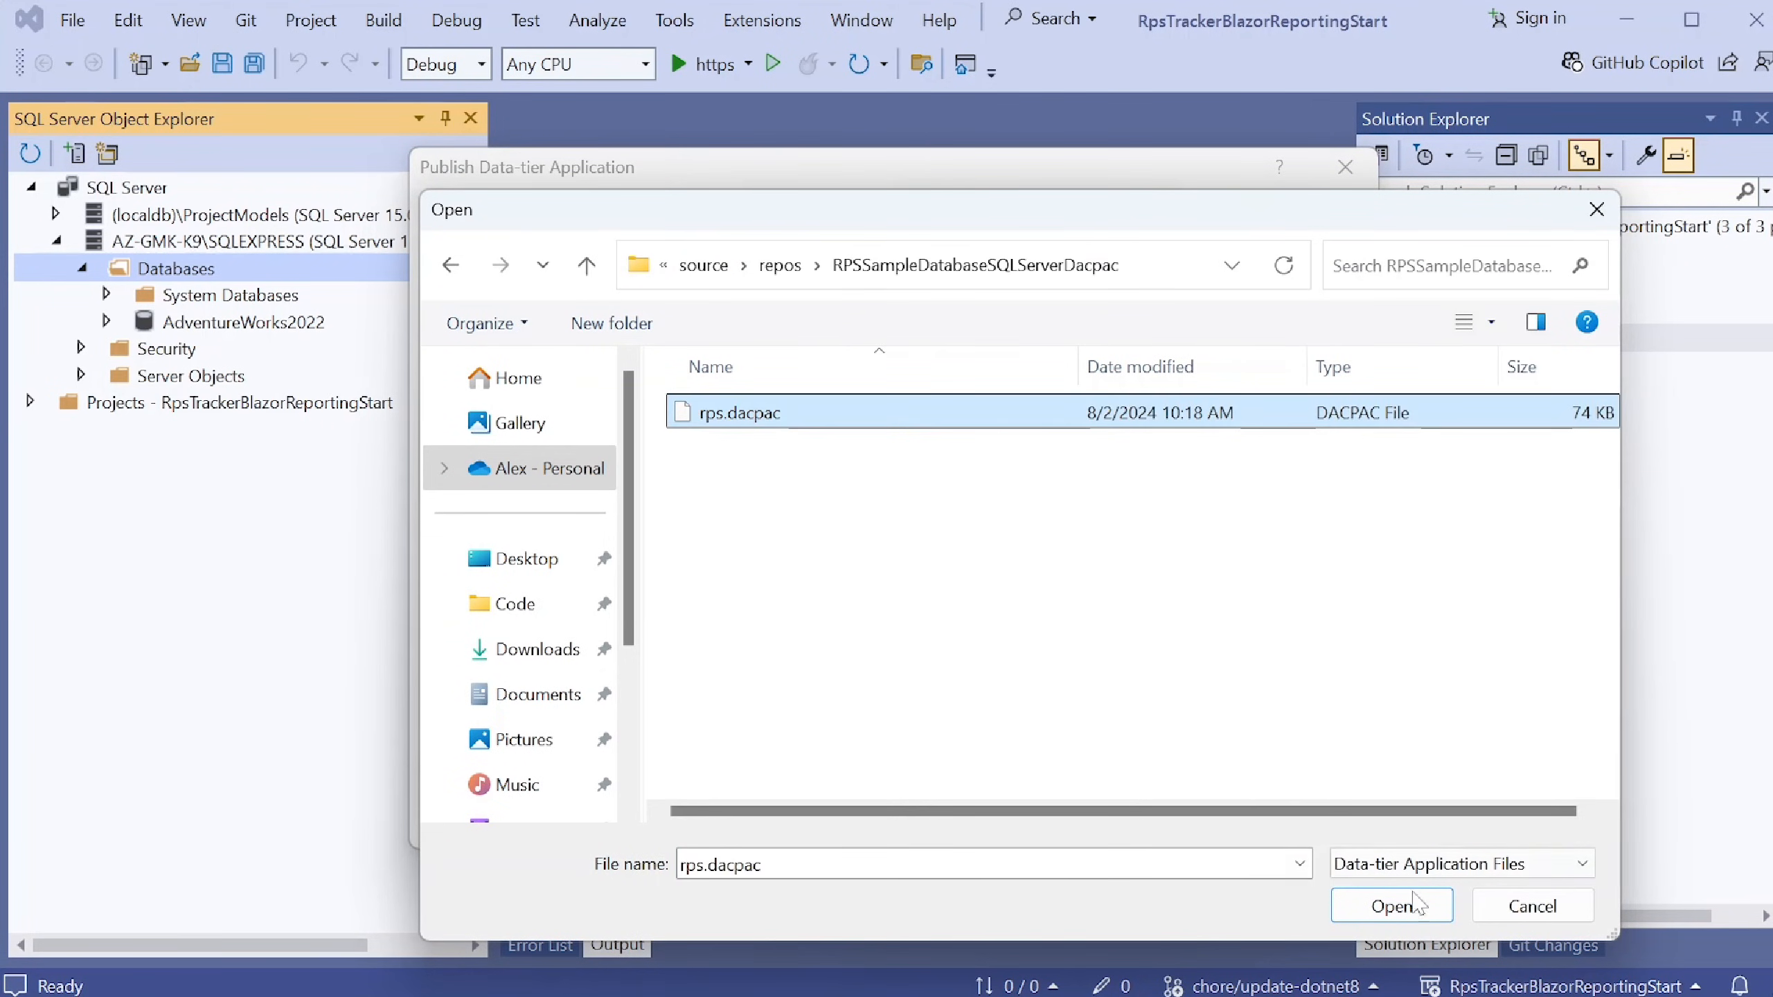
click(1384, 904)
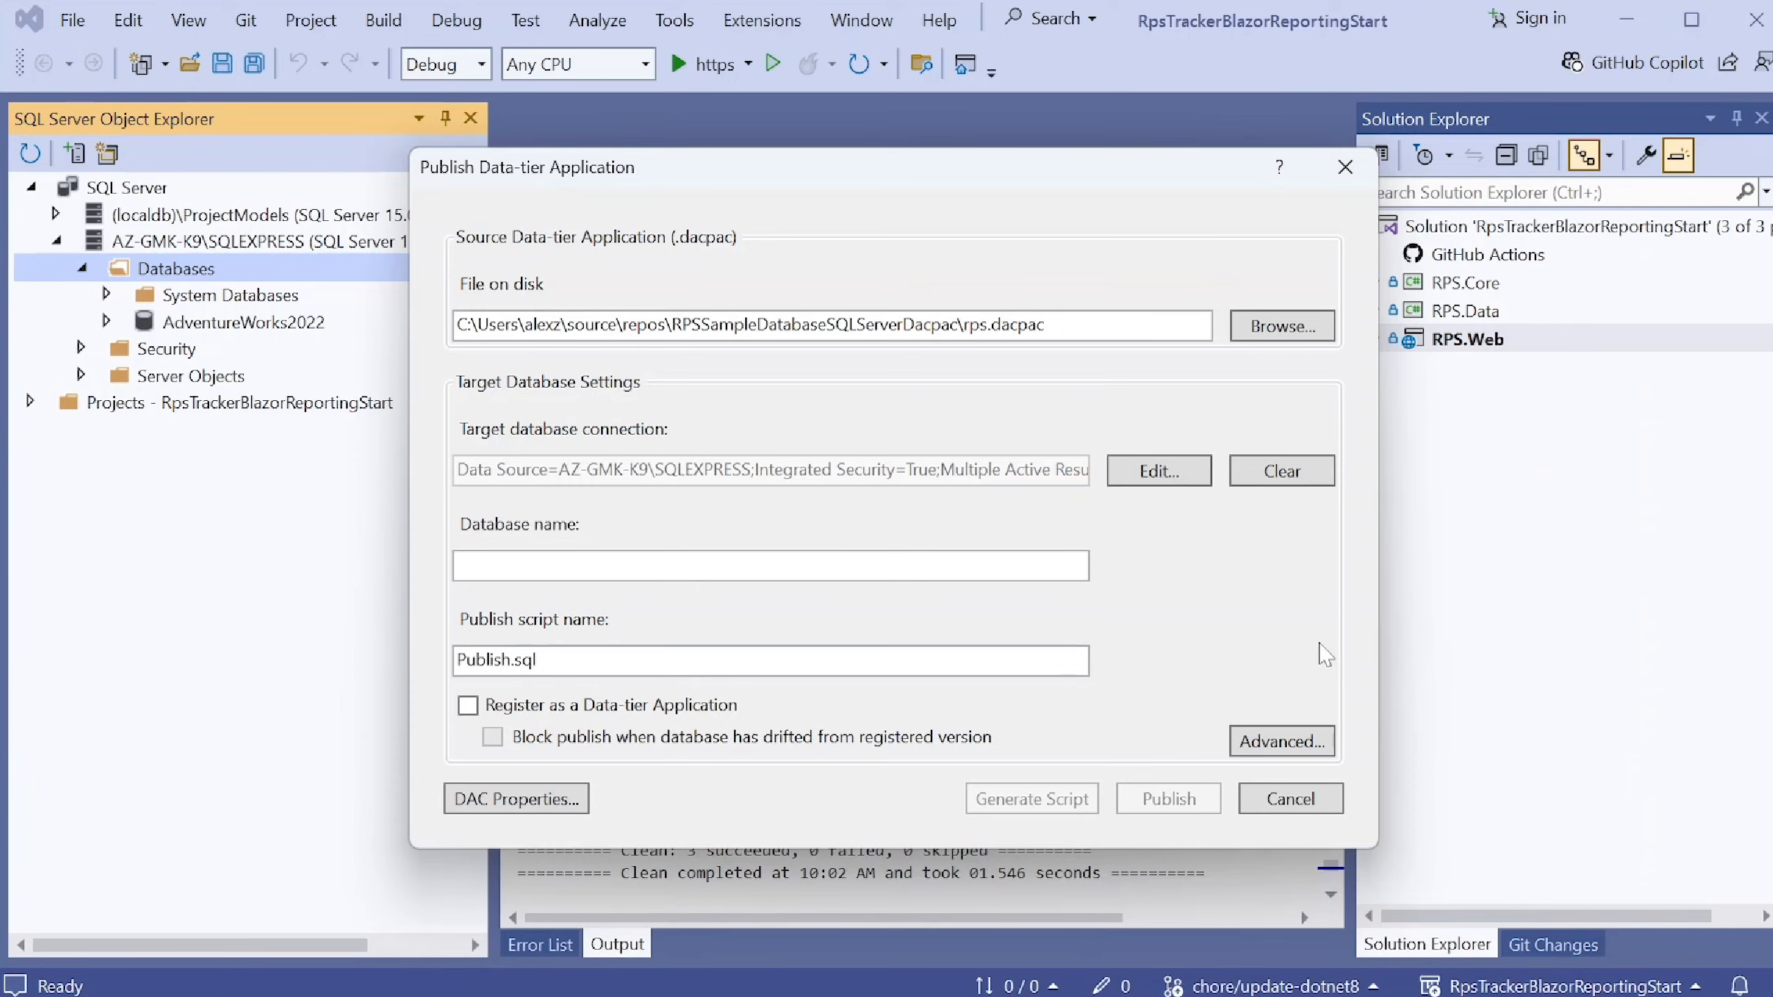
text(RPS)
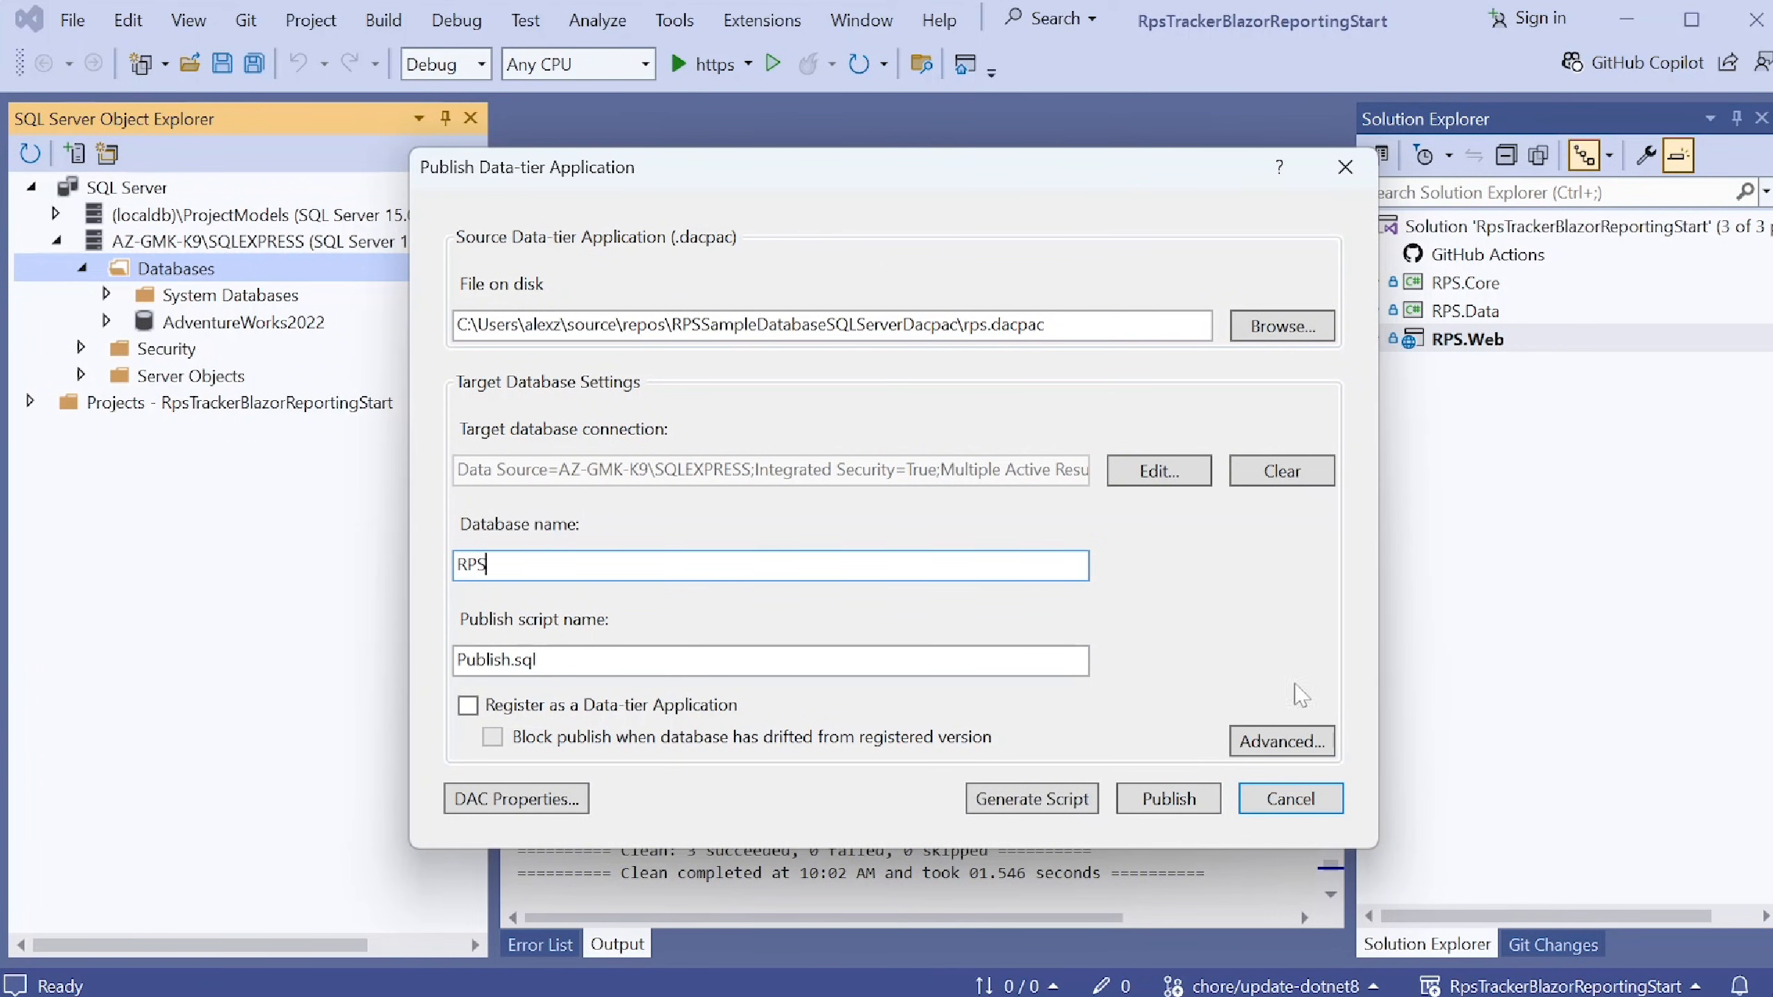
click(1168, 798)
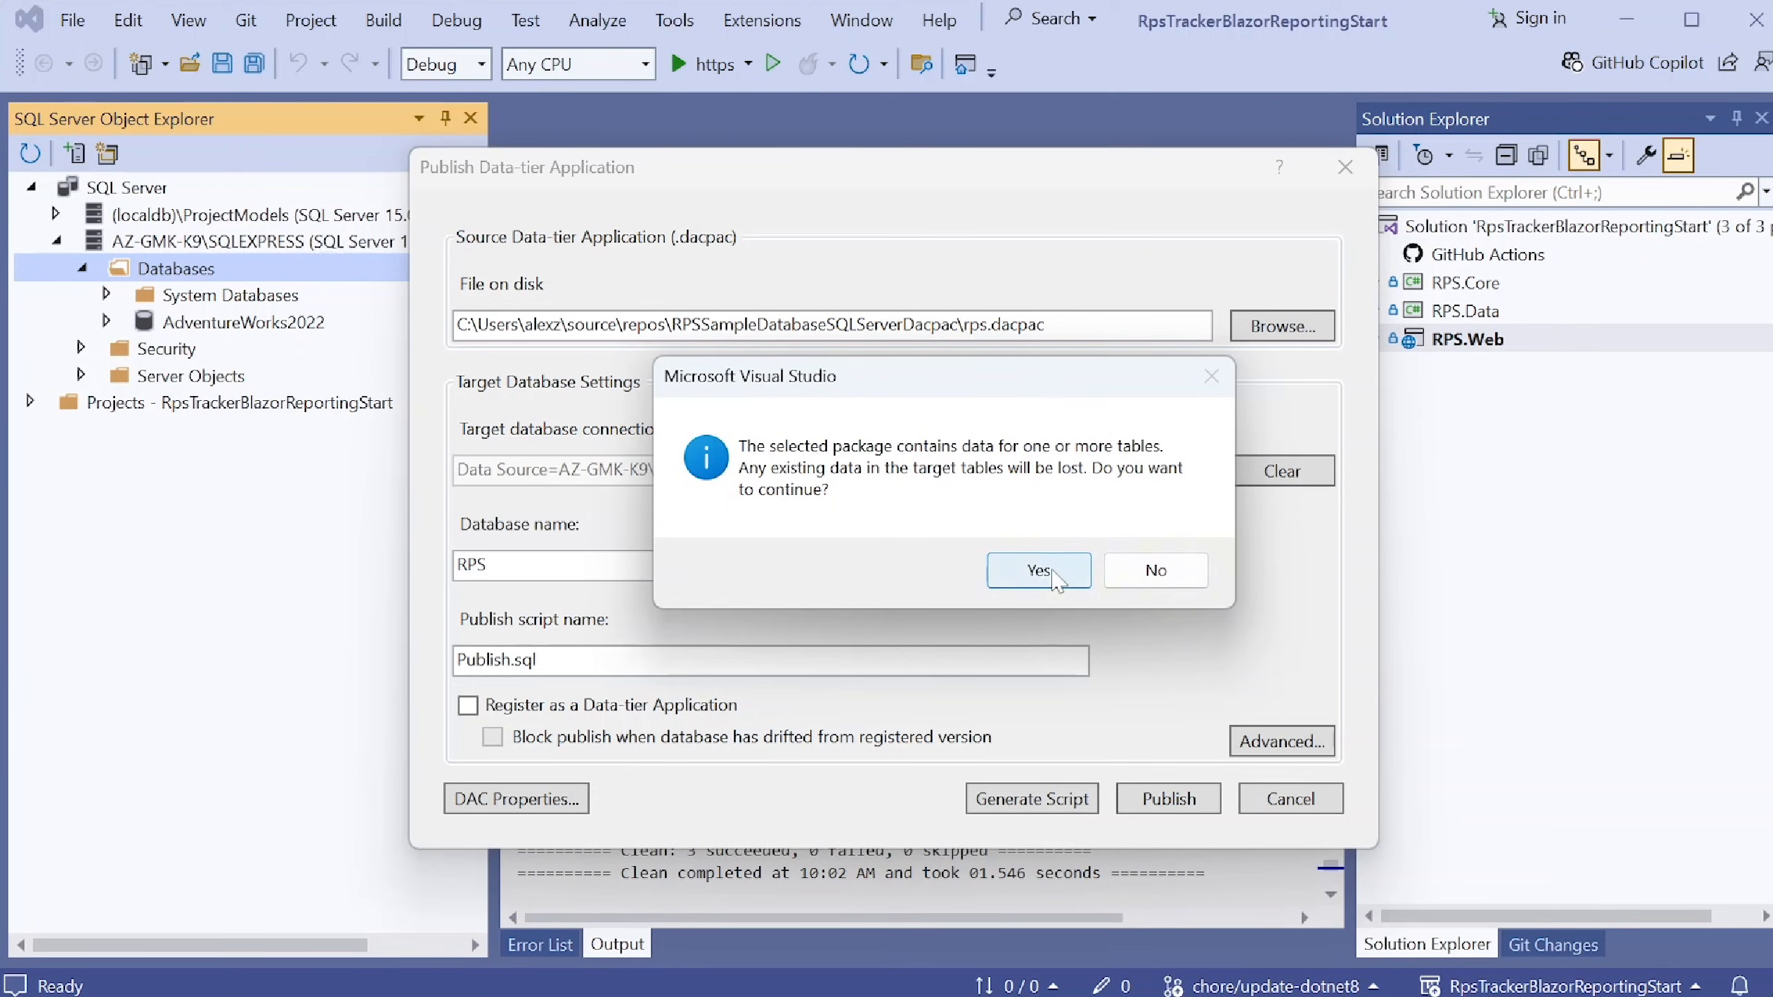
click(1036, 570)
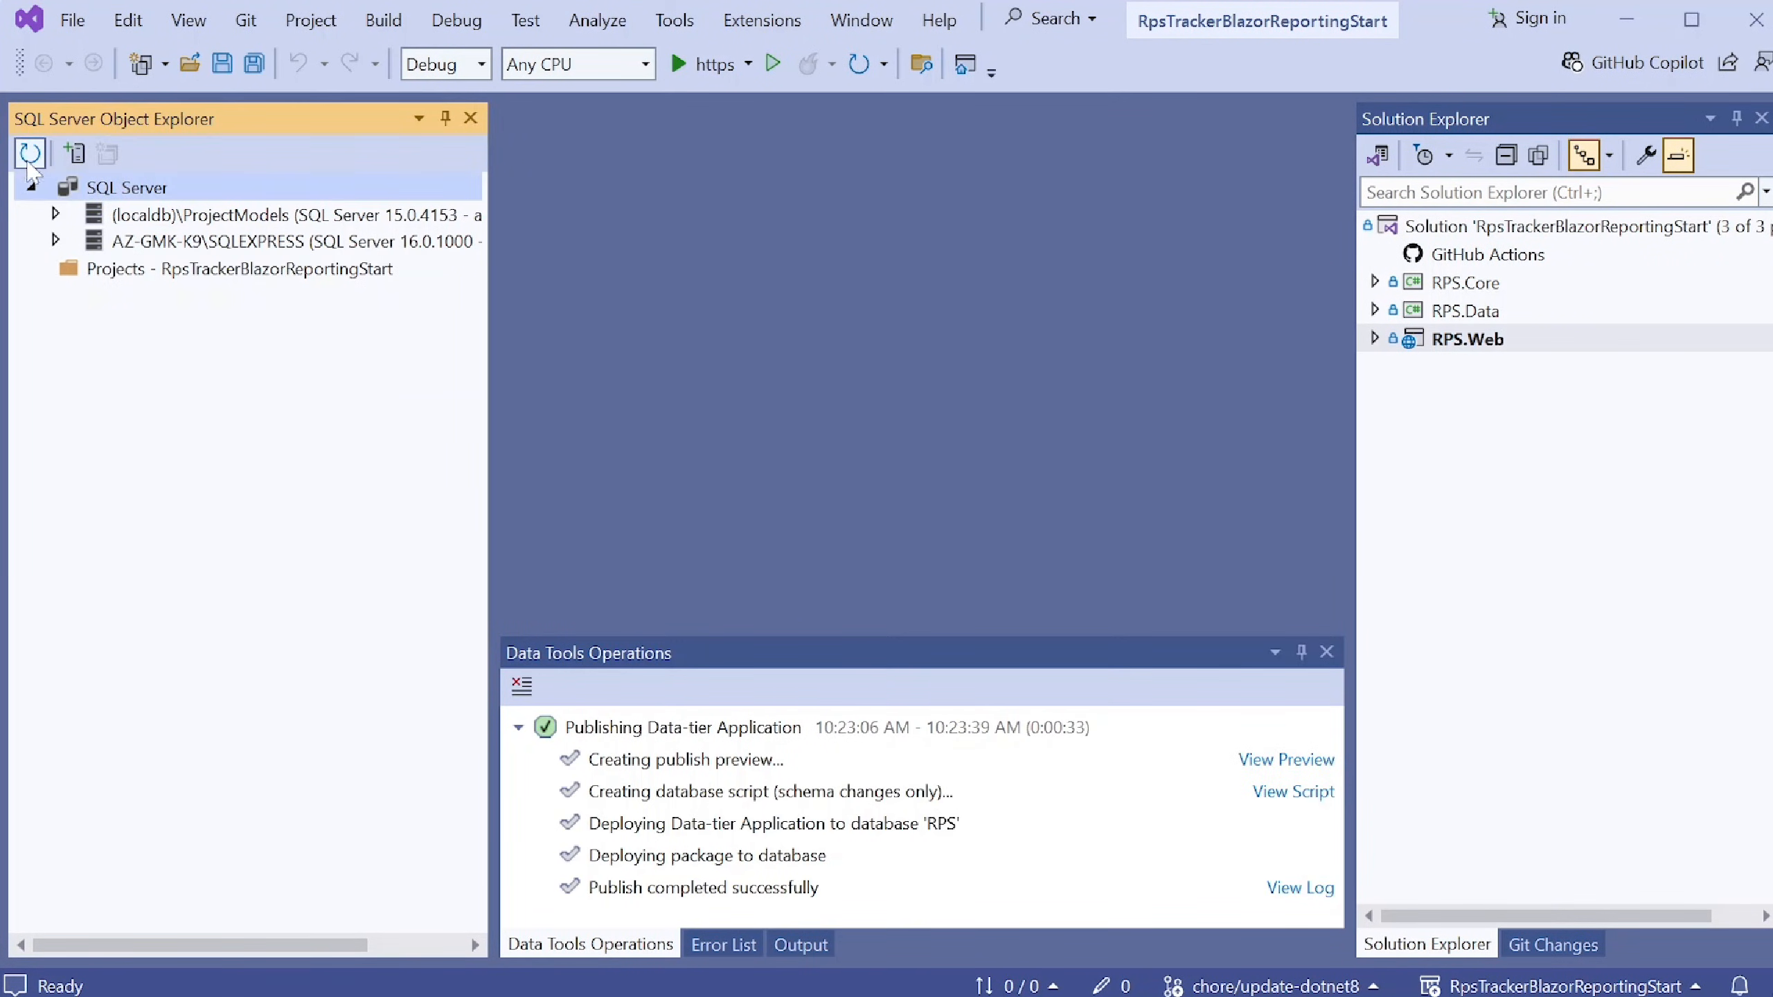
- Refresh the server tree, expand RPS Tables, and view dbo.PtItems data (200 rows)
click(54, 241)
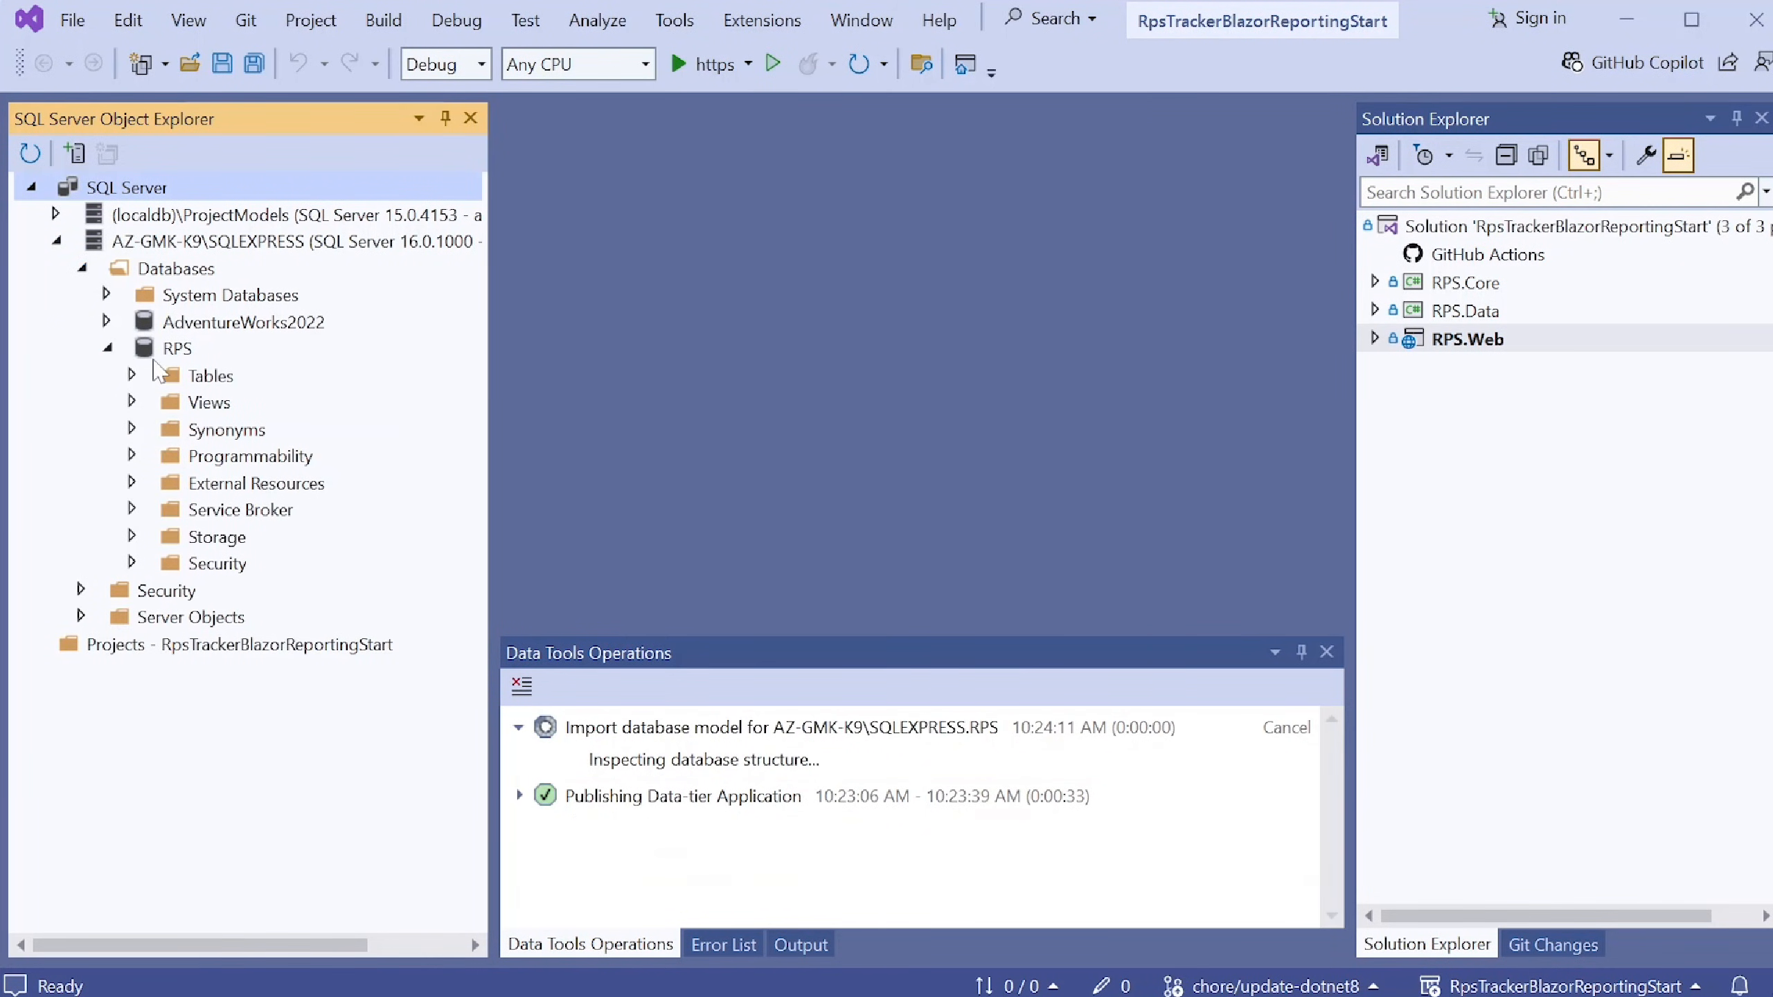
click(131, 375)
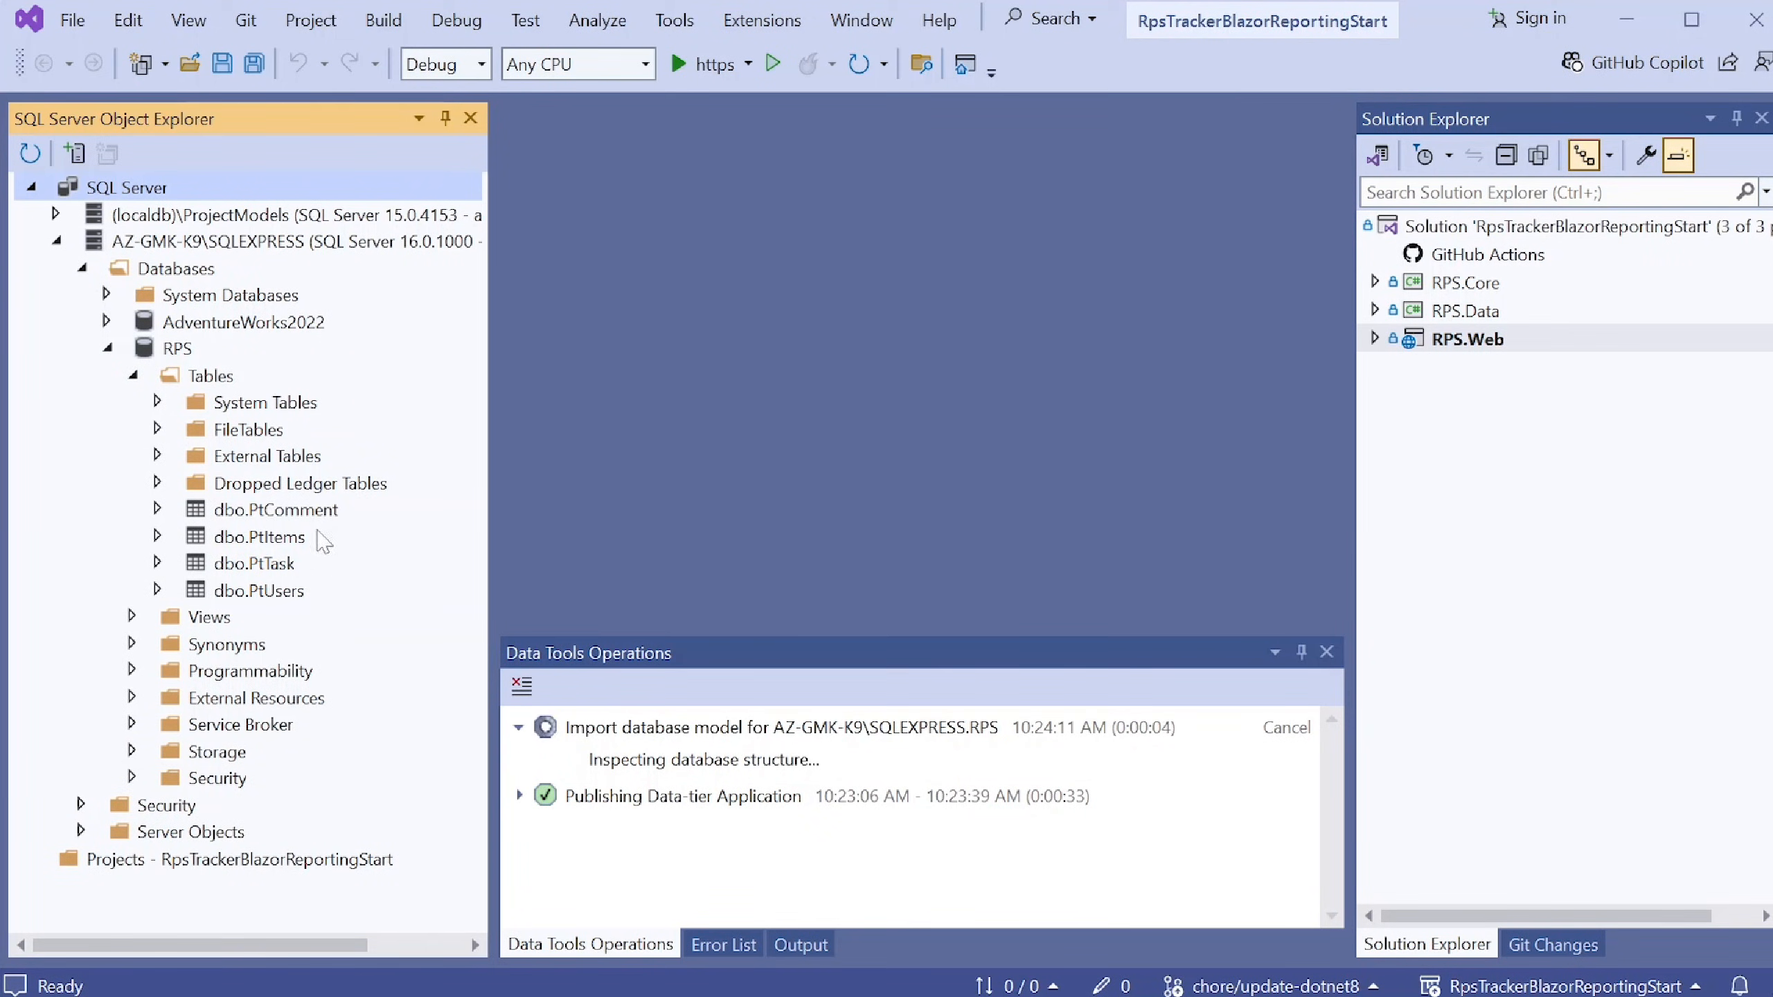
click(257, 536)
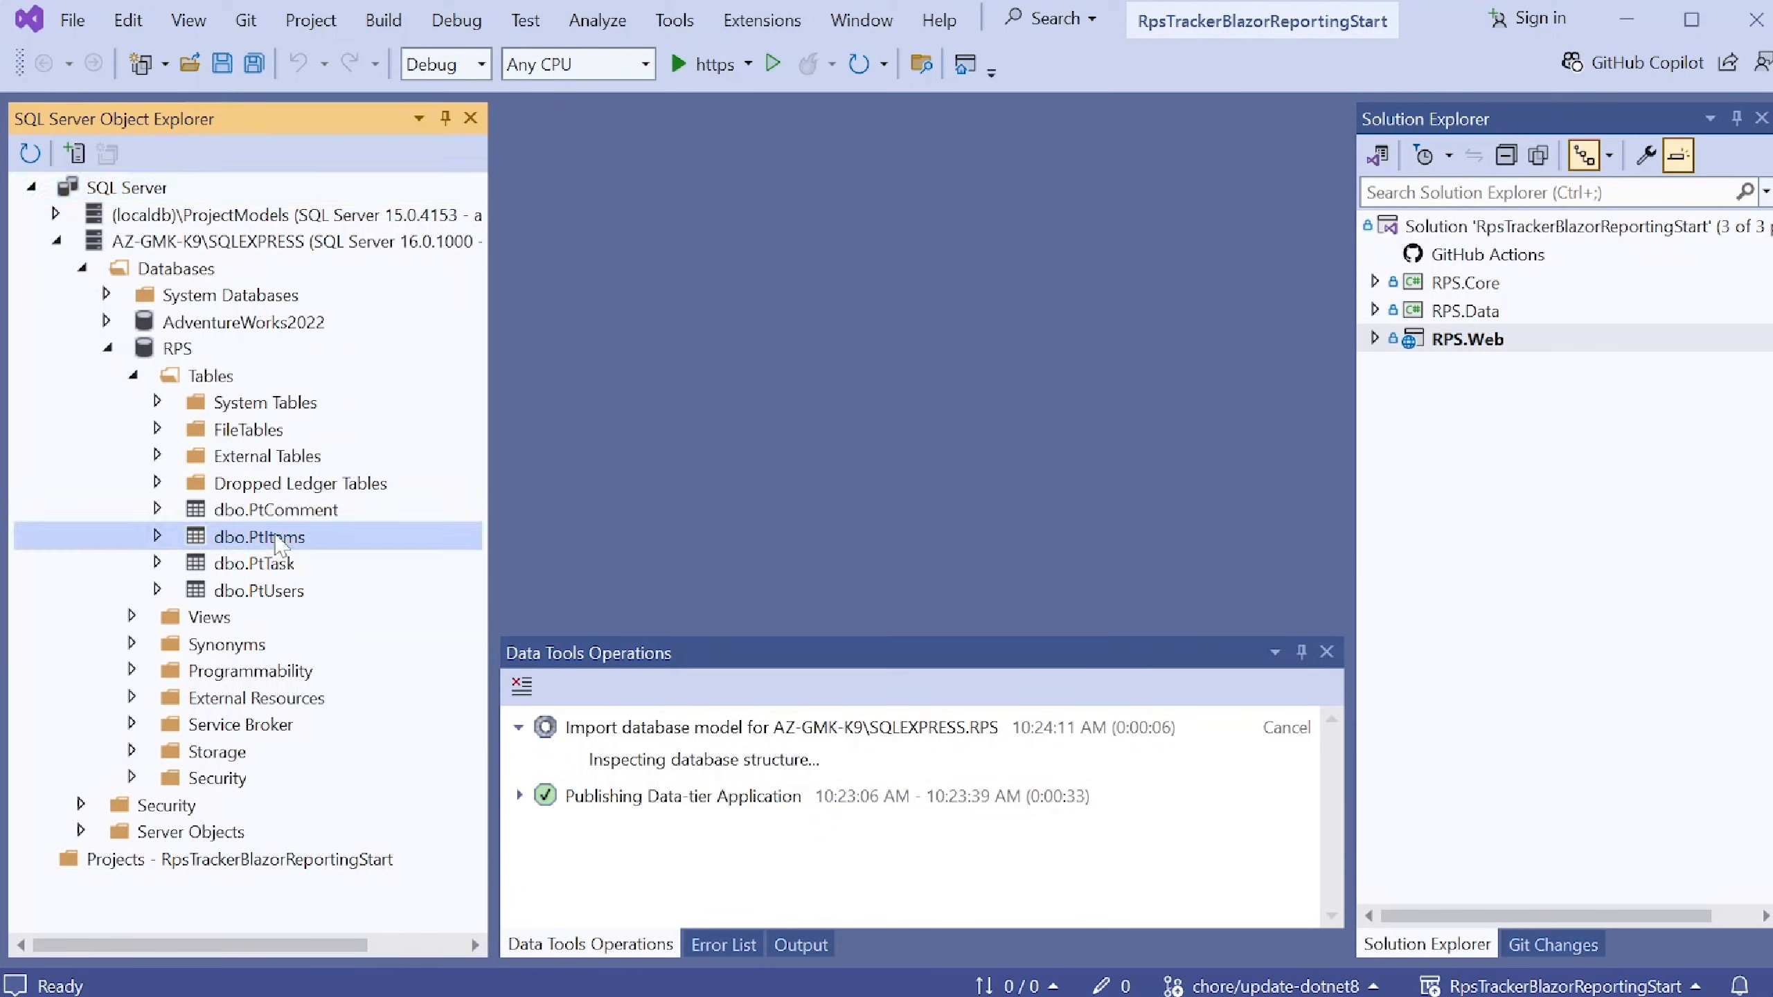
right_click(259, 536)
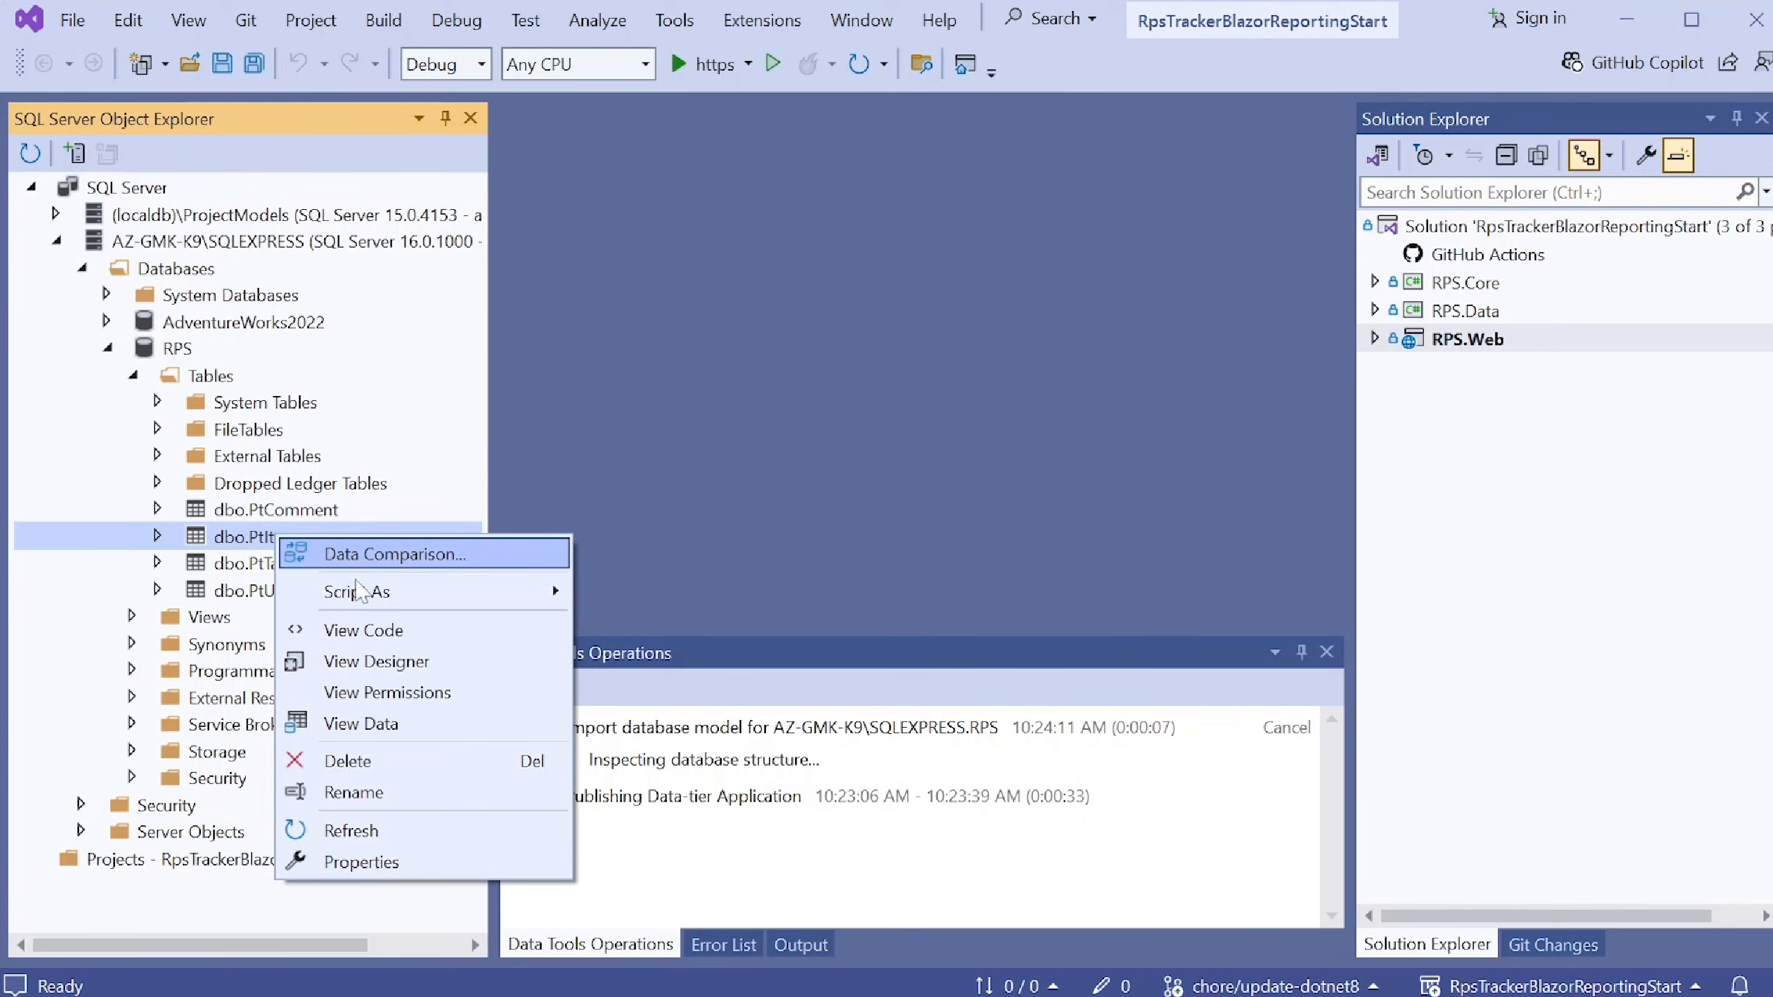
mouse_move(356, 591)
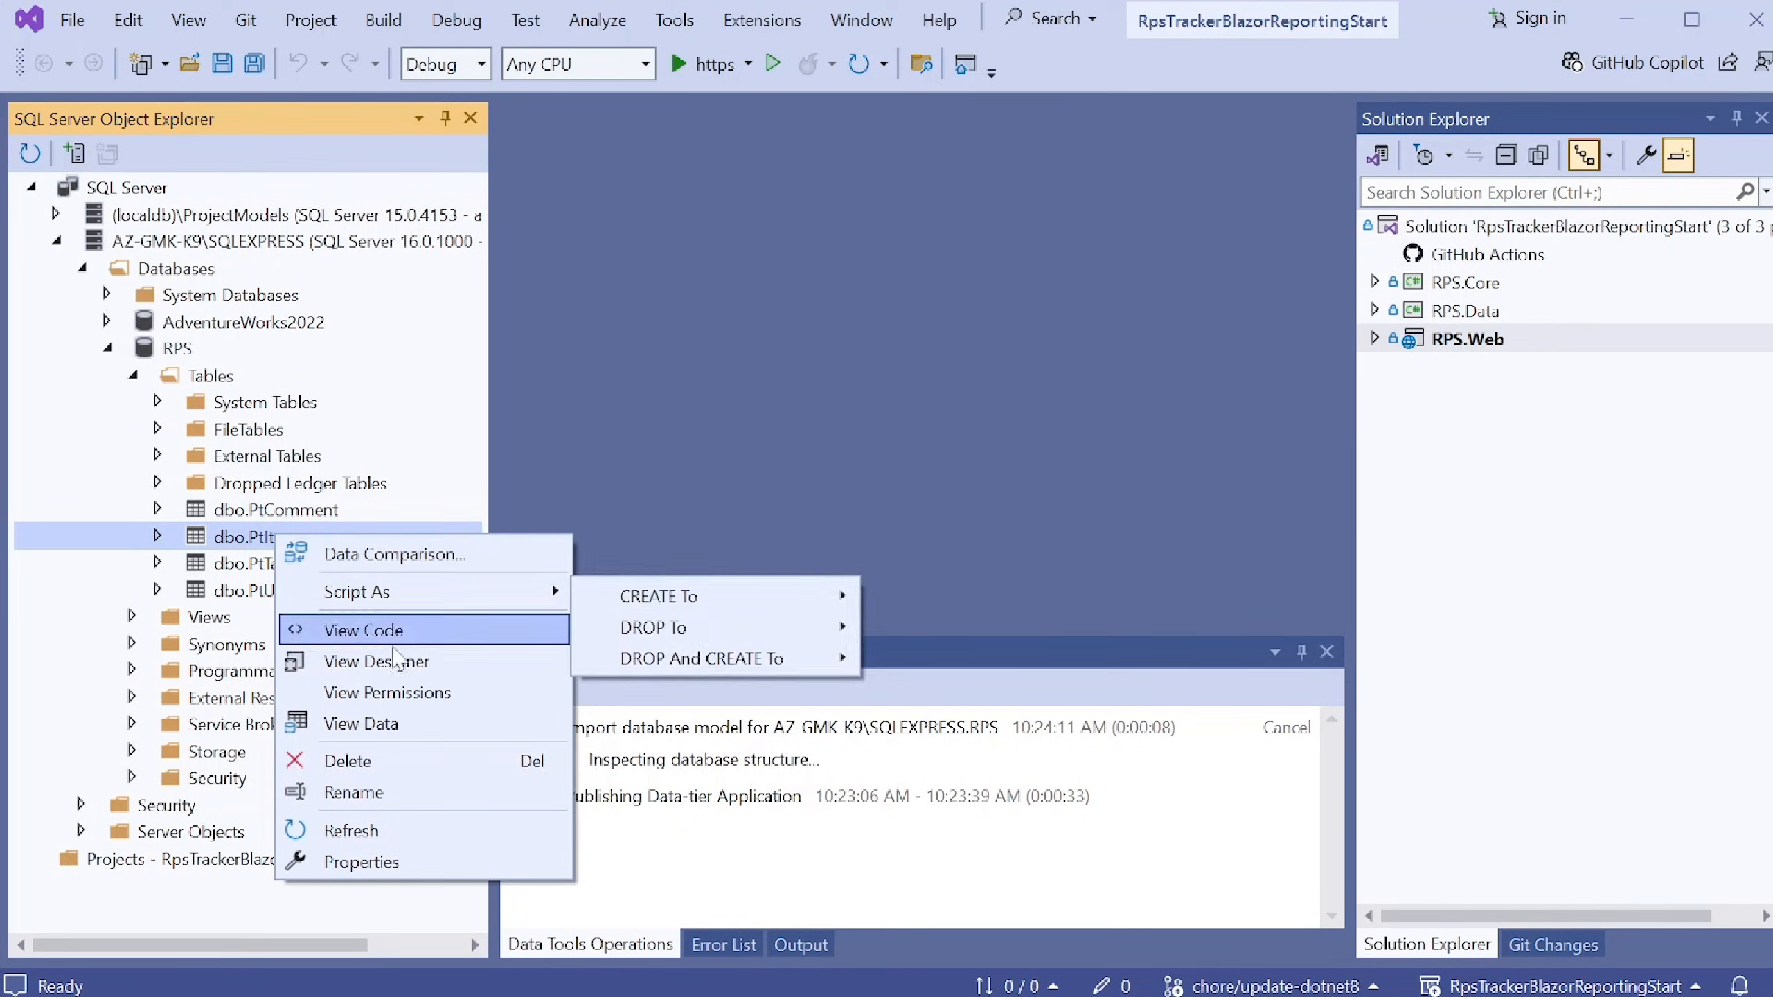
click(361, 724)
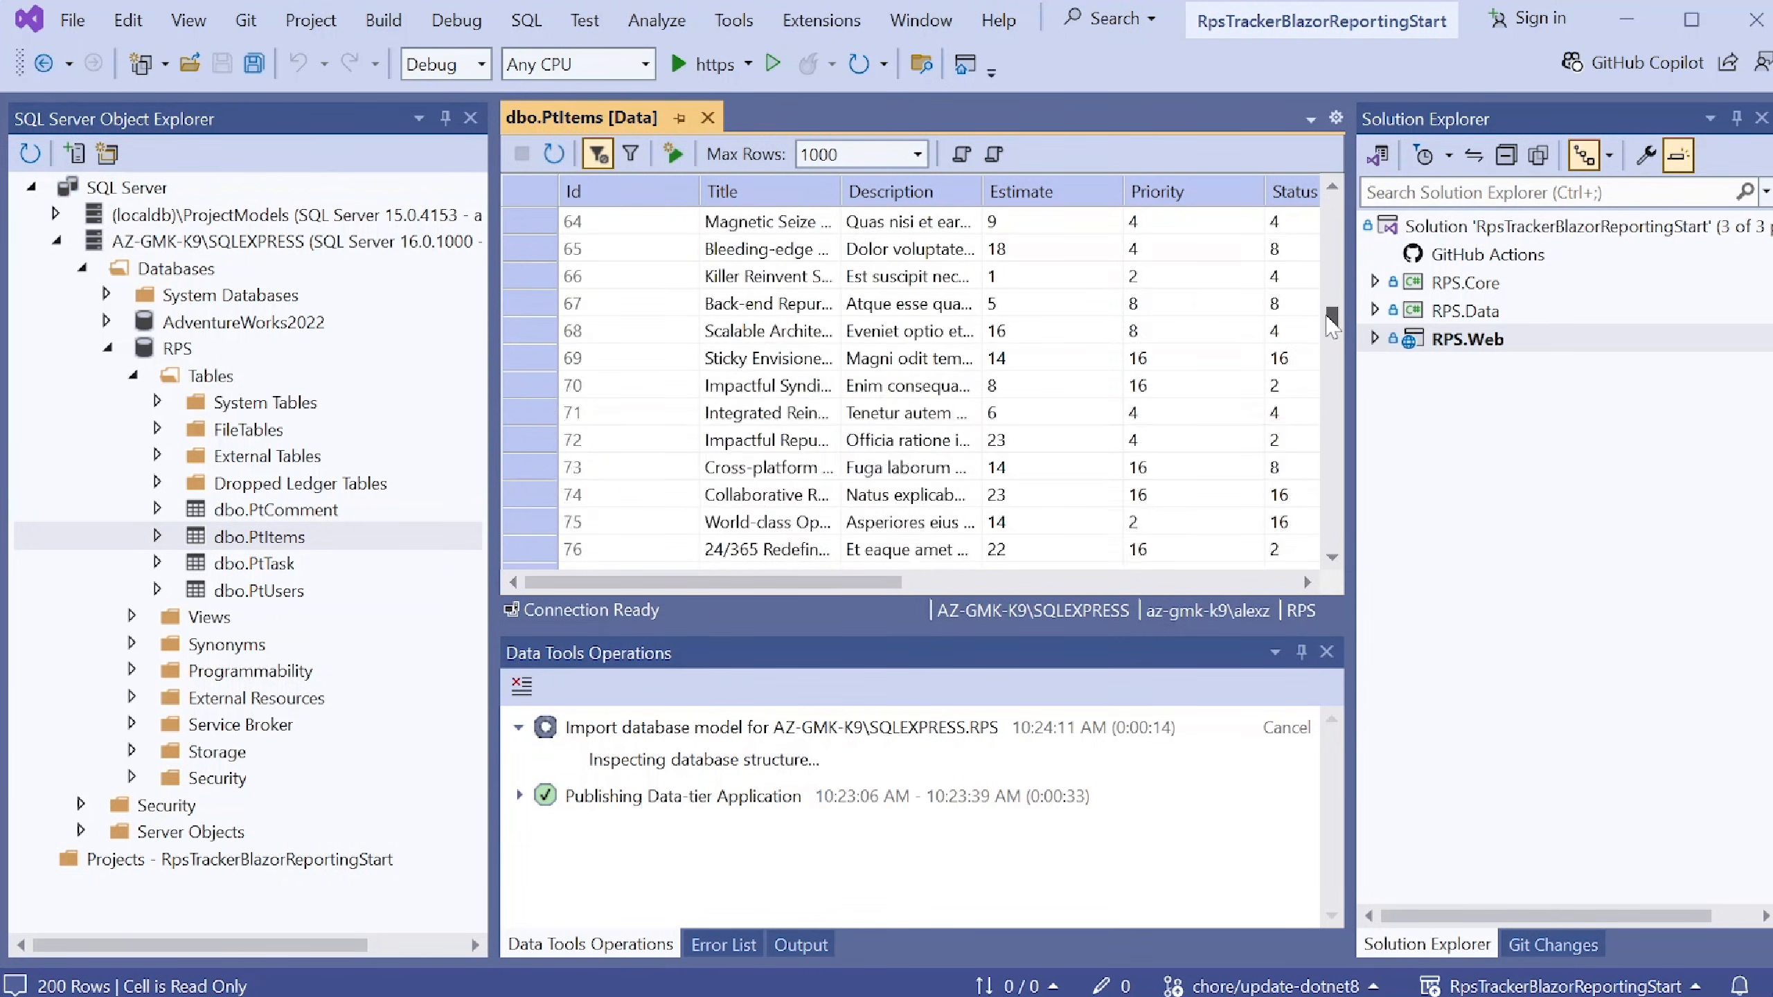
- Scroll to the last PtItems row, then show the RPS database's Properties connection string
scroll(down, 3)
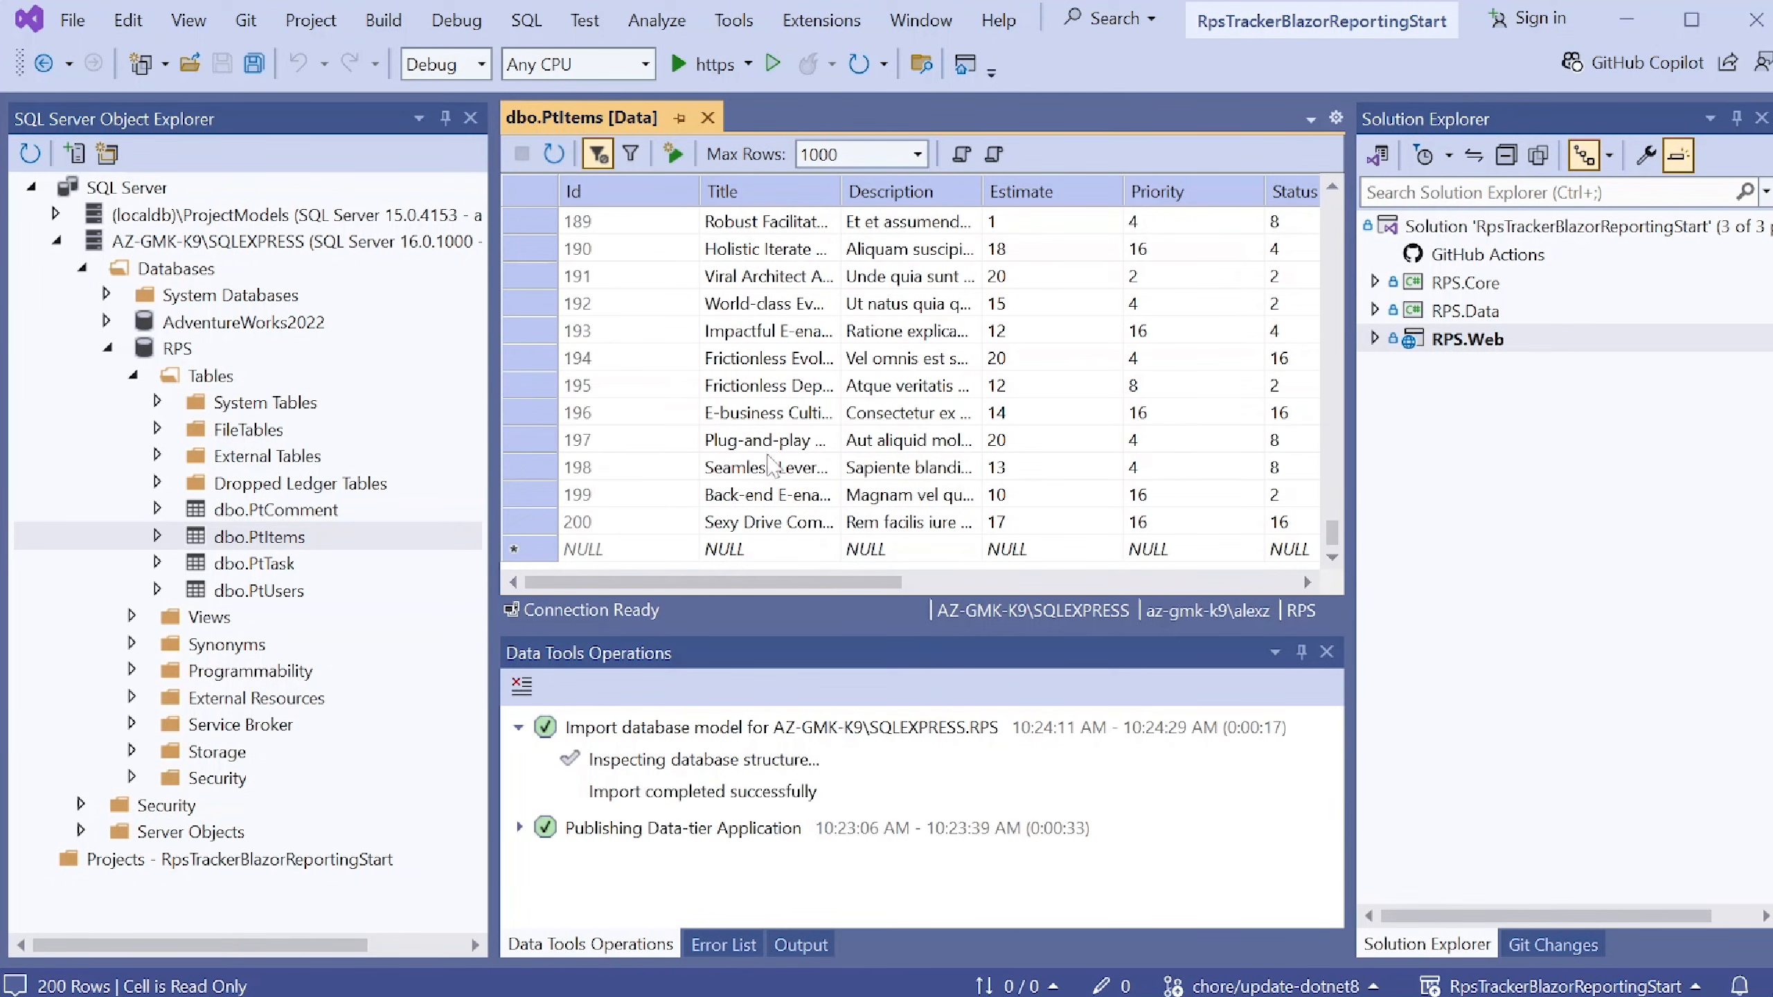
right_click(179, 348)
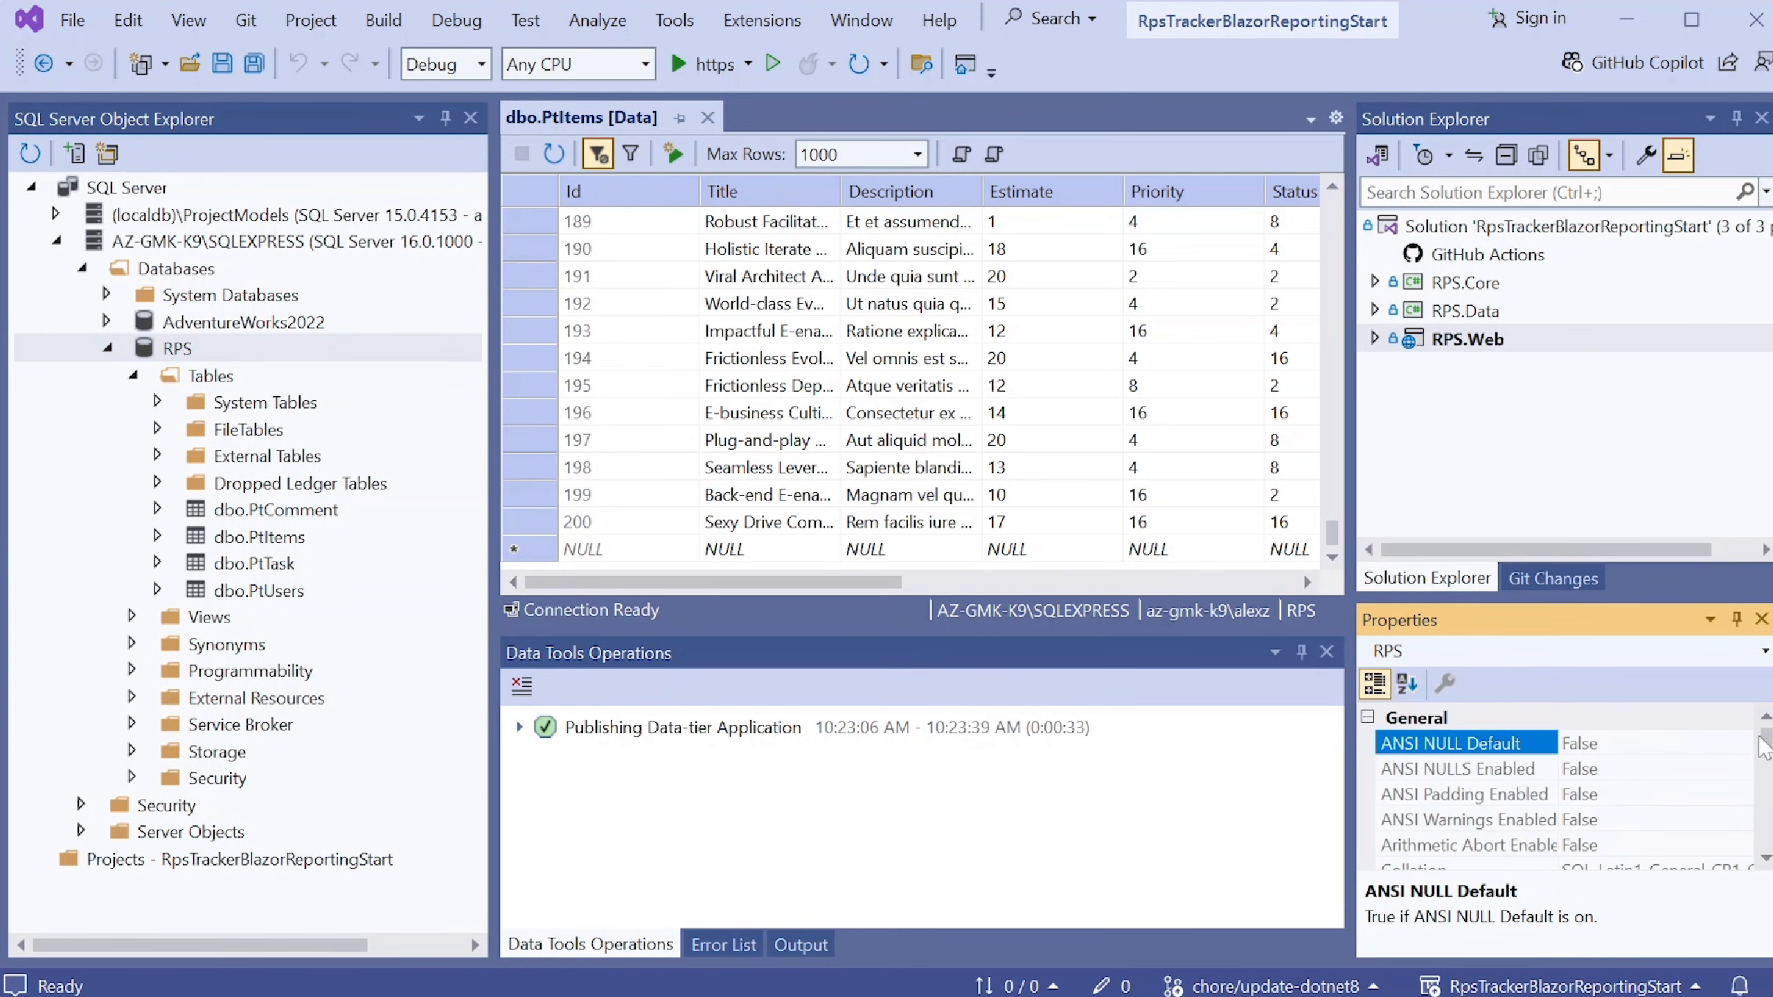
scroll(down, 3)
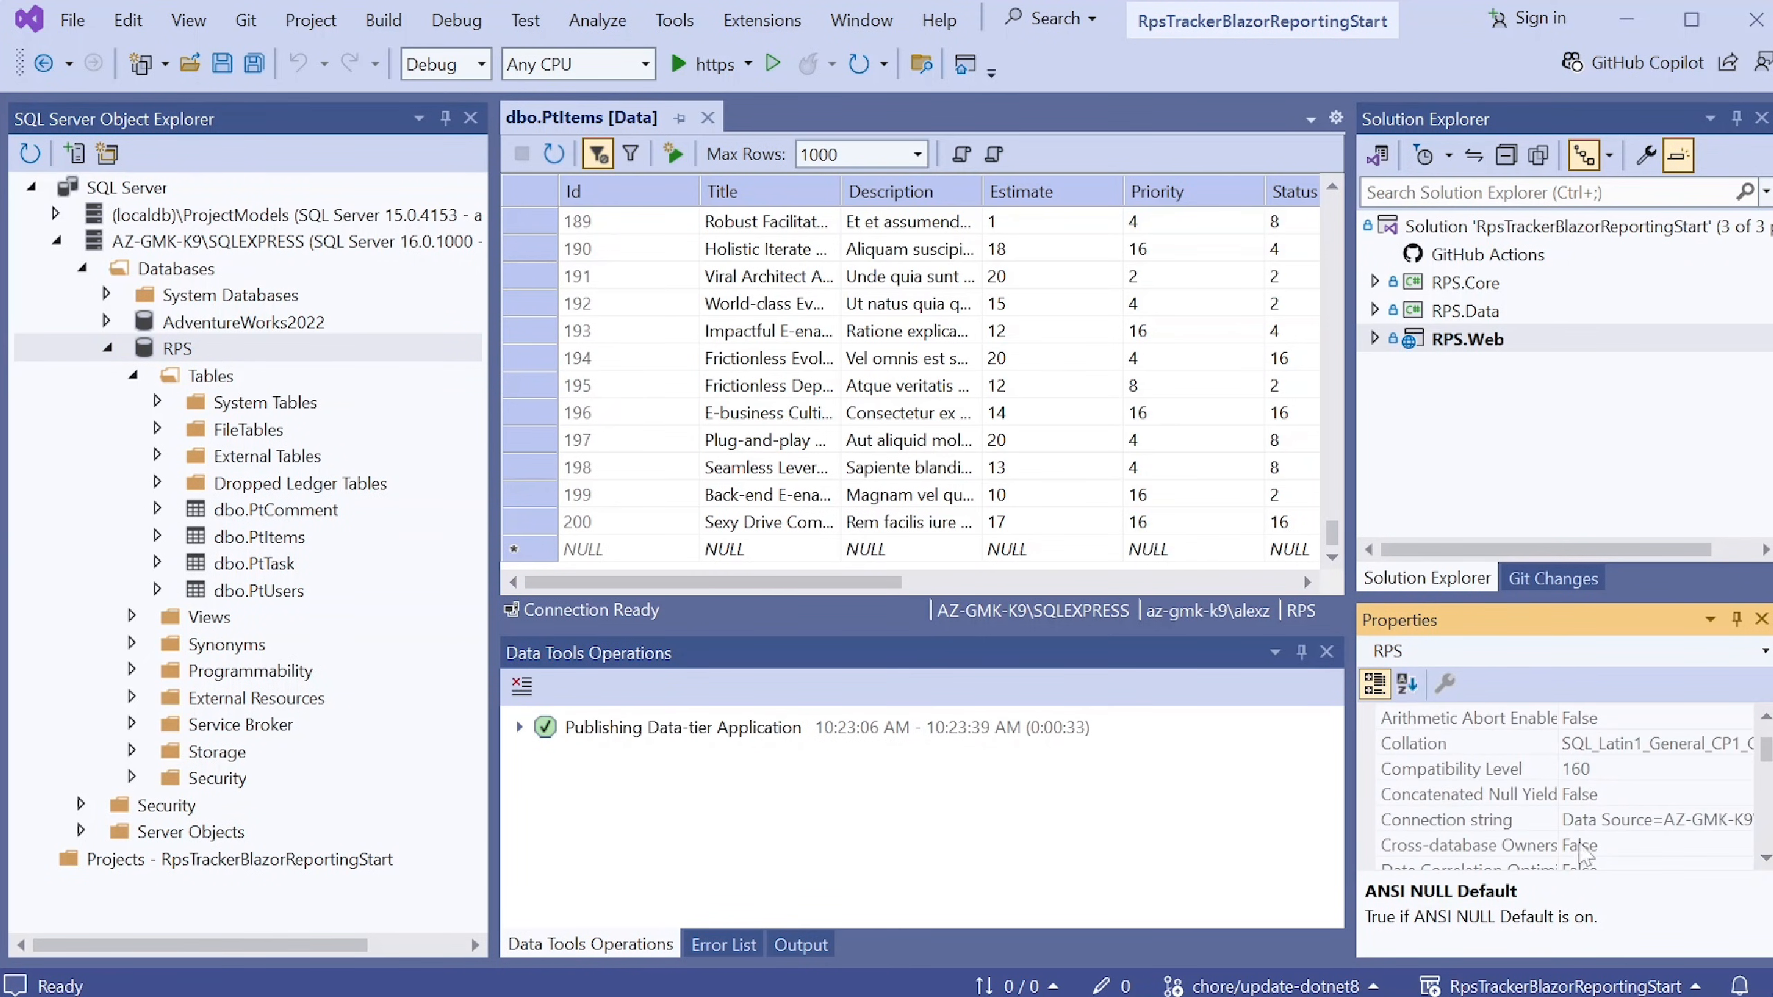